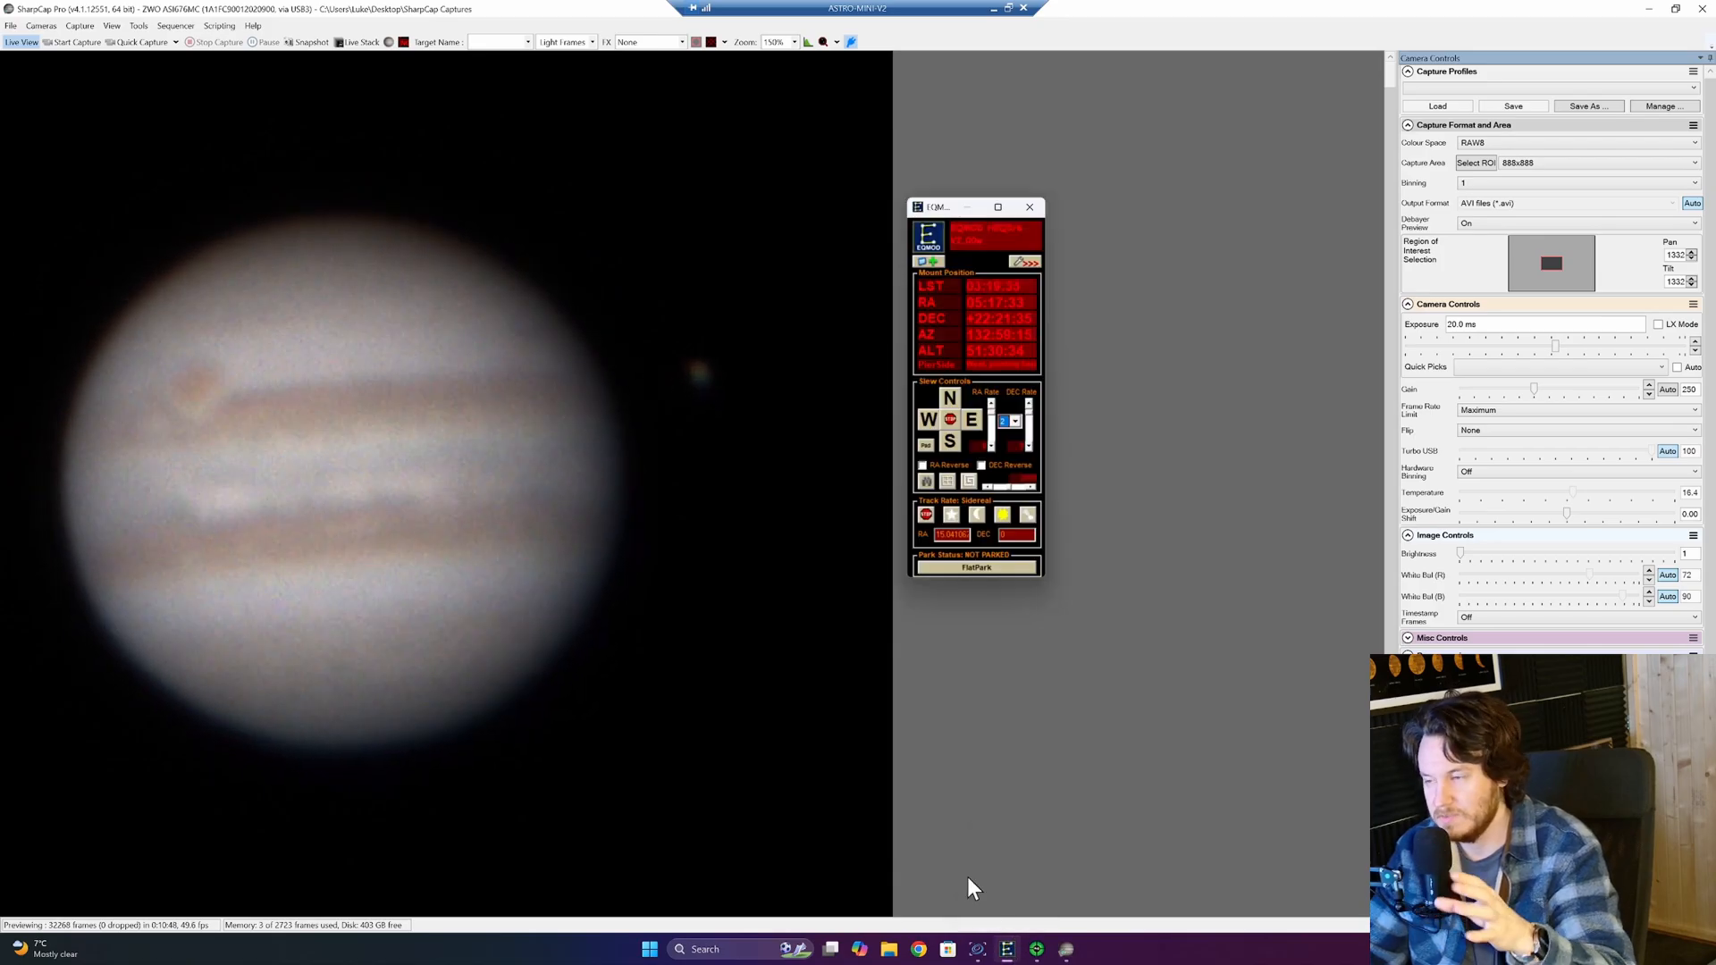
pyautogui.moveTo(978, 433)
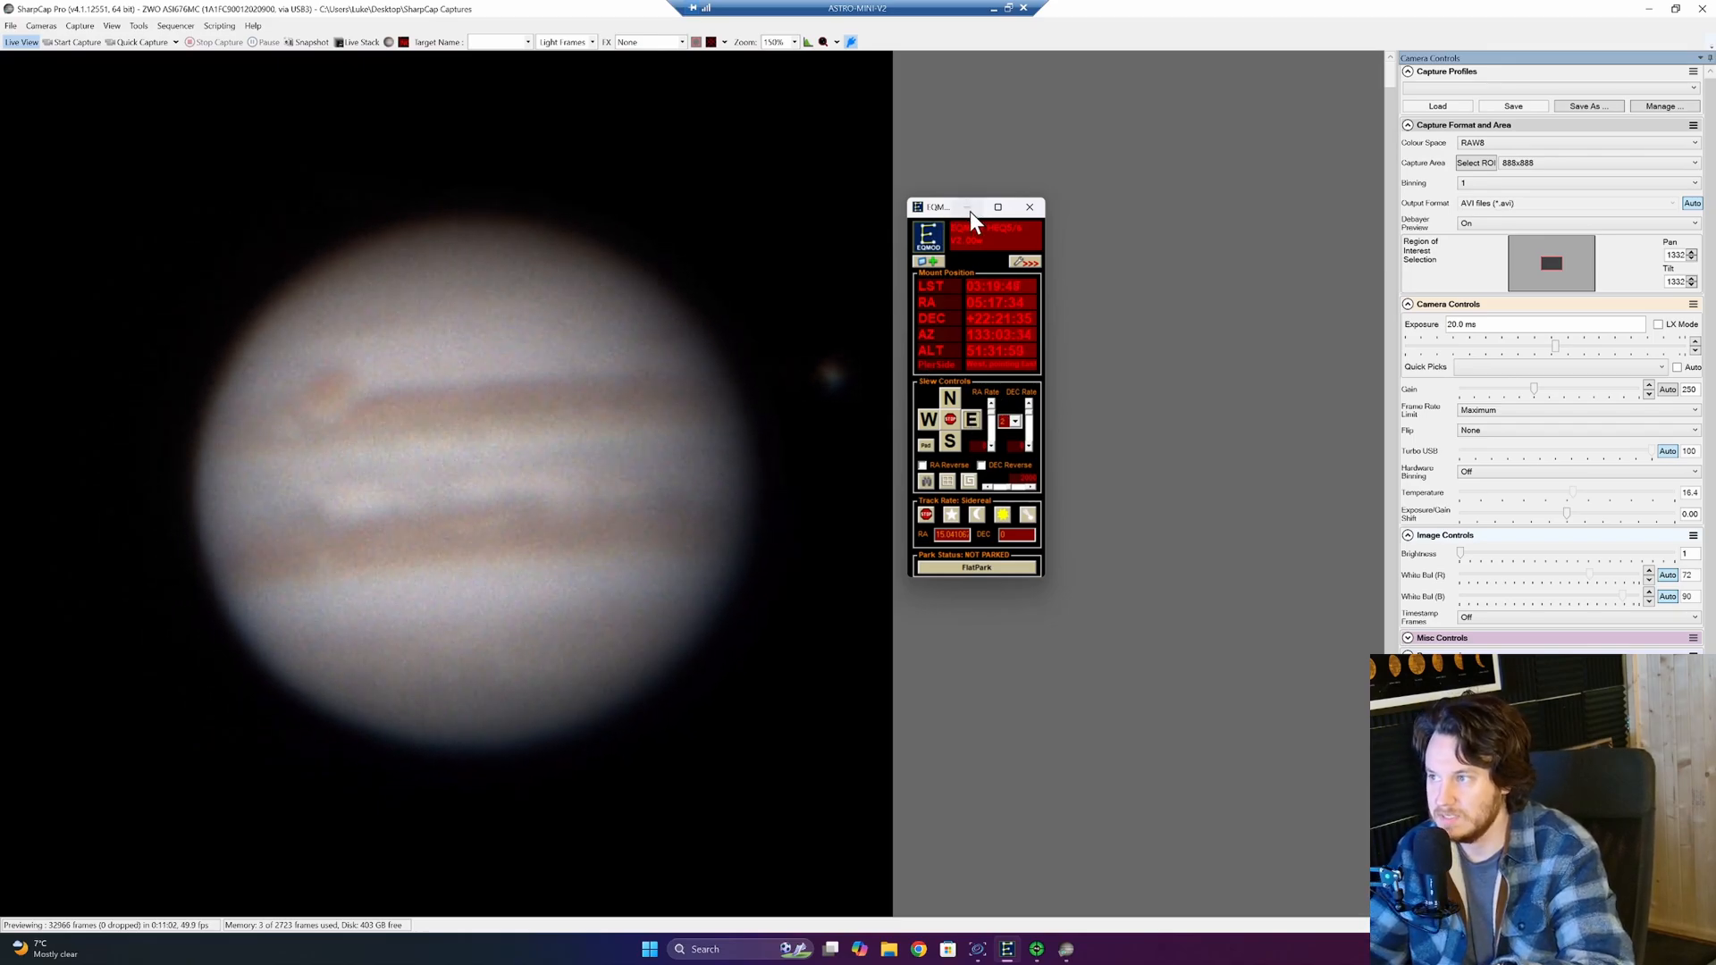
# Close the EQMOD mount control window.
pyautogui.click(1030, 208)
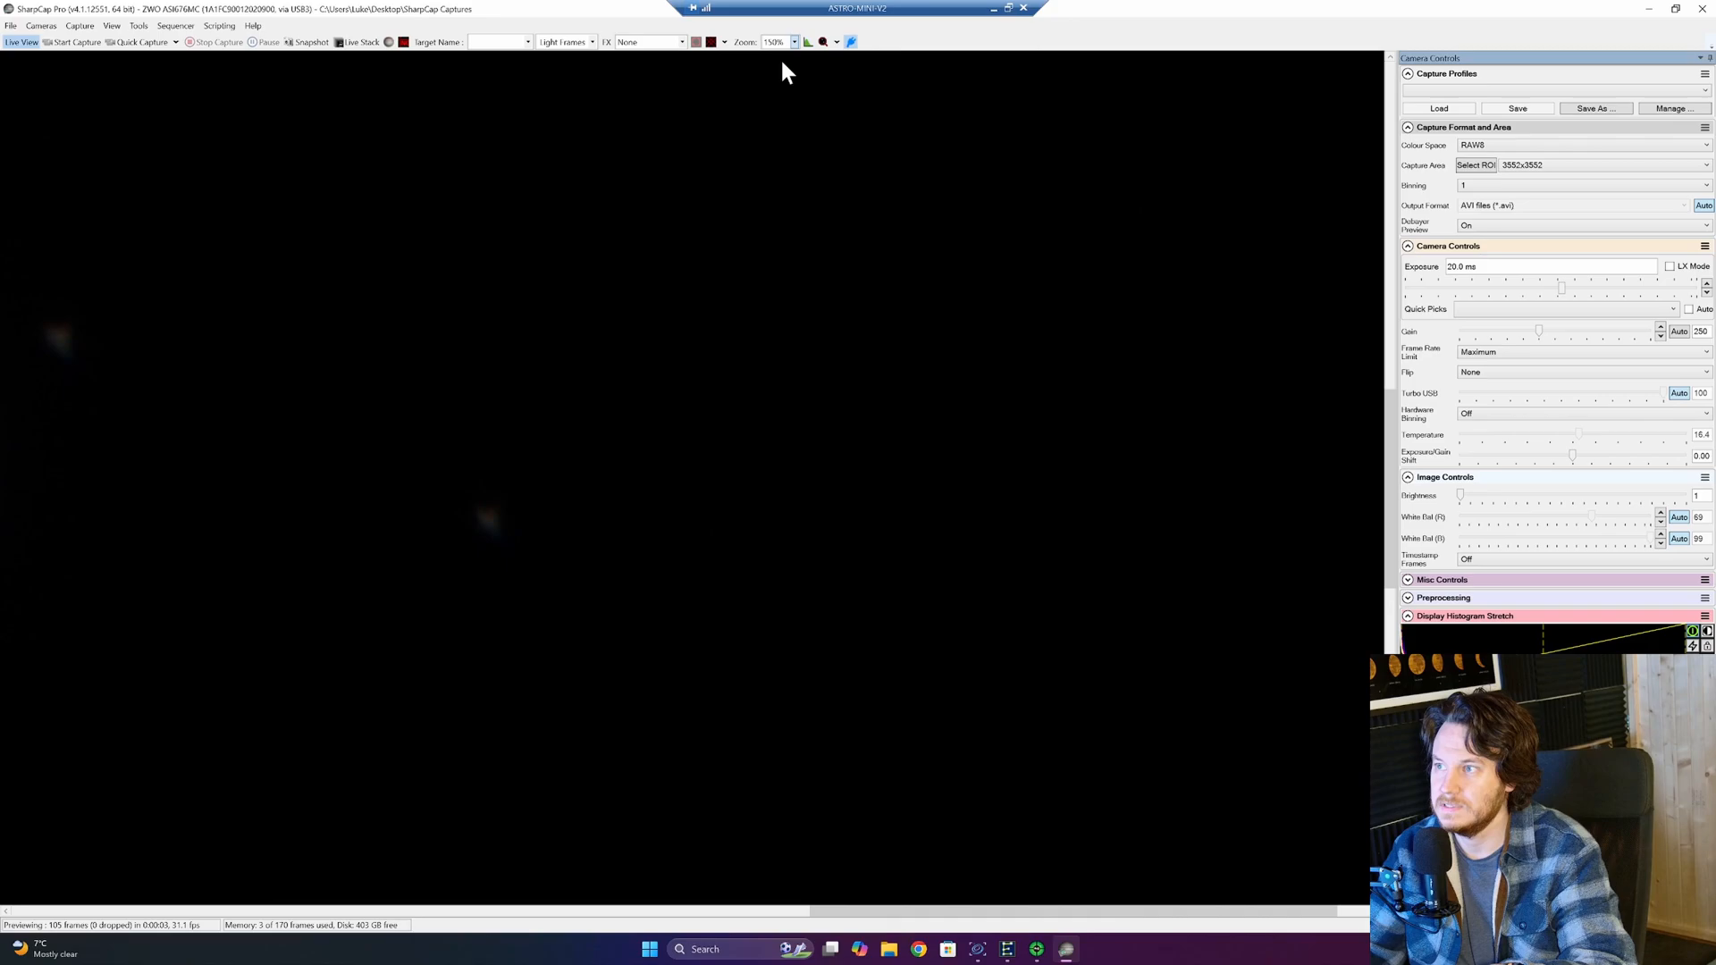
# Choose 888x888 from the Capture Area list.
pyautogui.click(795, 41)
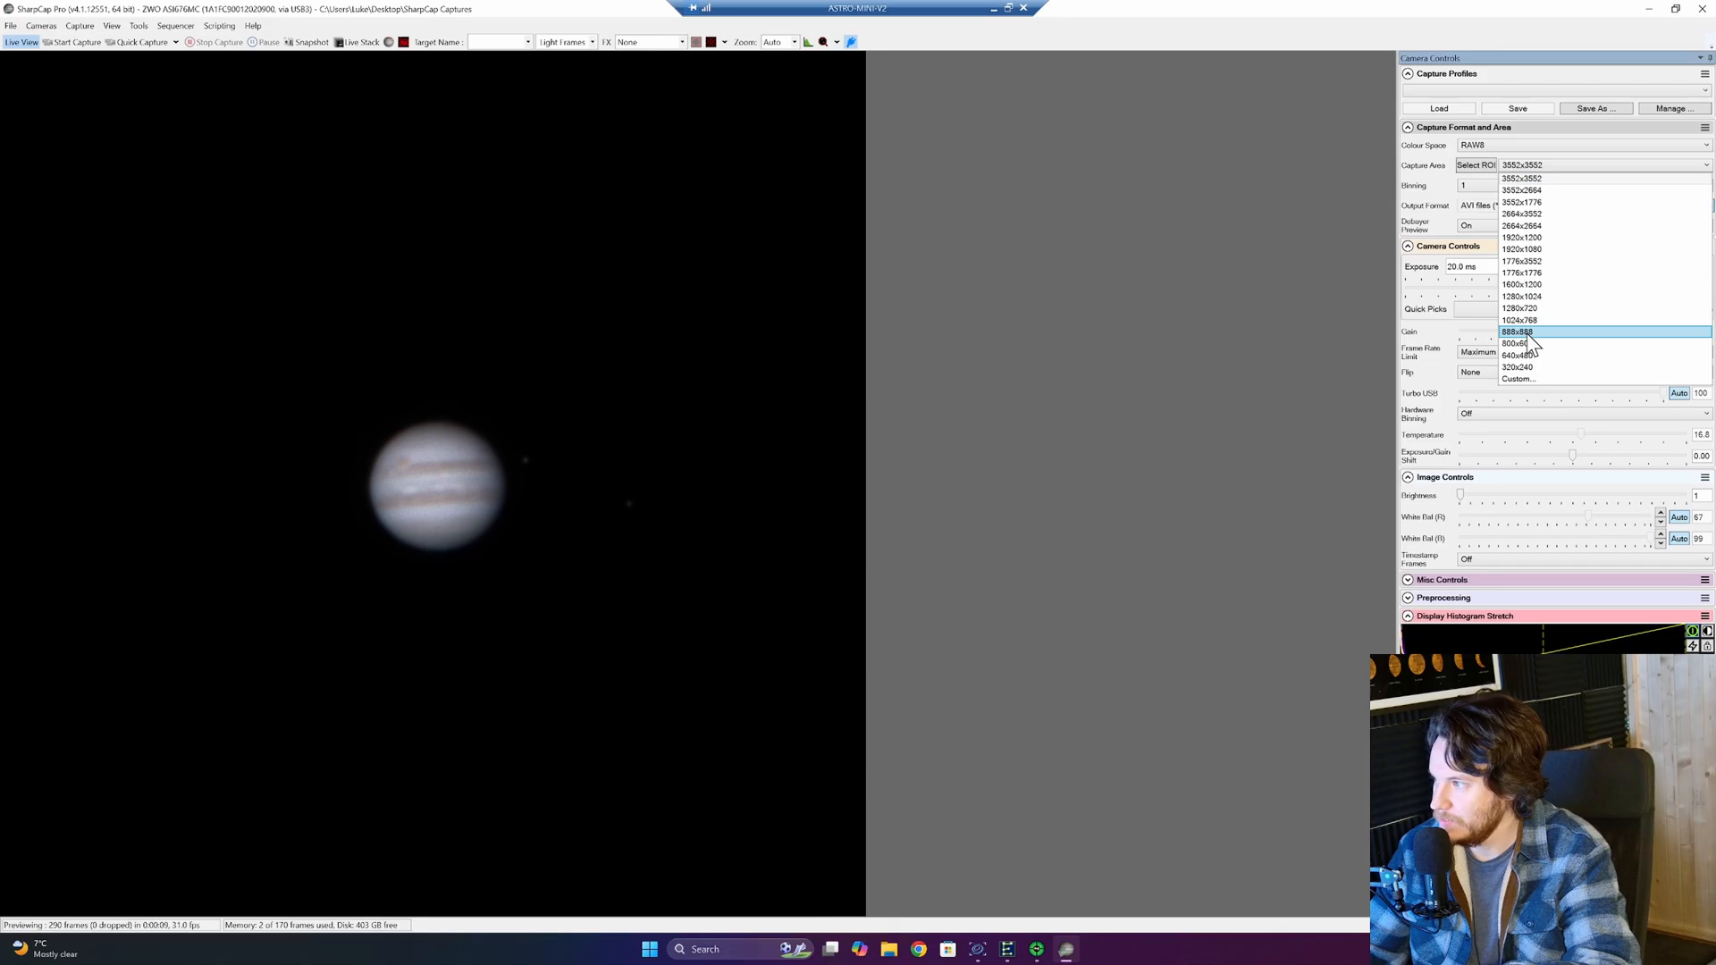
pyautogui.click(1515, 331)
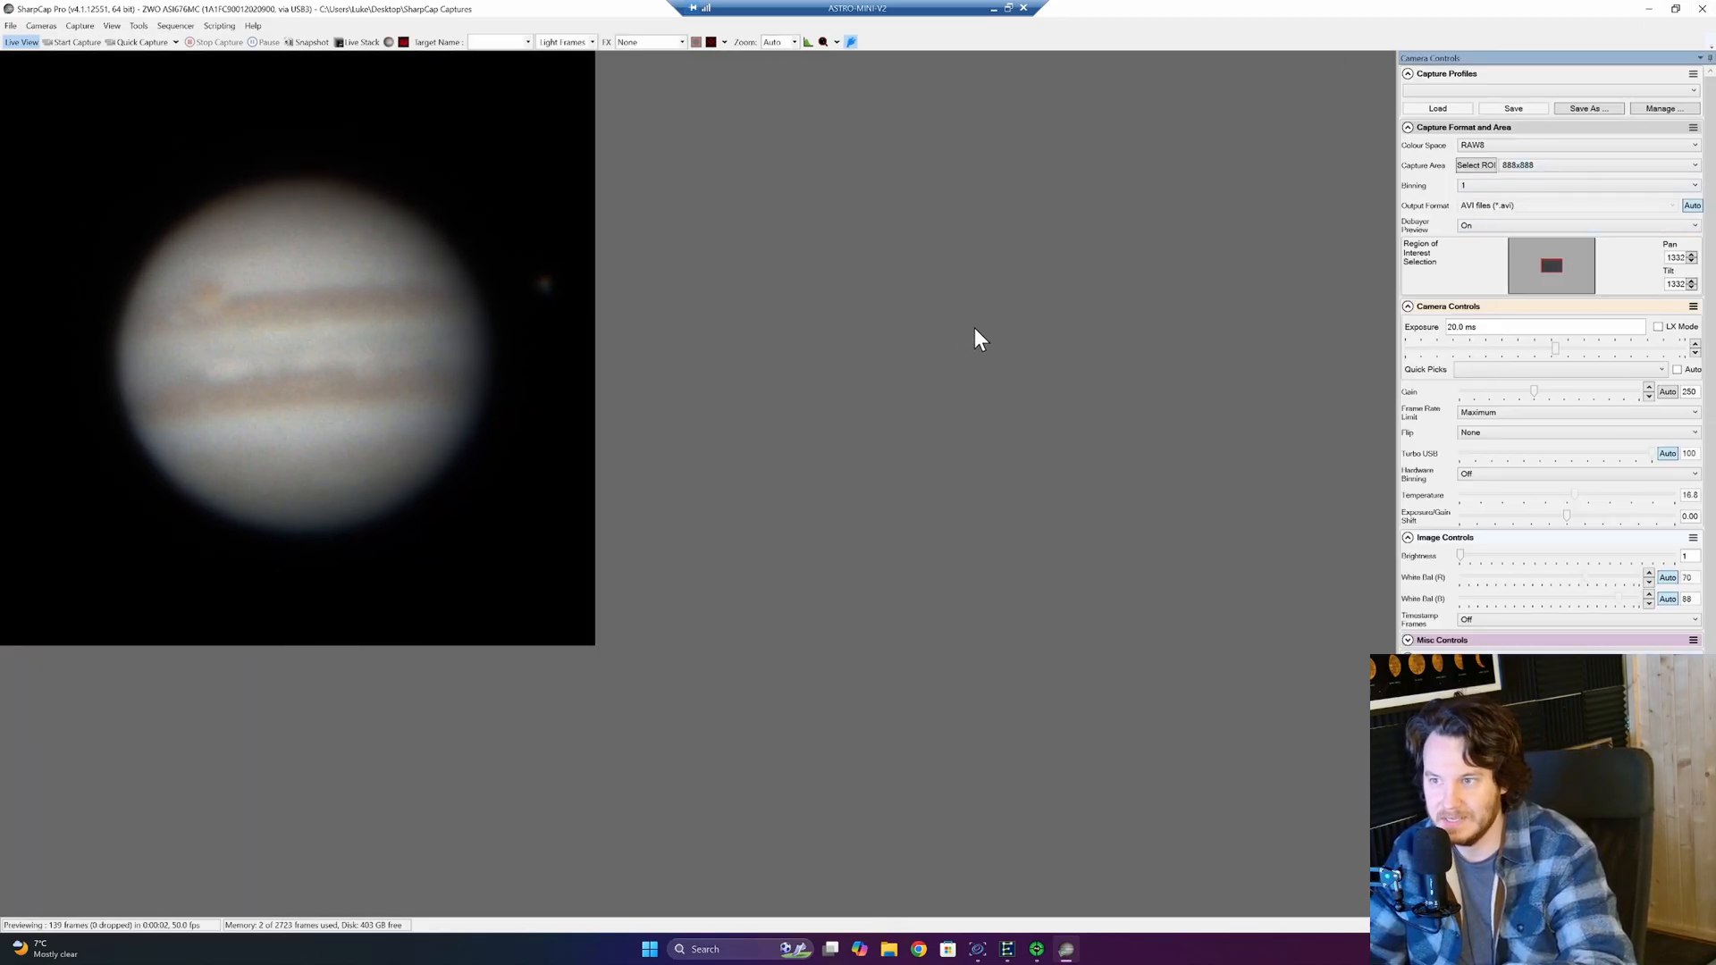
pyautogui.moveTo(948, 330)
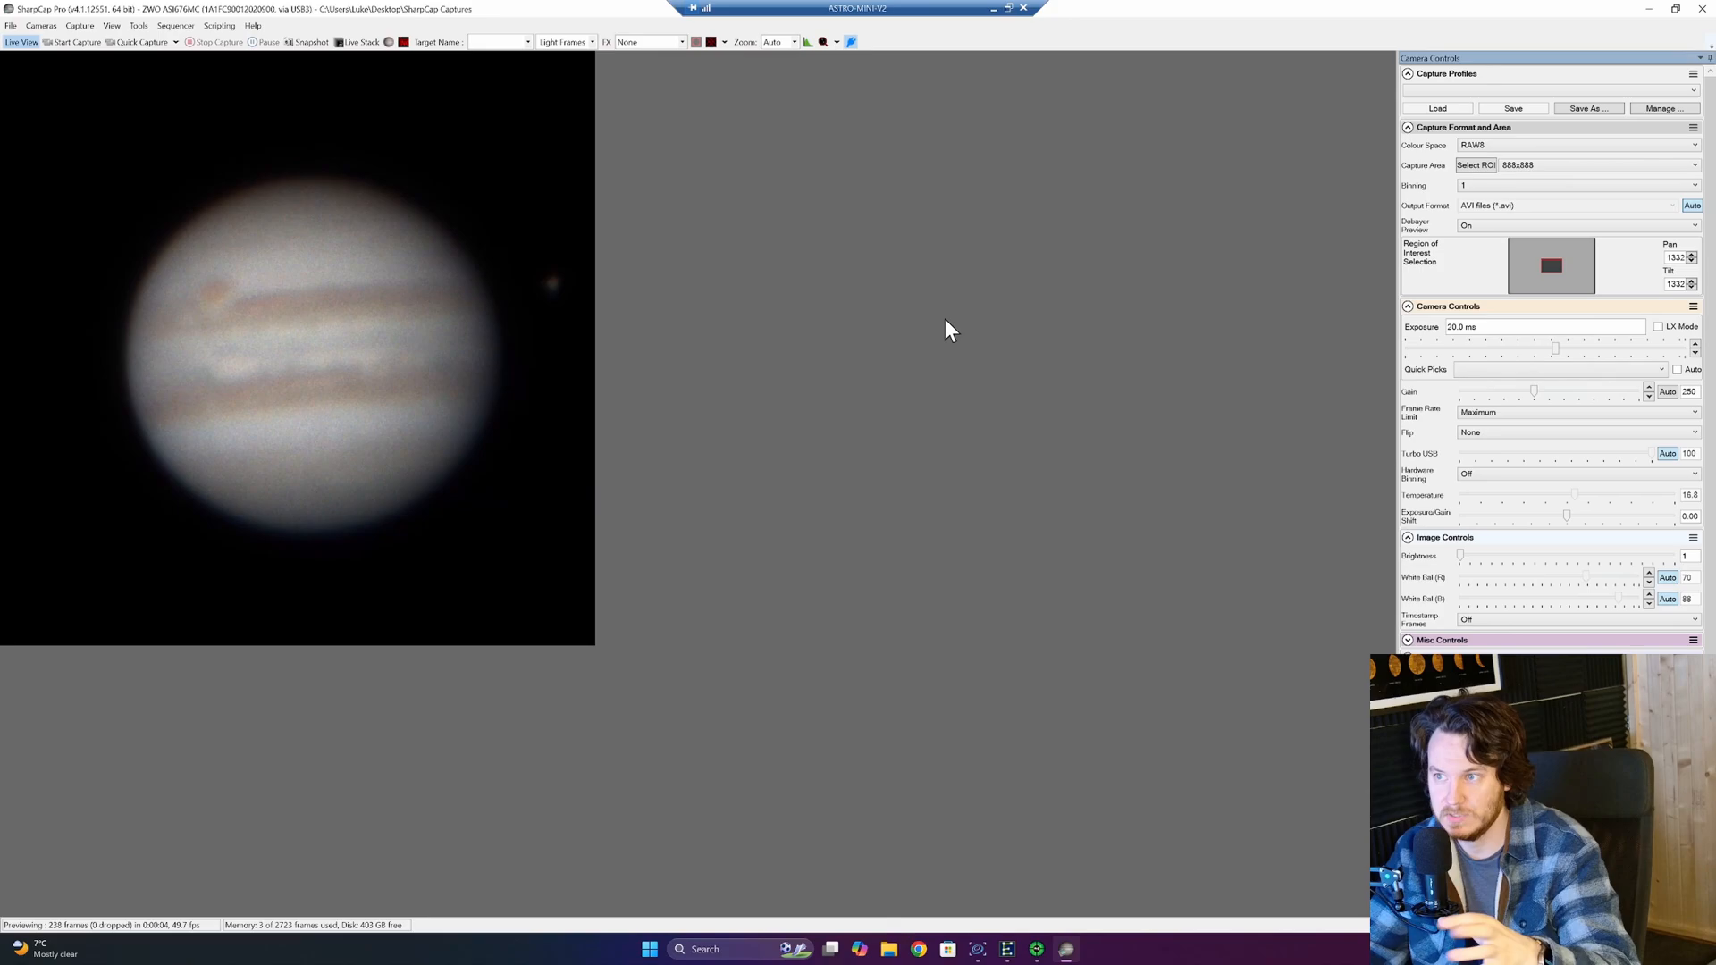
pyautogui.moveTo(1067, 384)
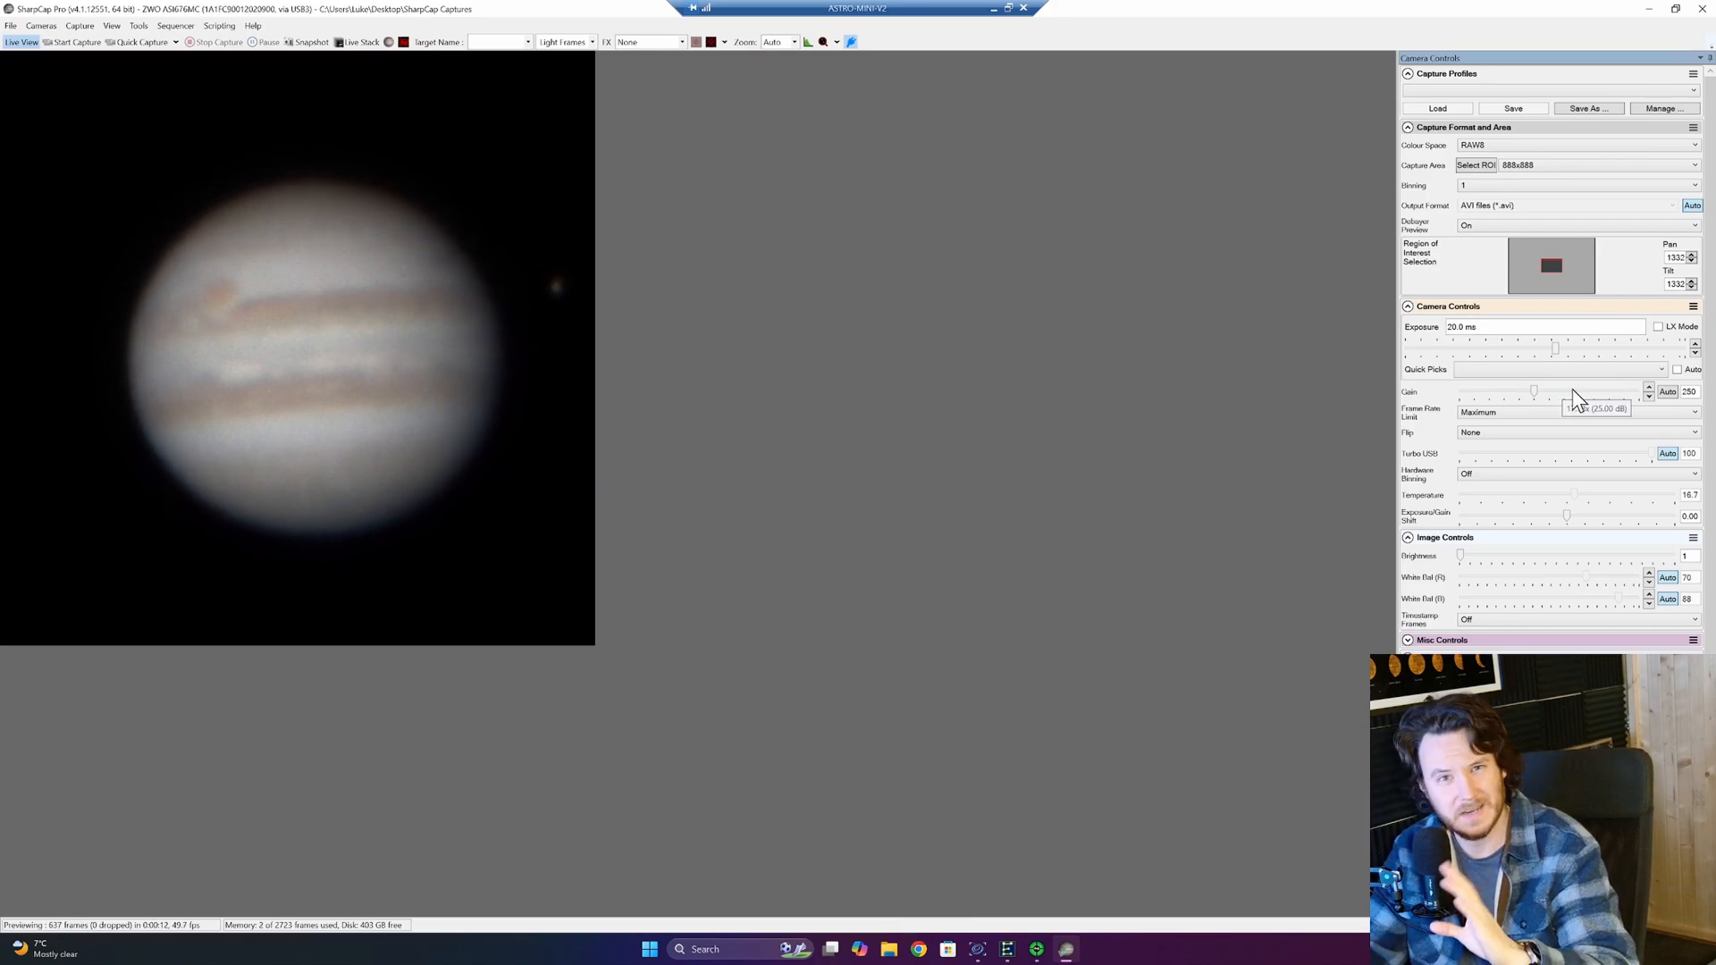
pyautogui.moveTo(1479, 357)
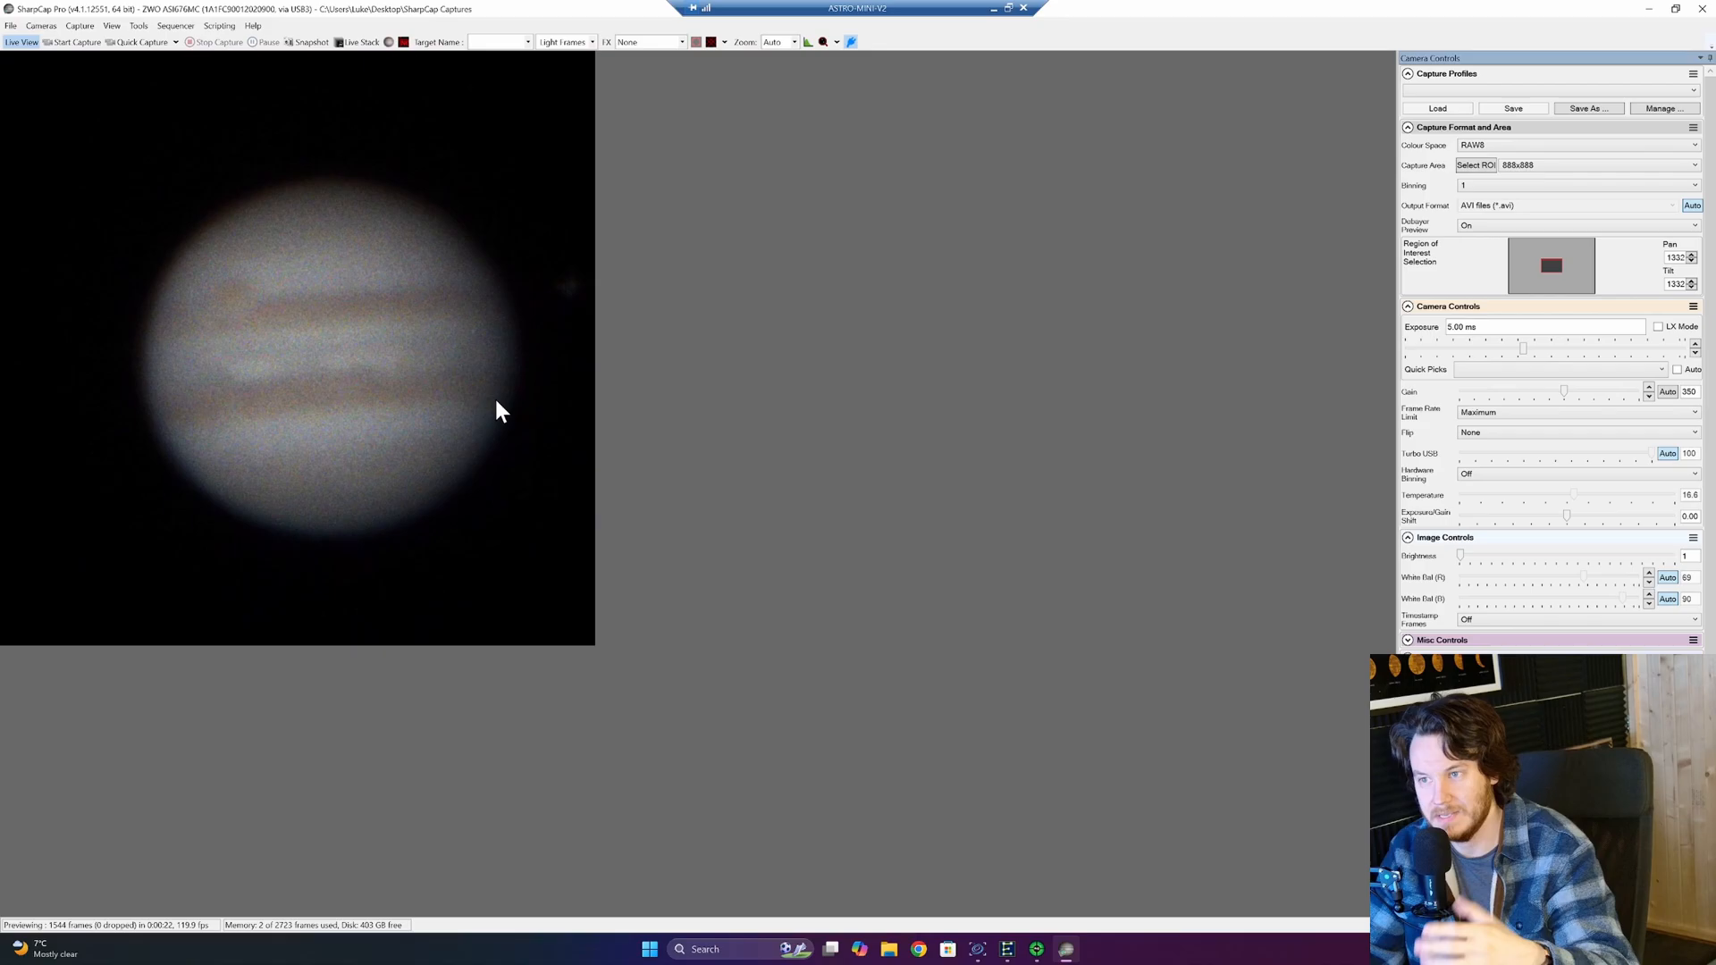
pyautogui.moveTo(522, 426)
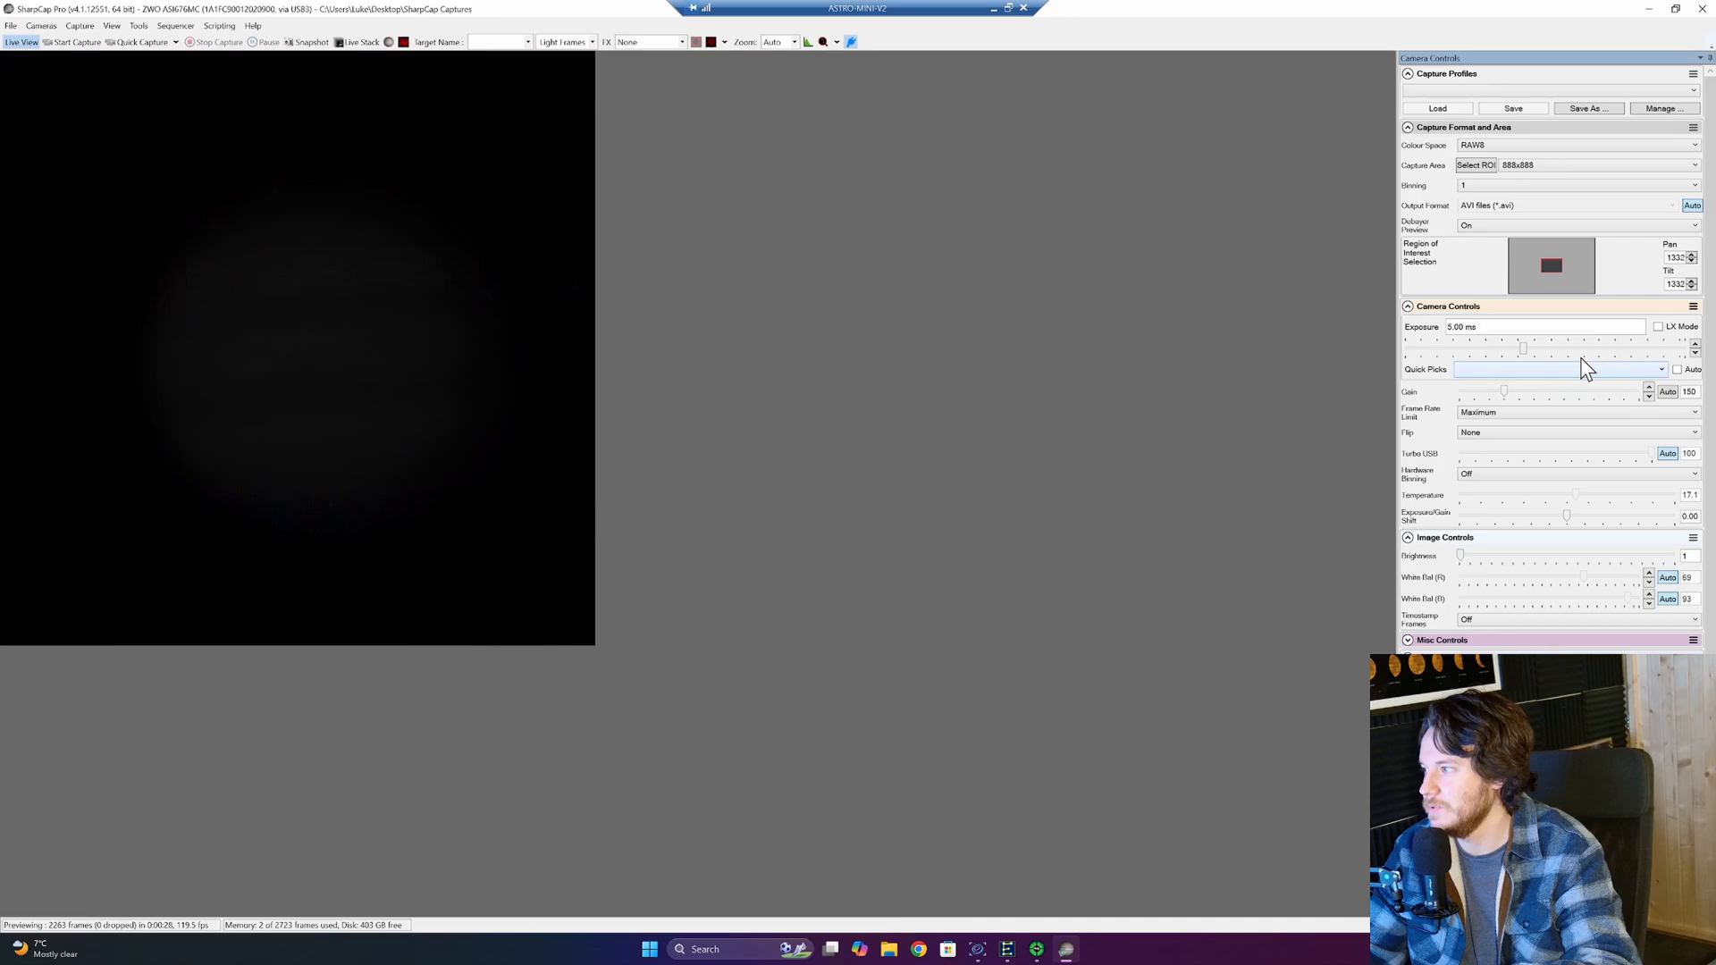
# Try an 80 ms exposure, then bring exposure back toward 20 ms.
pyautogui.moveTo(1521, 347); pyautogui.dragTo(1588, 348)
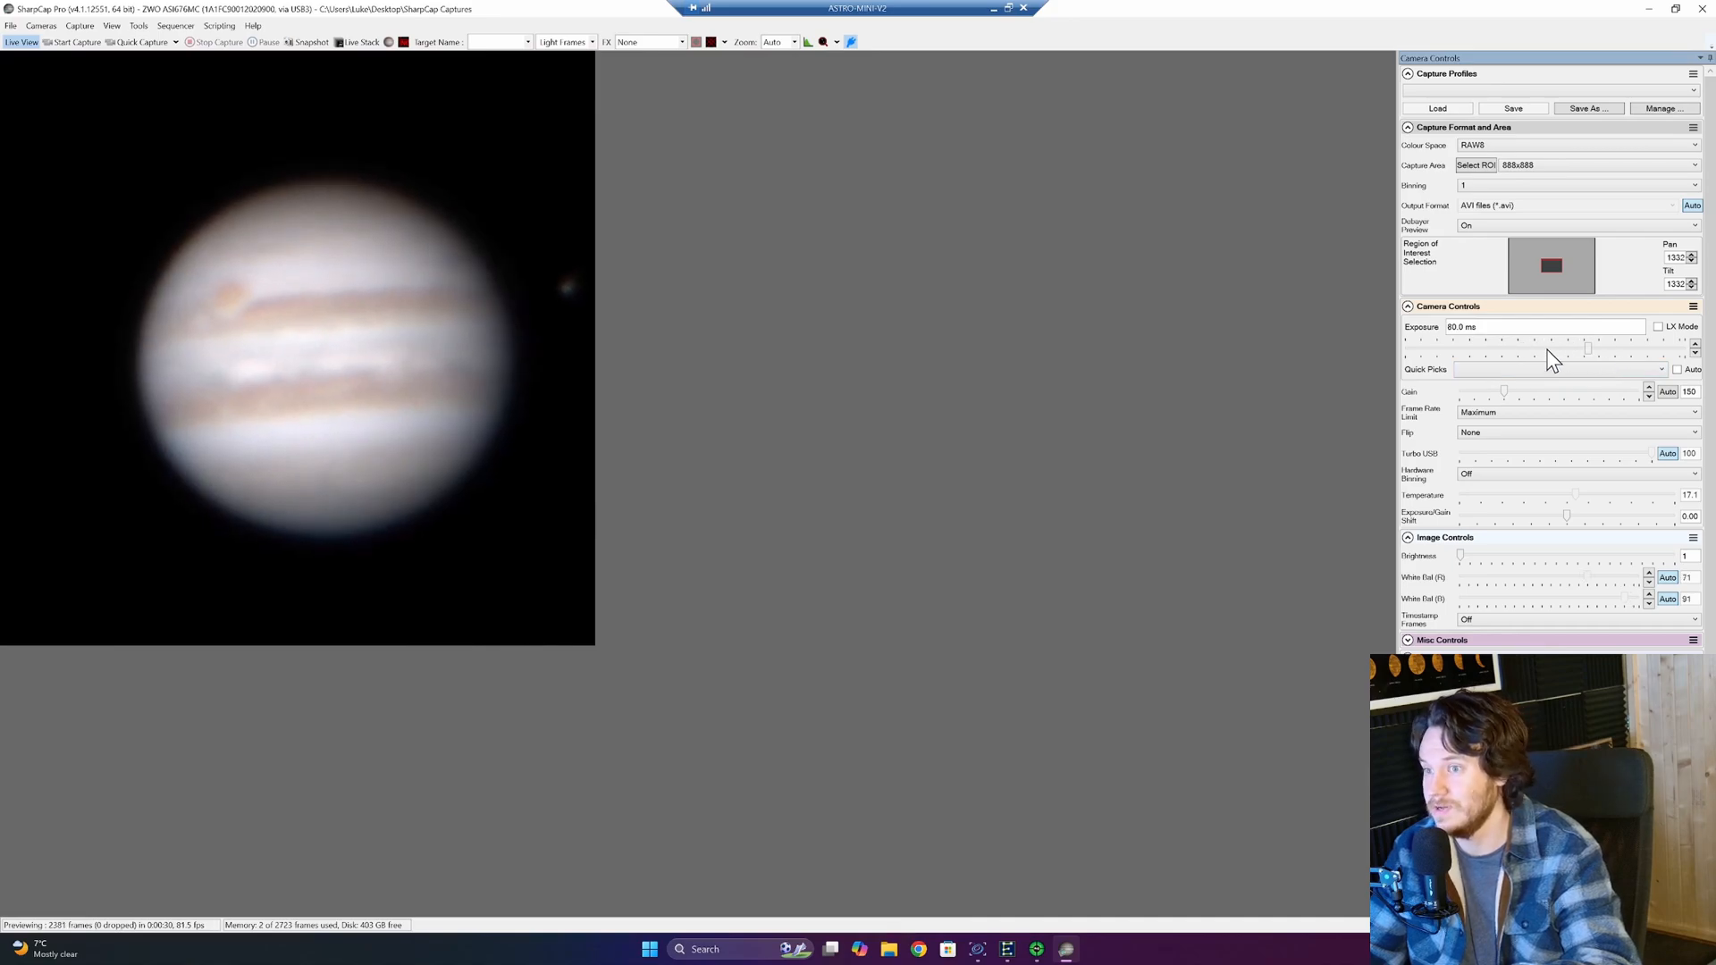
pyautogui.moveTo(783, 379)
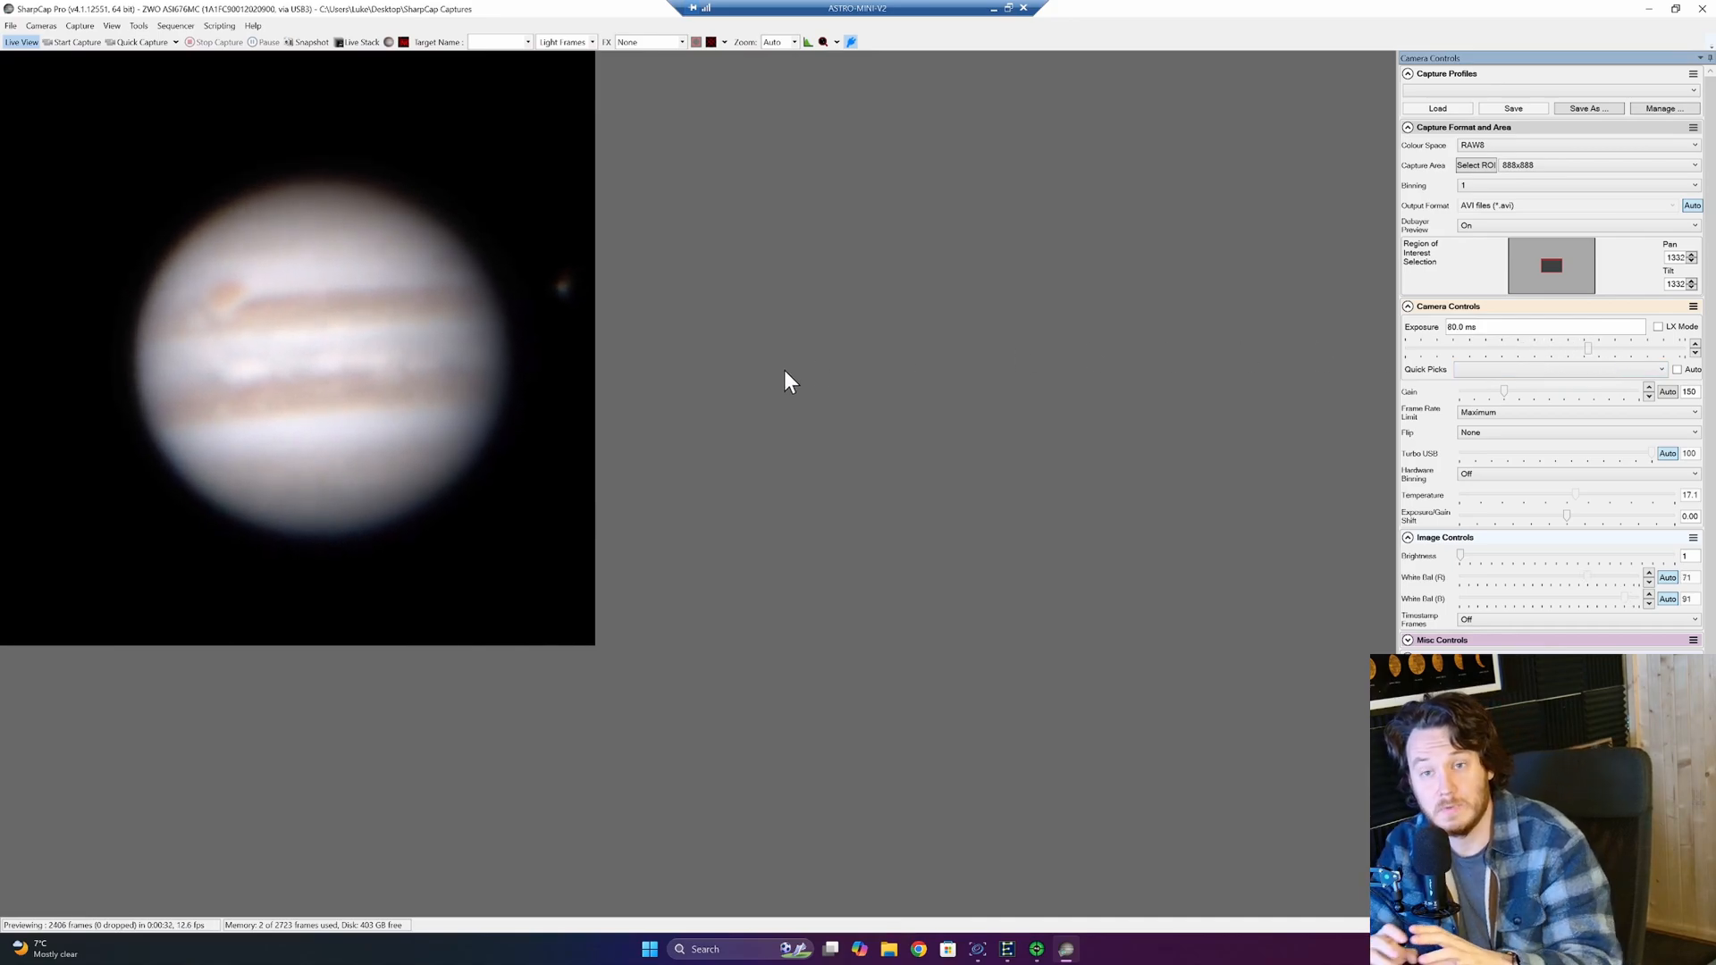
pyautogui.moveTo(1273, 334)
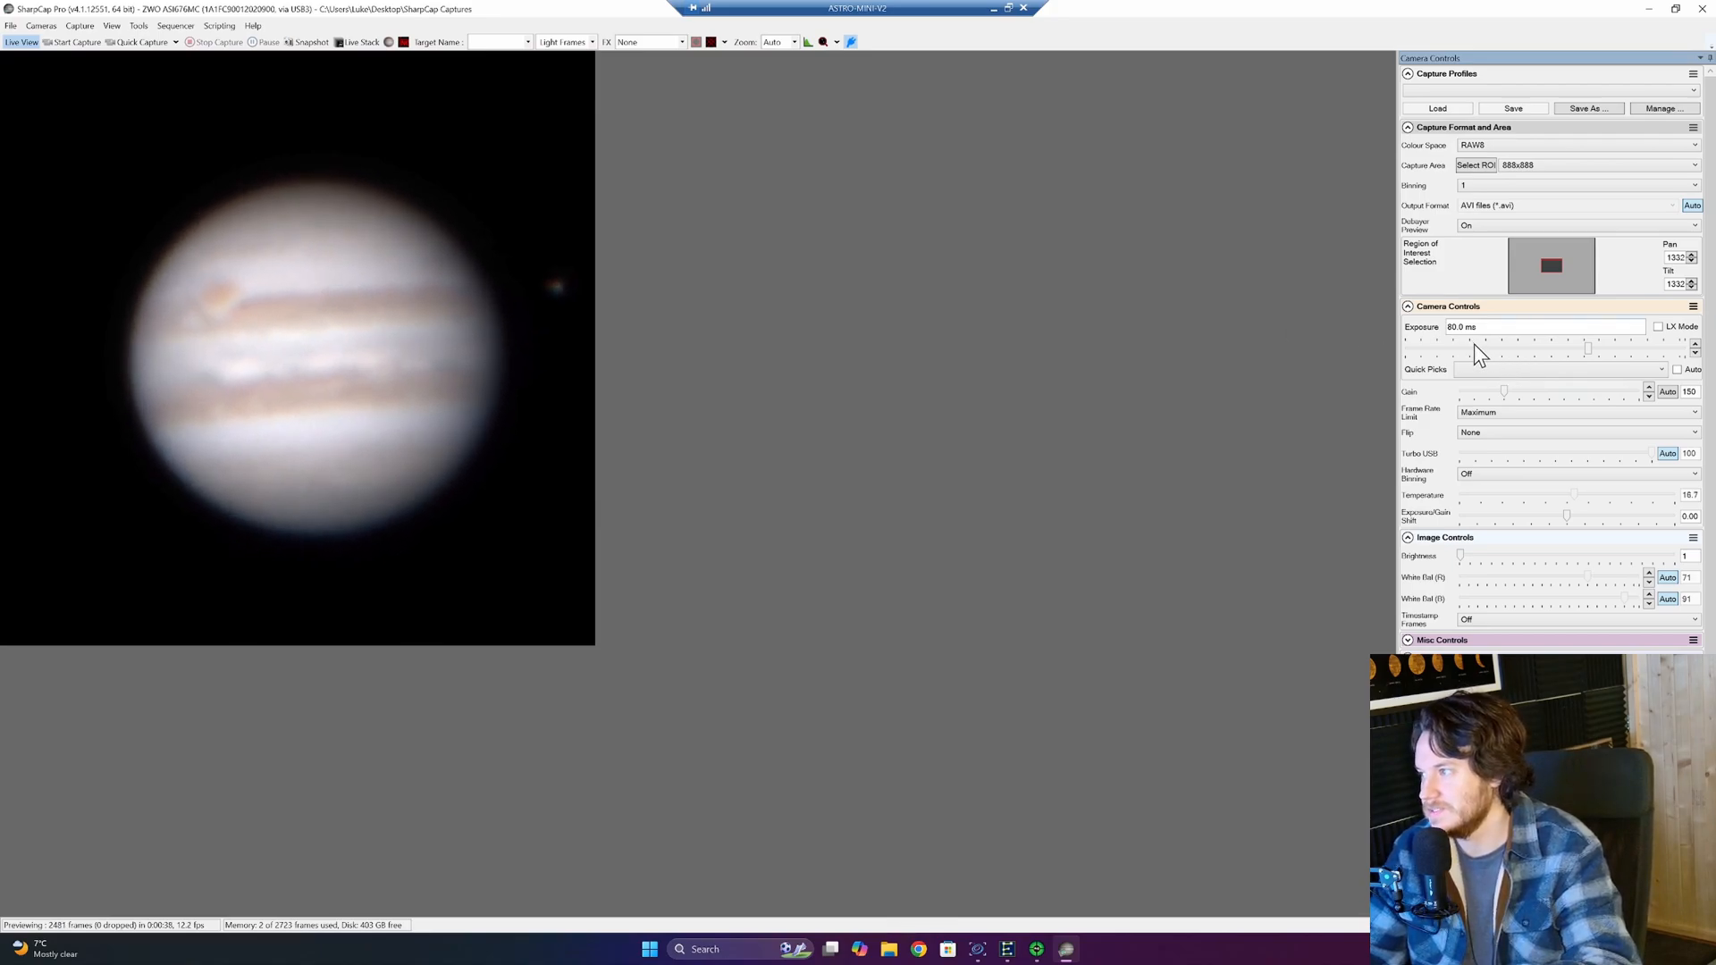
pyautogui.moveTo(1587, 348); pyautogui.dragTo(1552, 348)
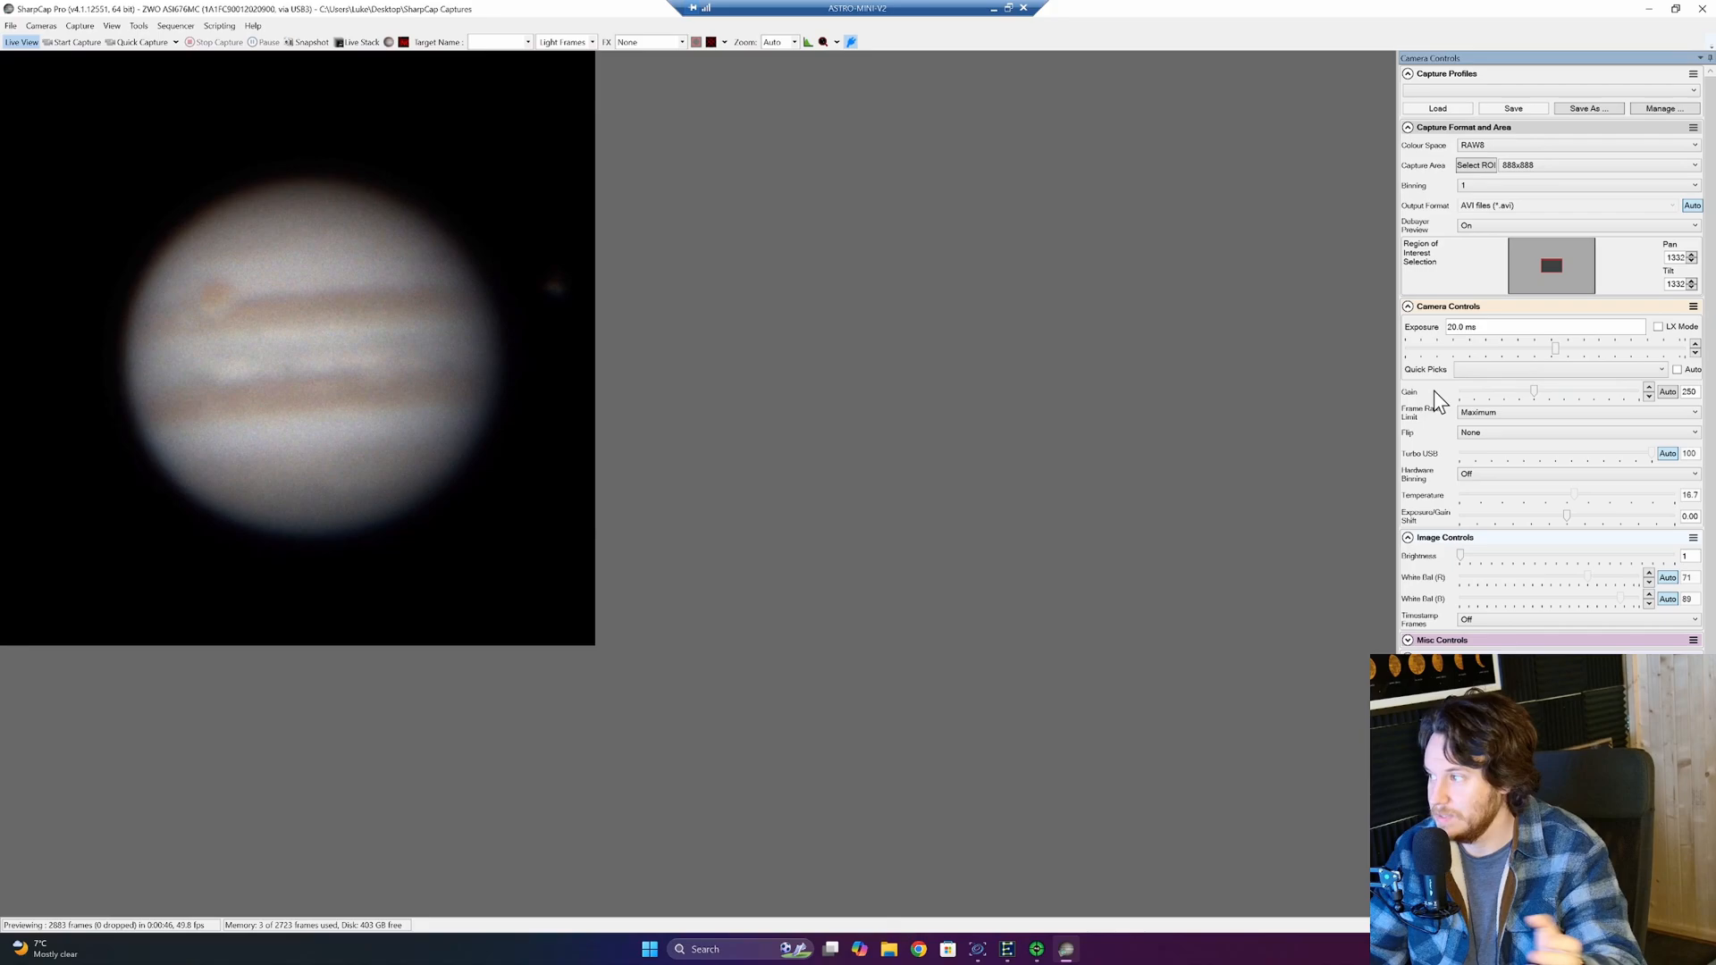
pyautogui.moveTo(430, 442)
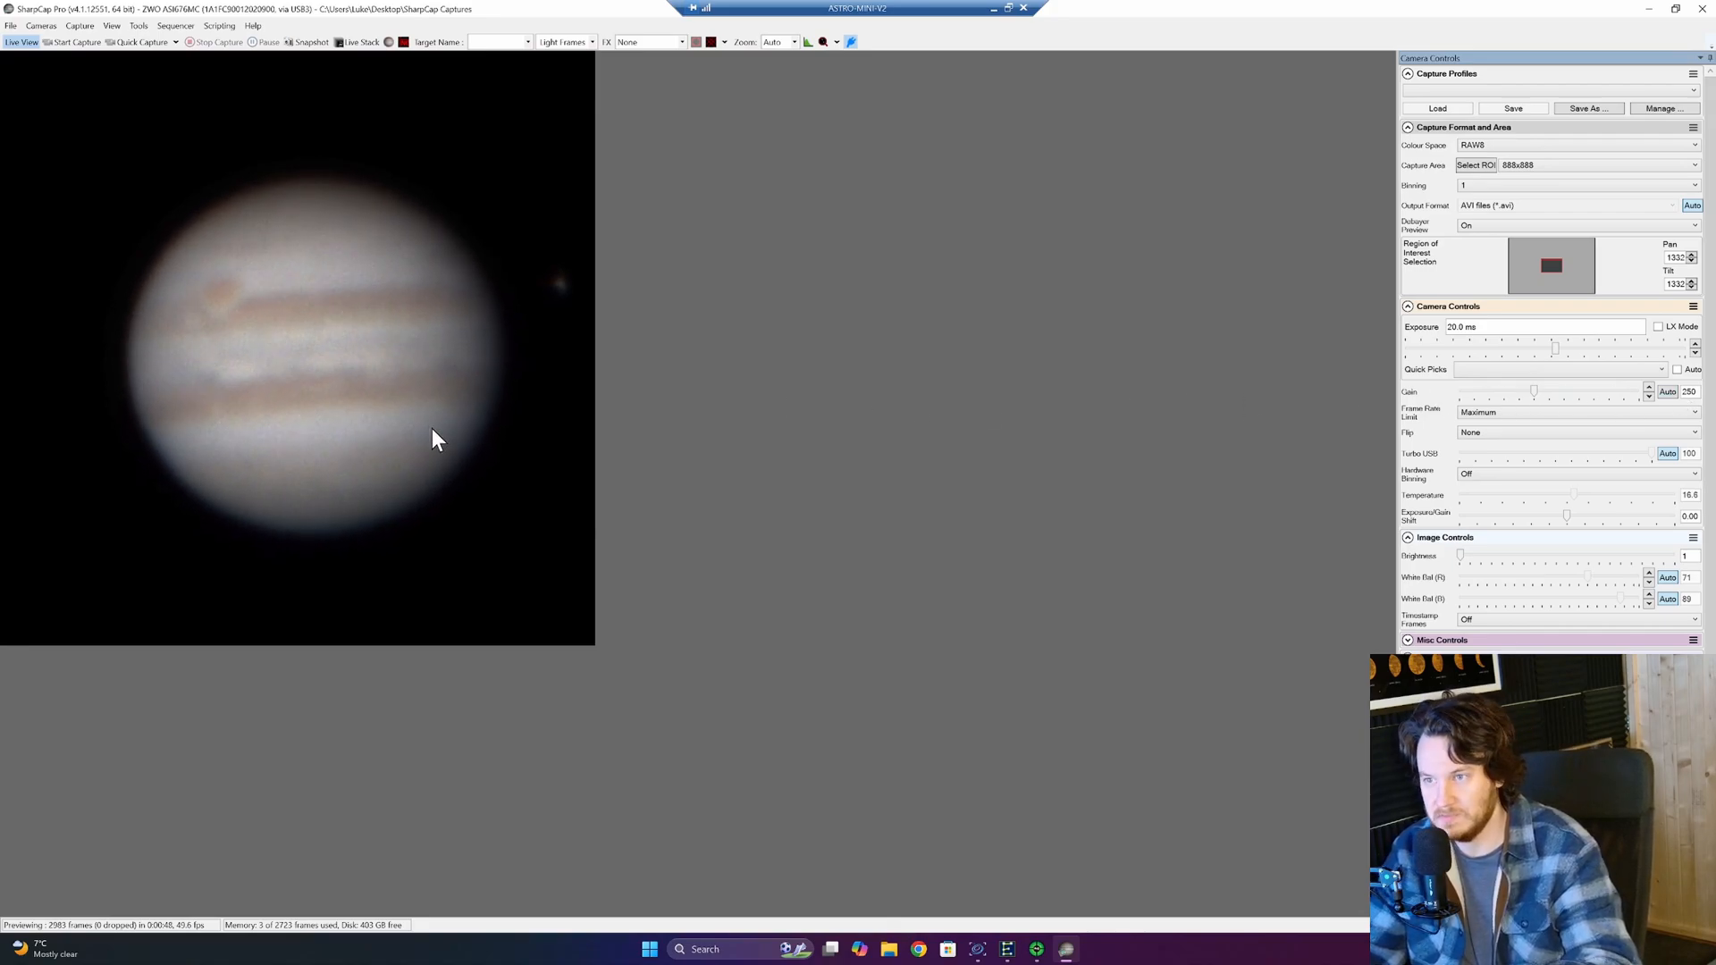
pyautogui.moveTo(375, 412)
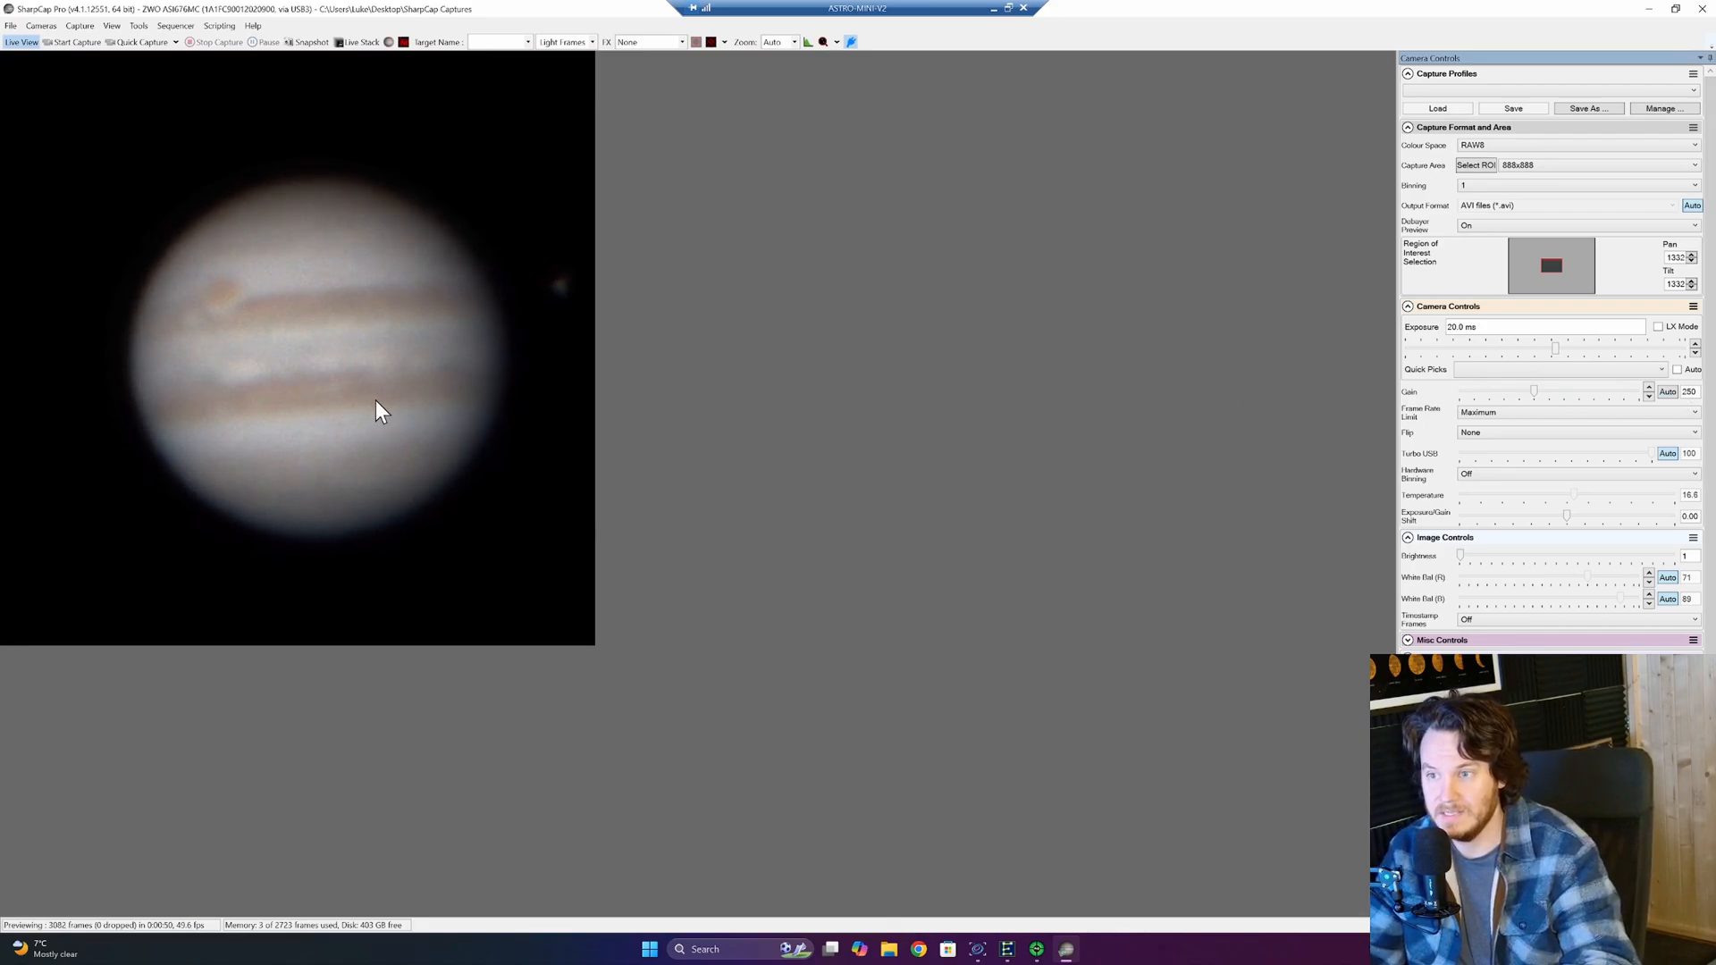
pyautogui.moveTo(431, 444)
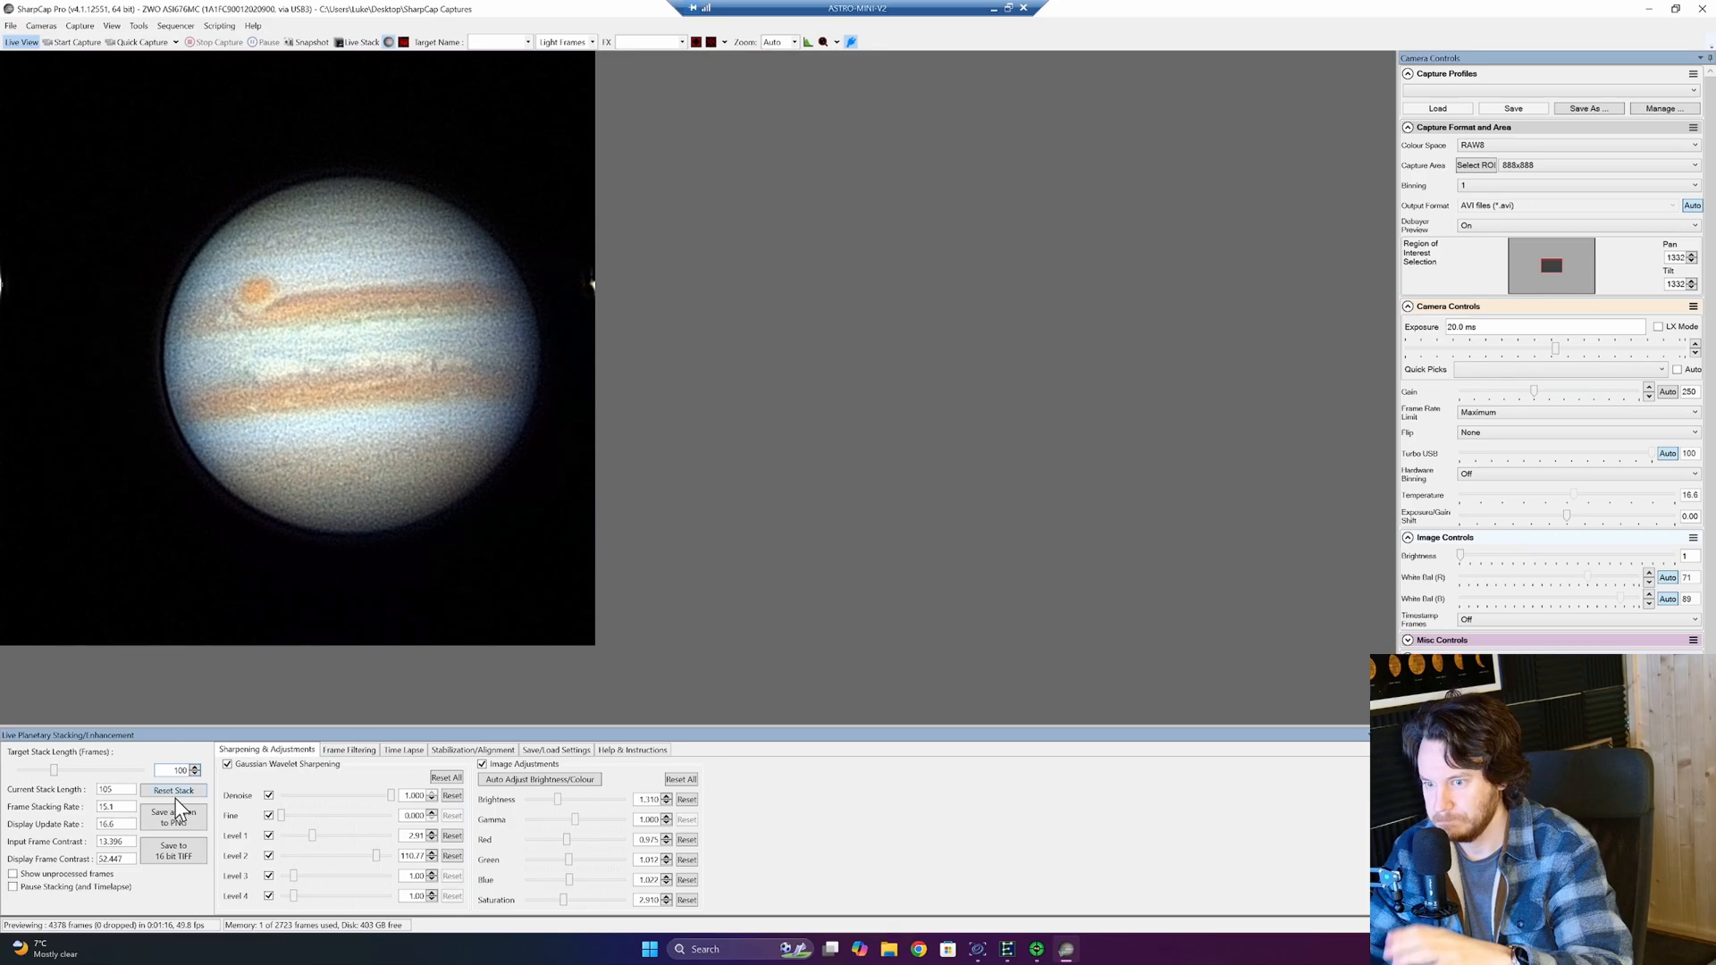
# Reset all sharpening and colour adjustments in the live stack to defaults.
pyautogui.click(349, 749)
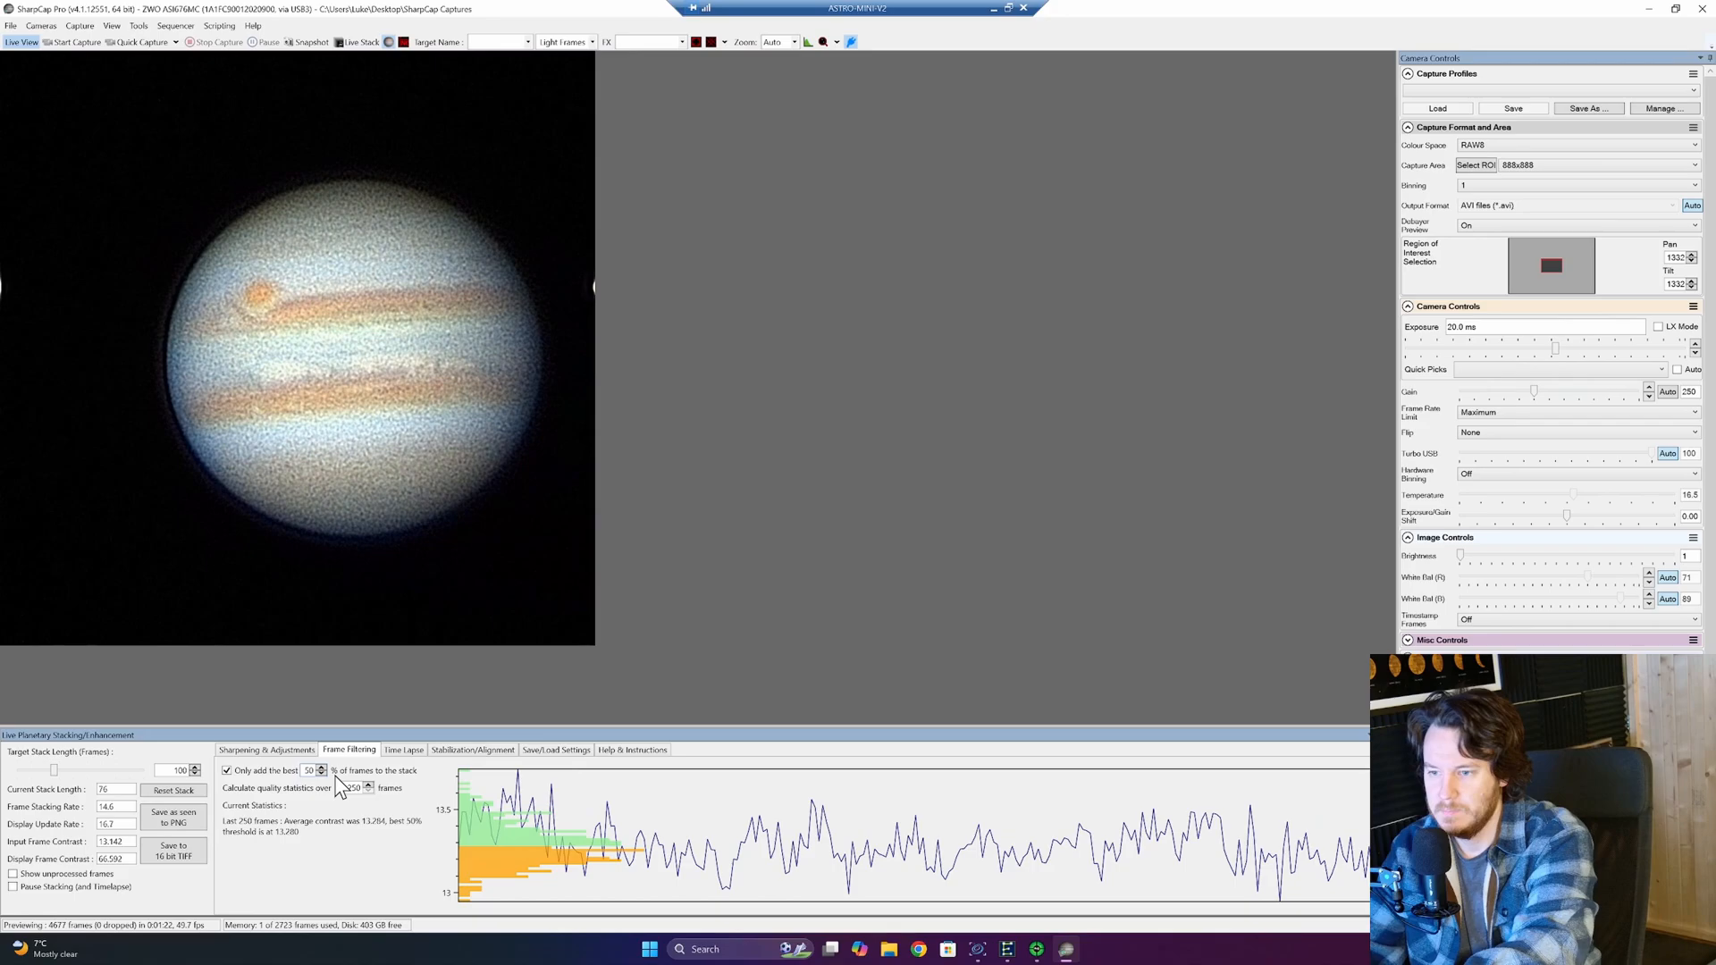
pyautogui.click(265, 749)
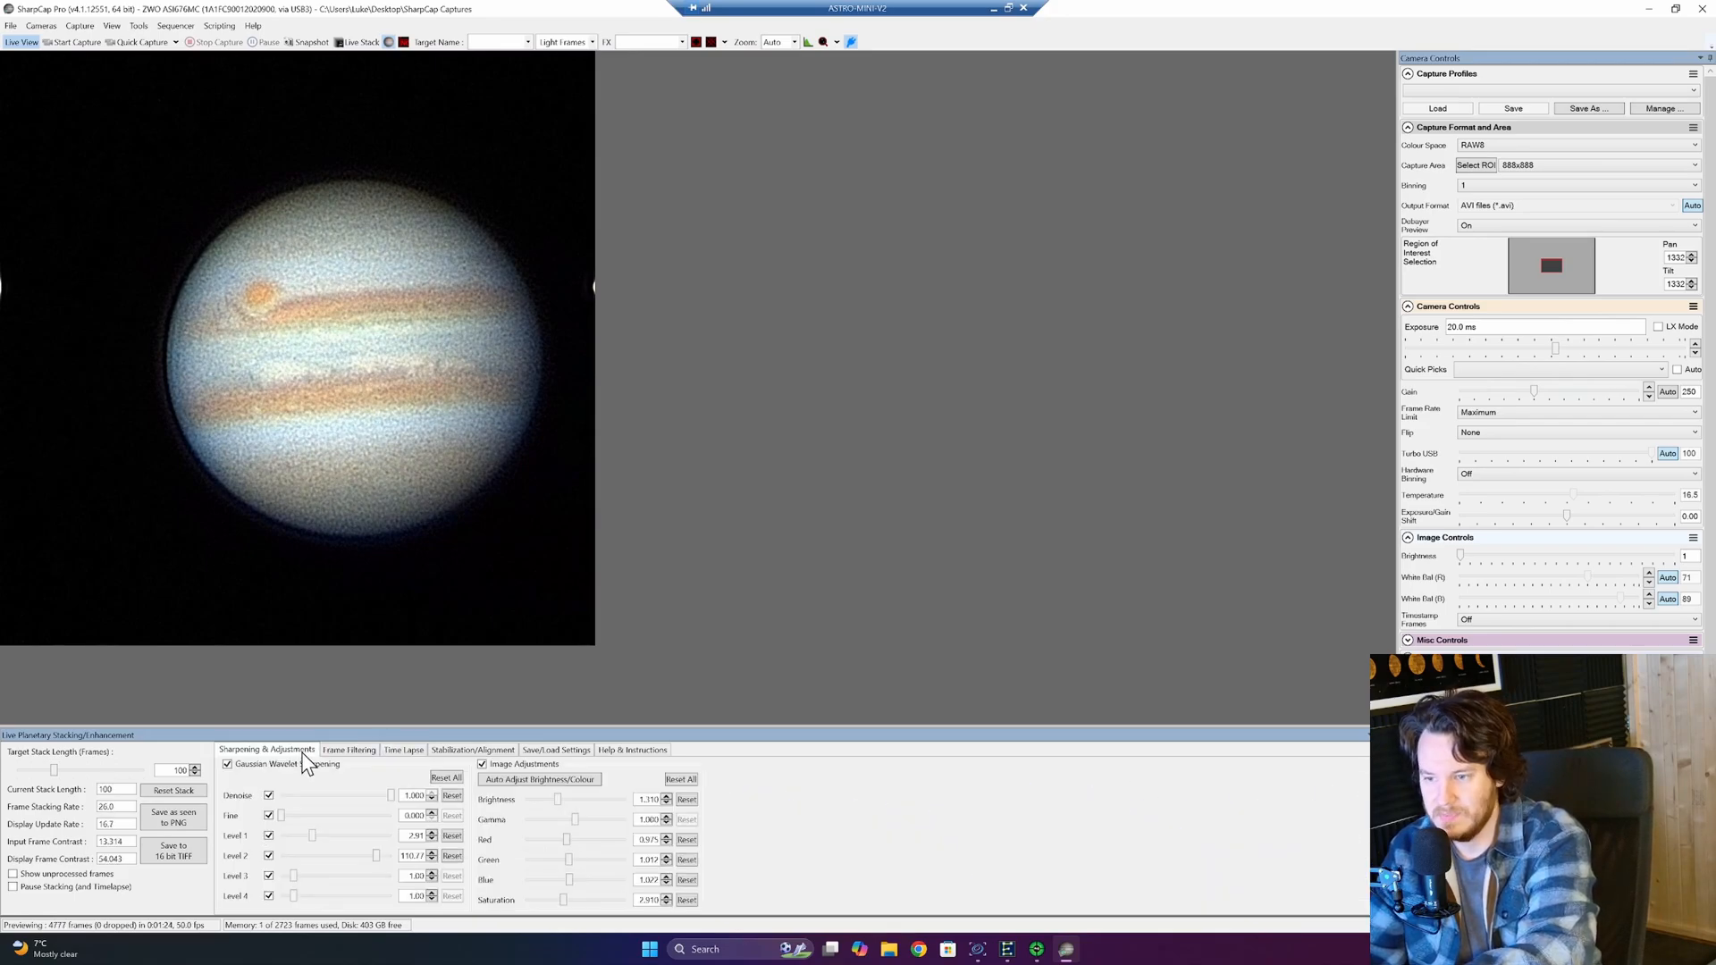
pyautogui.click(680, 779)
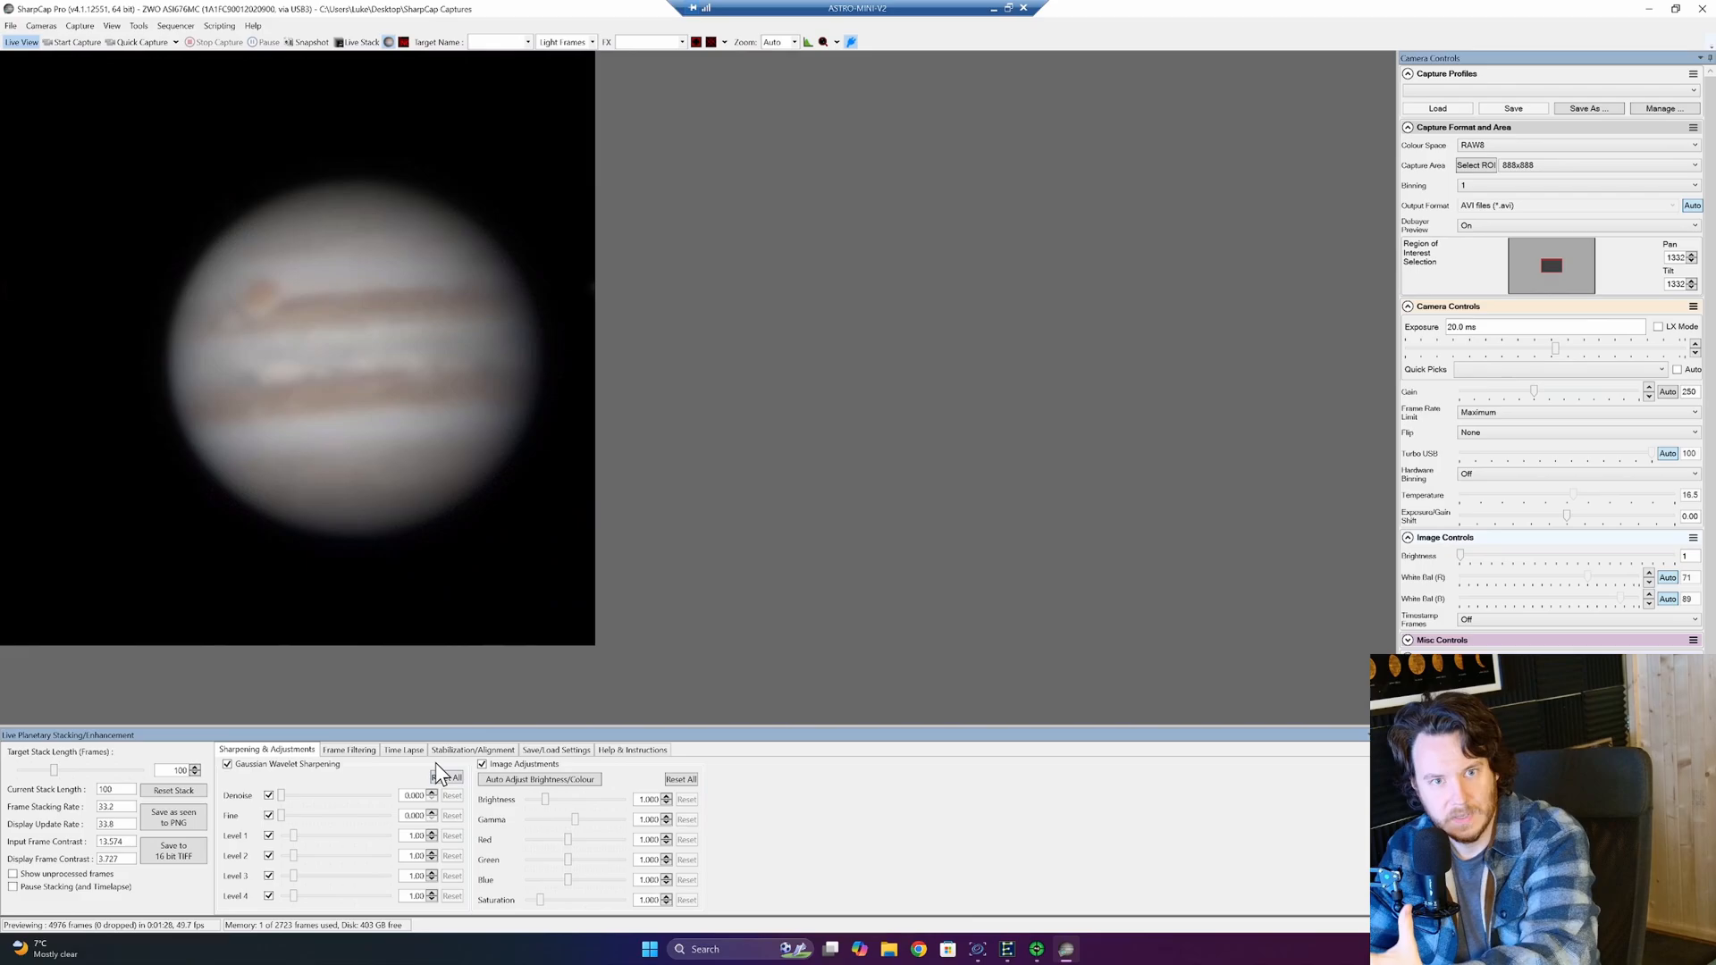
# Browse the Frame Filtering, Time Lapse and Stabilization tabs.
pyautogui.click(350, 749)
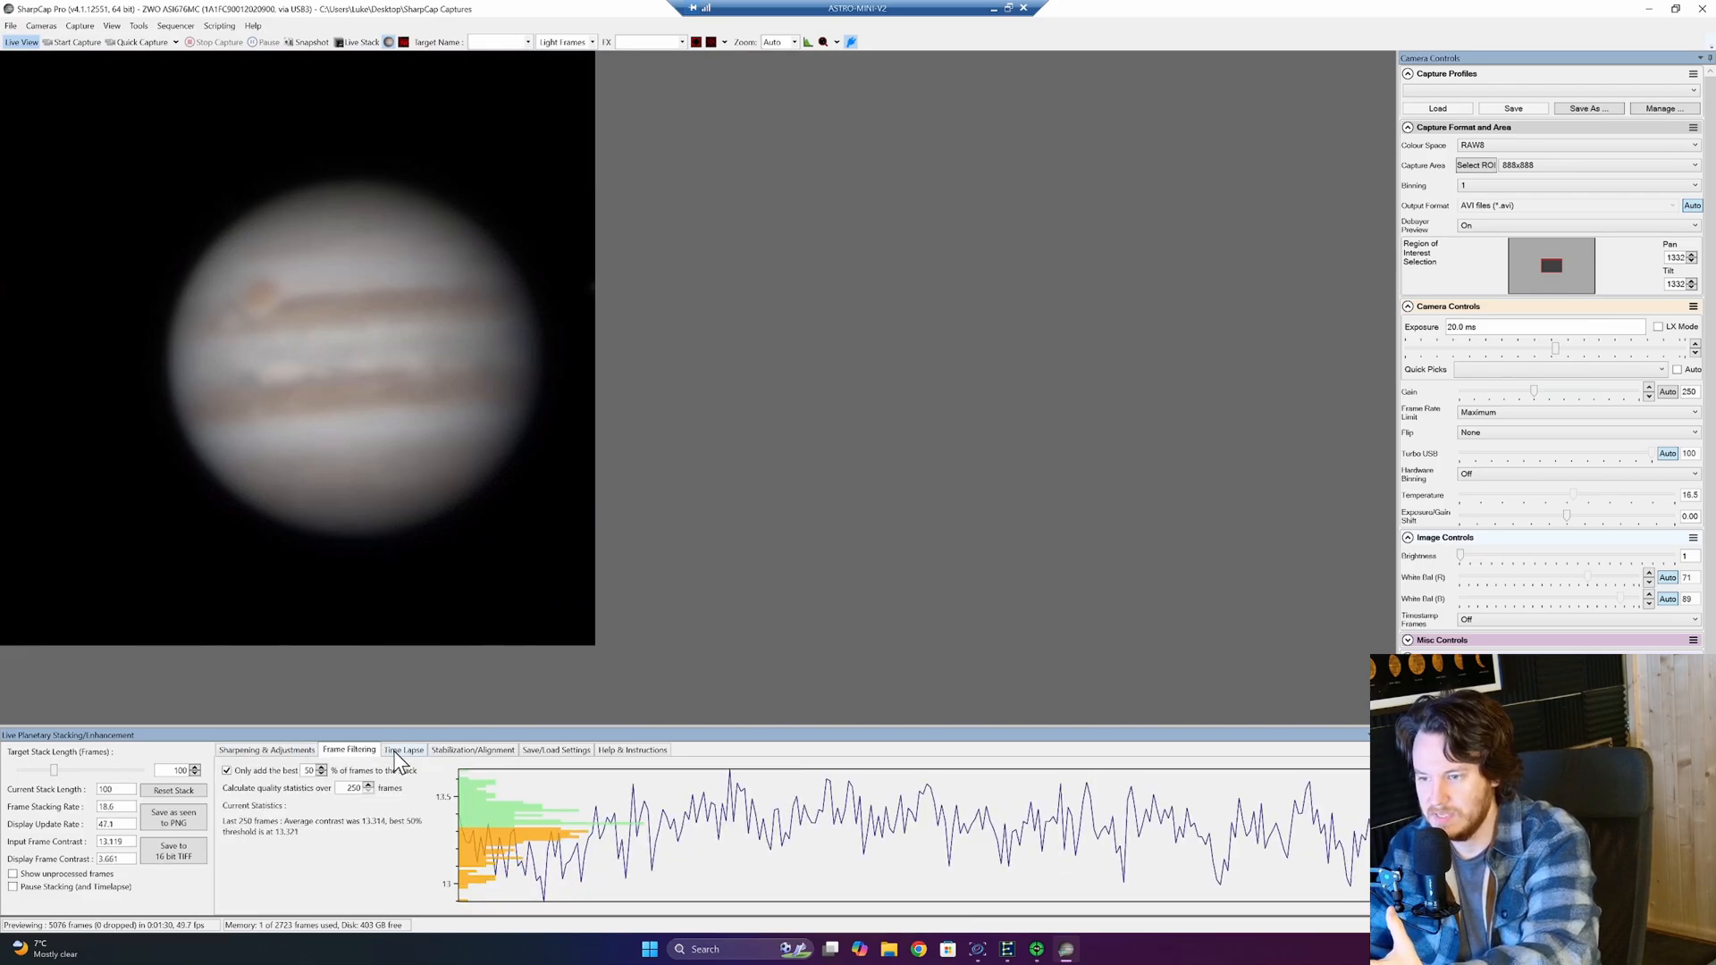
pyautogui.click(404, 749)
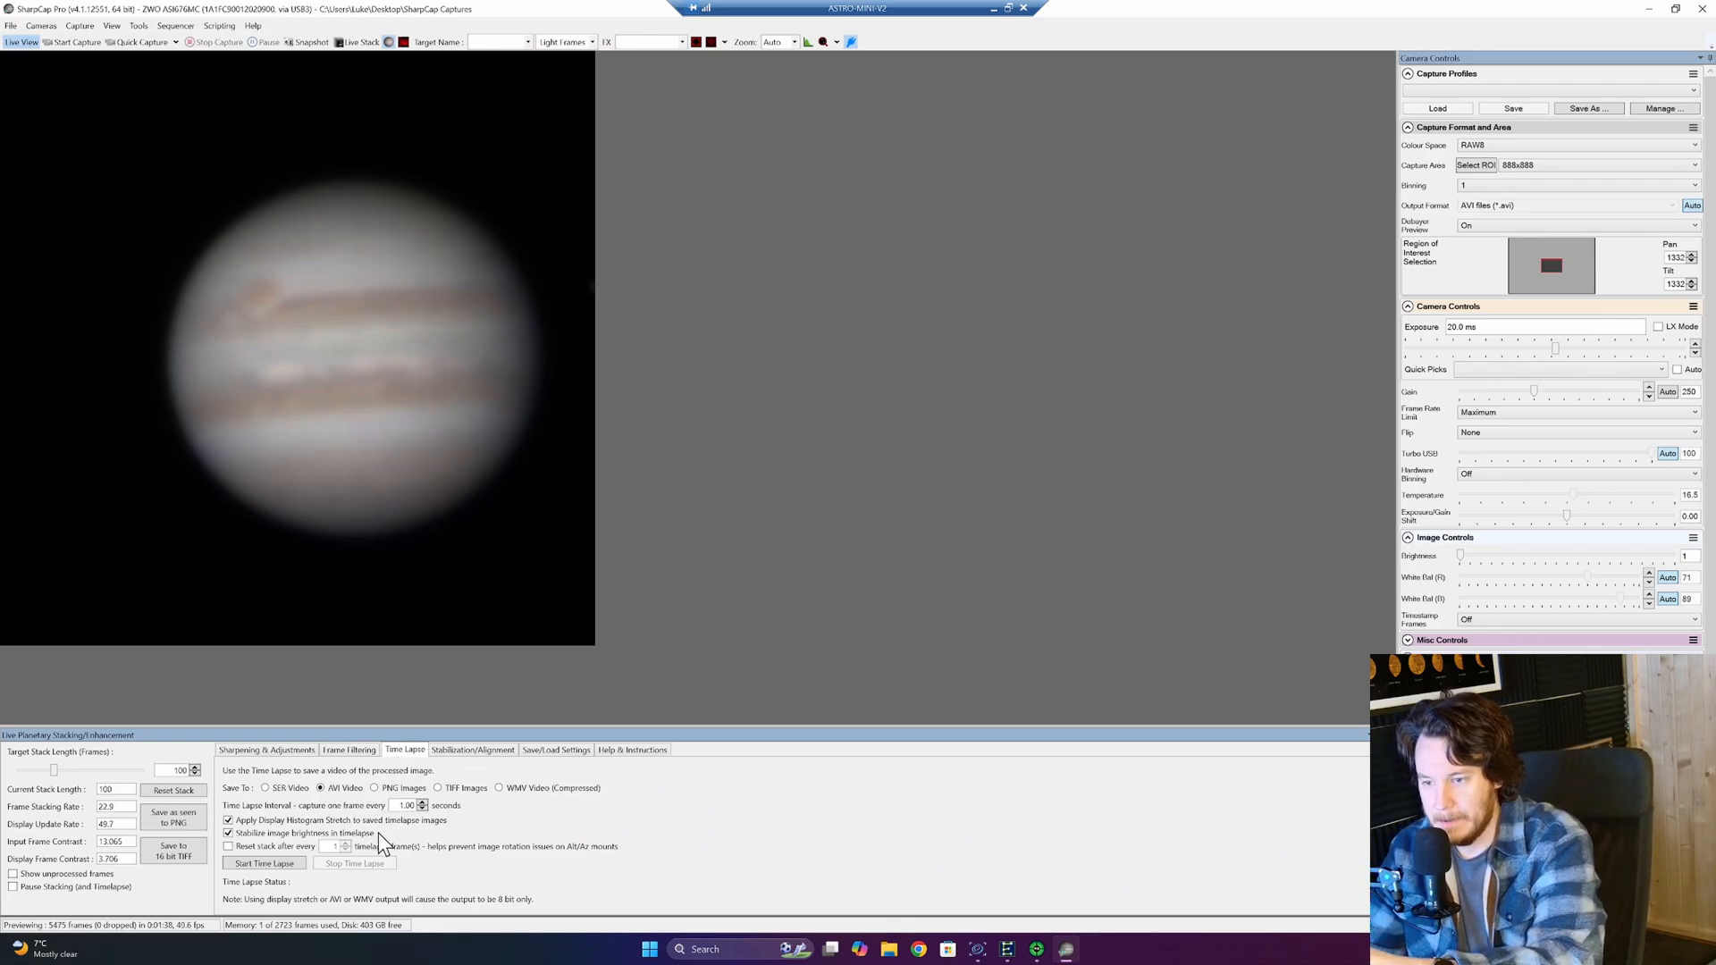
pyautogui.click(472, 749)
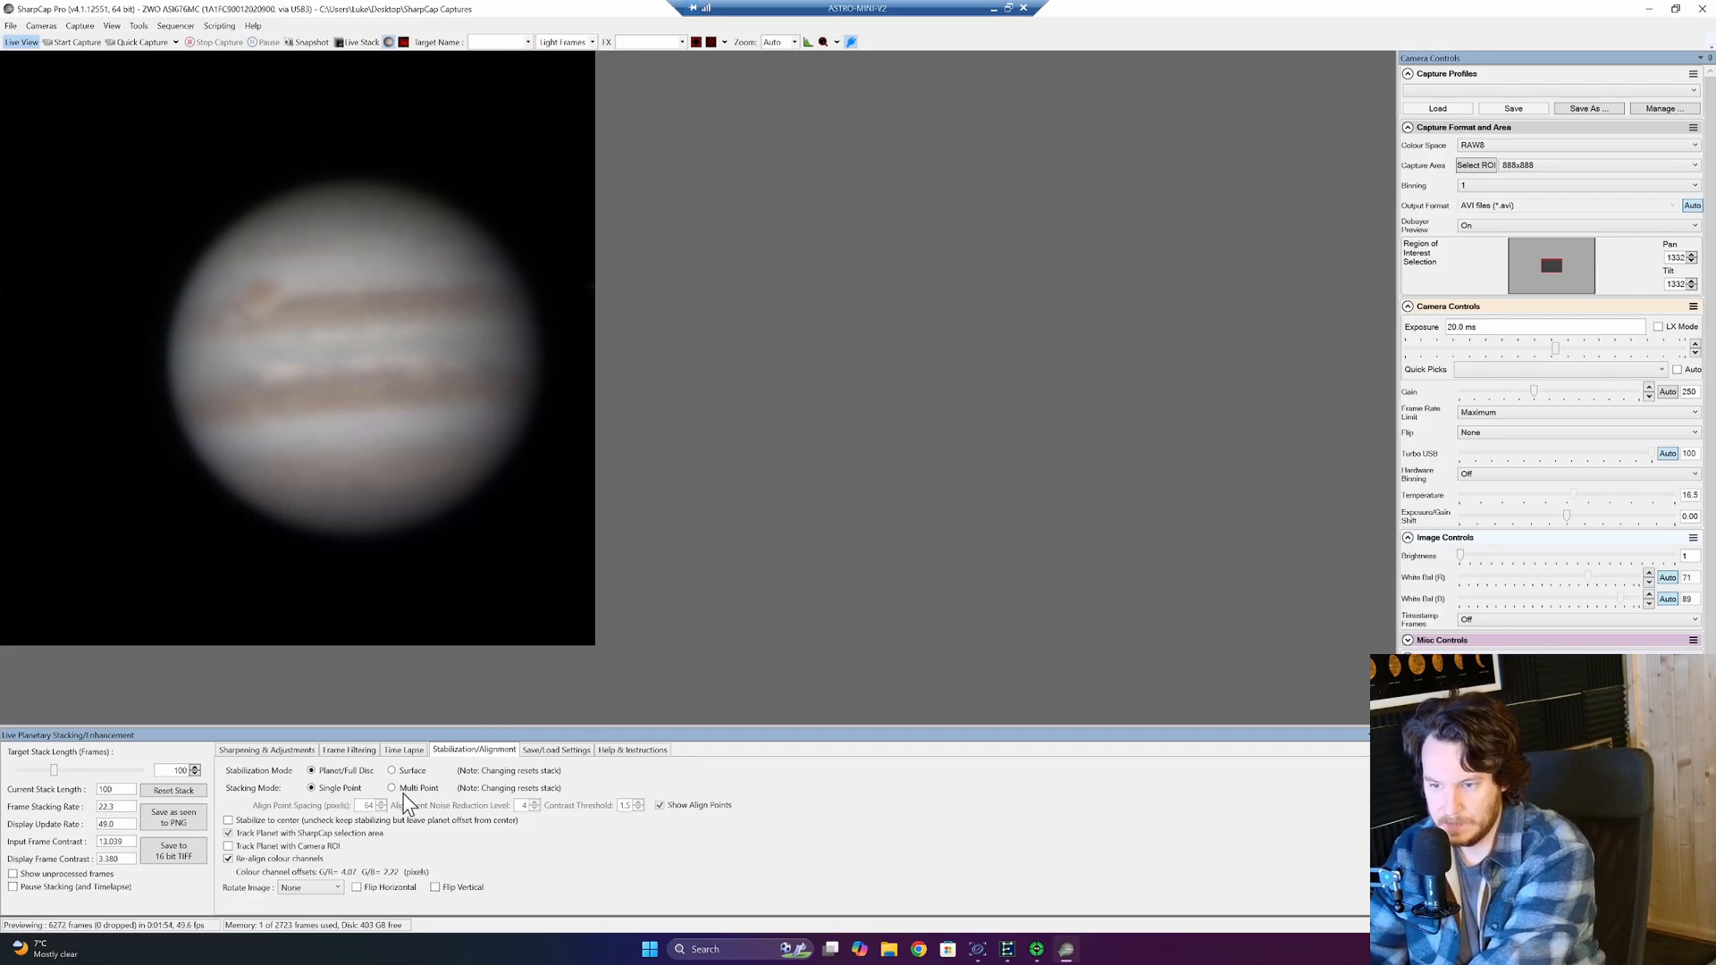
# Toggle colour channel re-alignment and show the planetary, solar and lunar preset slots.
pyautogui.click(229, 857)
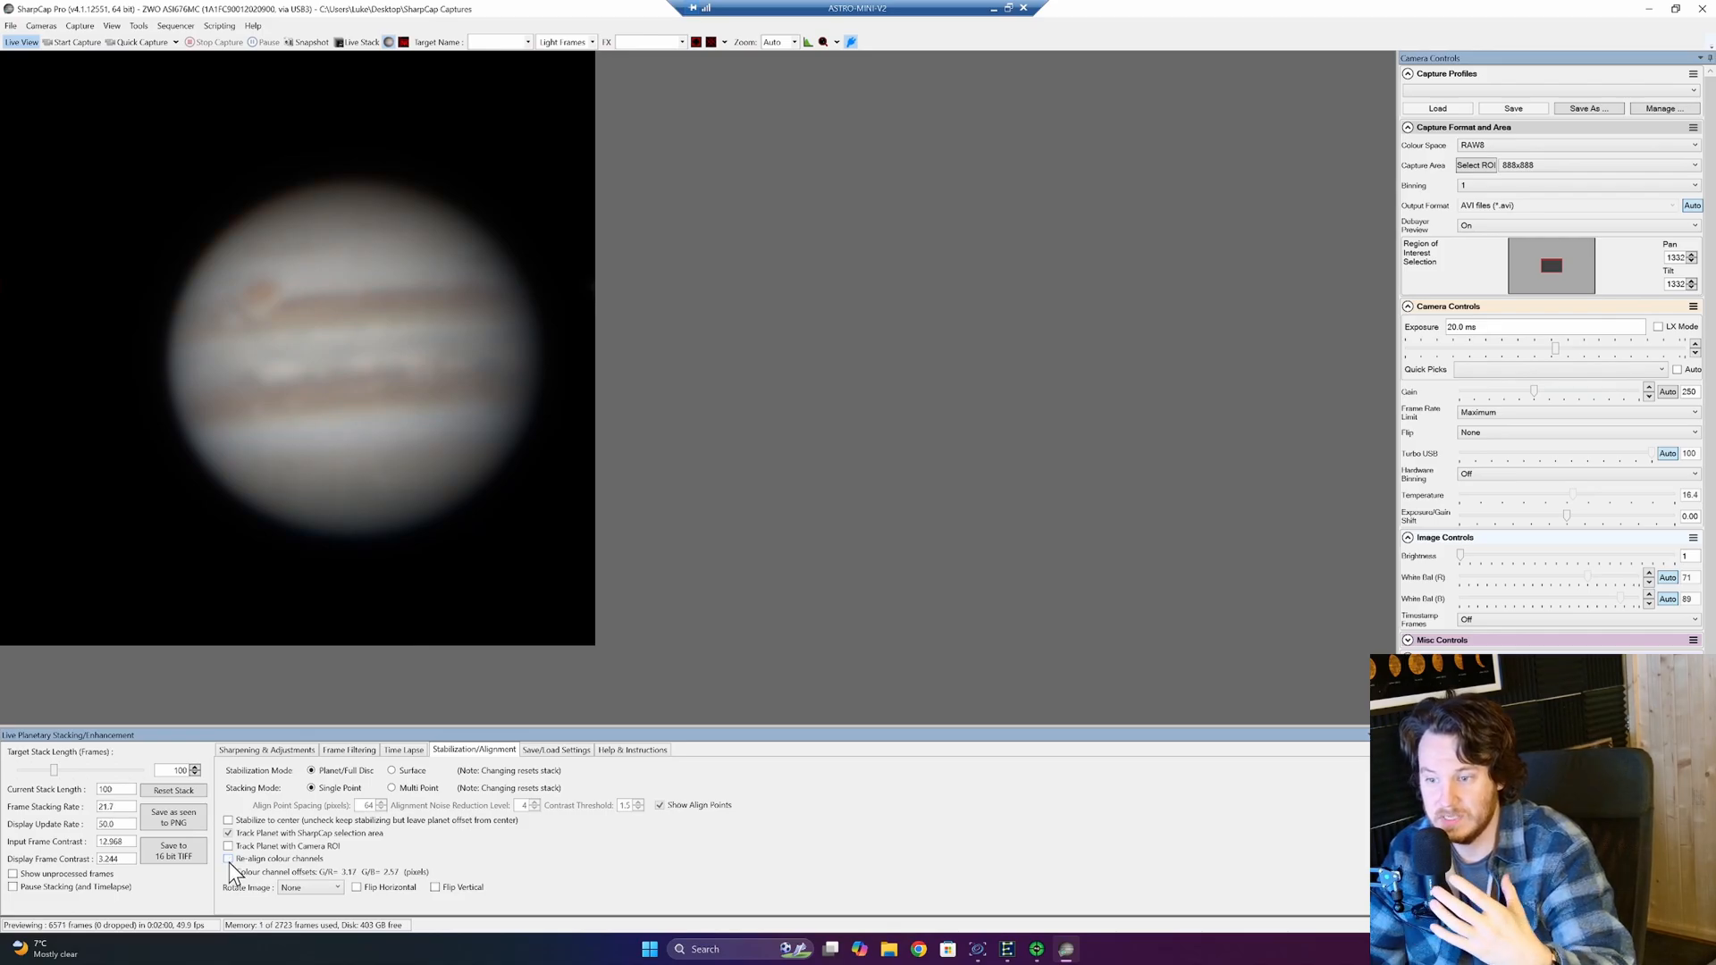
pyautogui.click(231, 858)
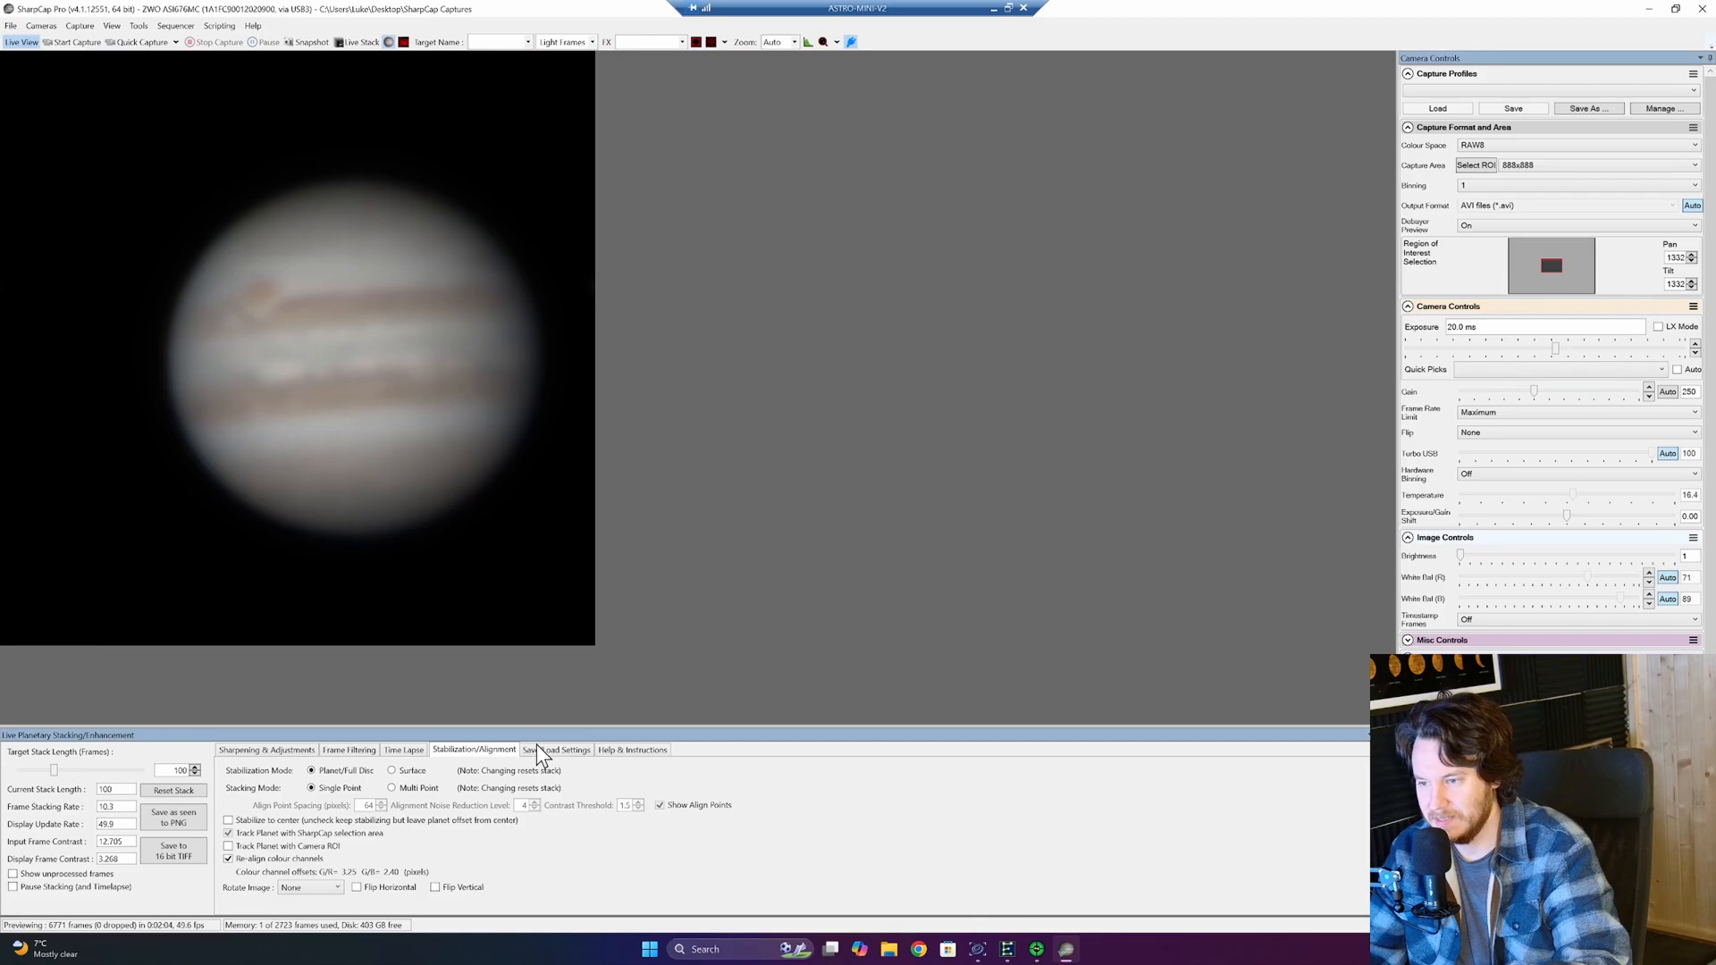
pyautogui.click(557, 749)
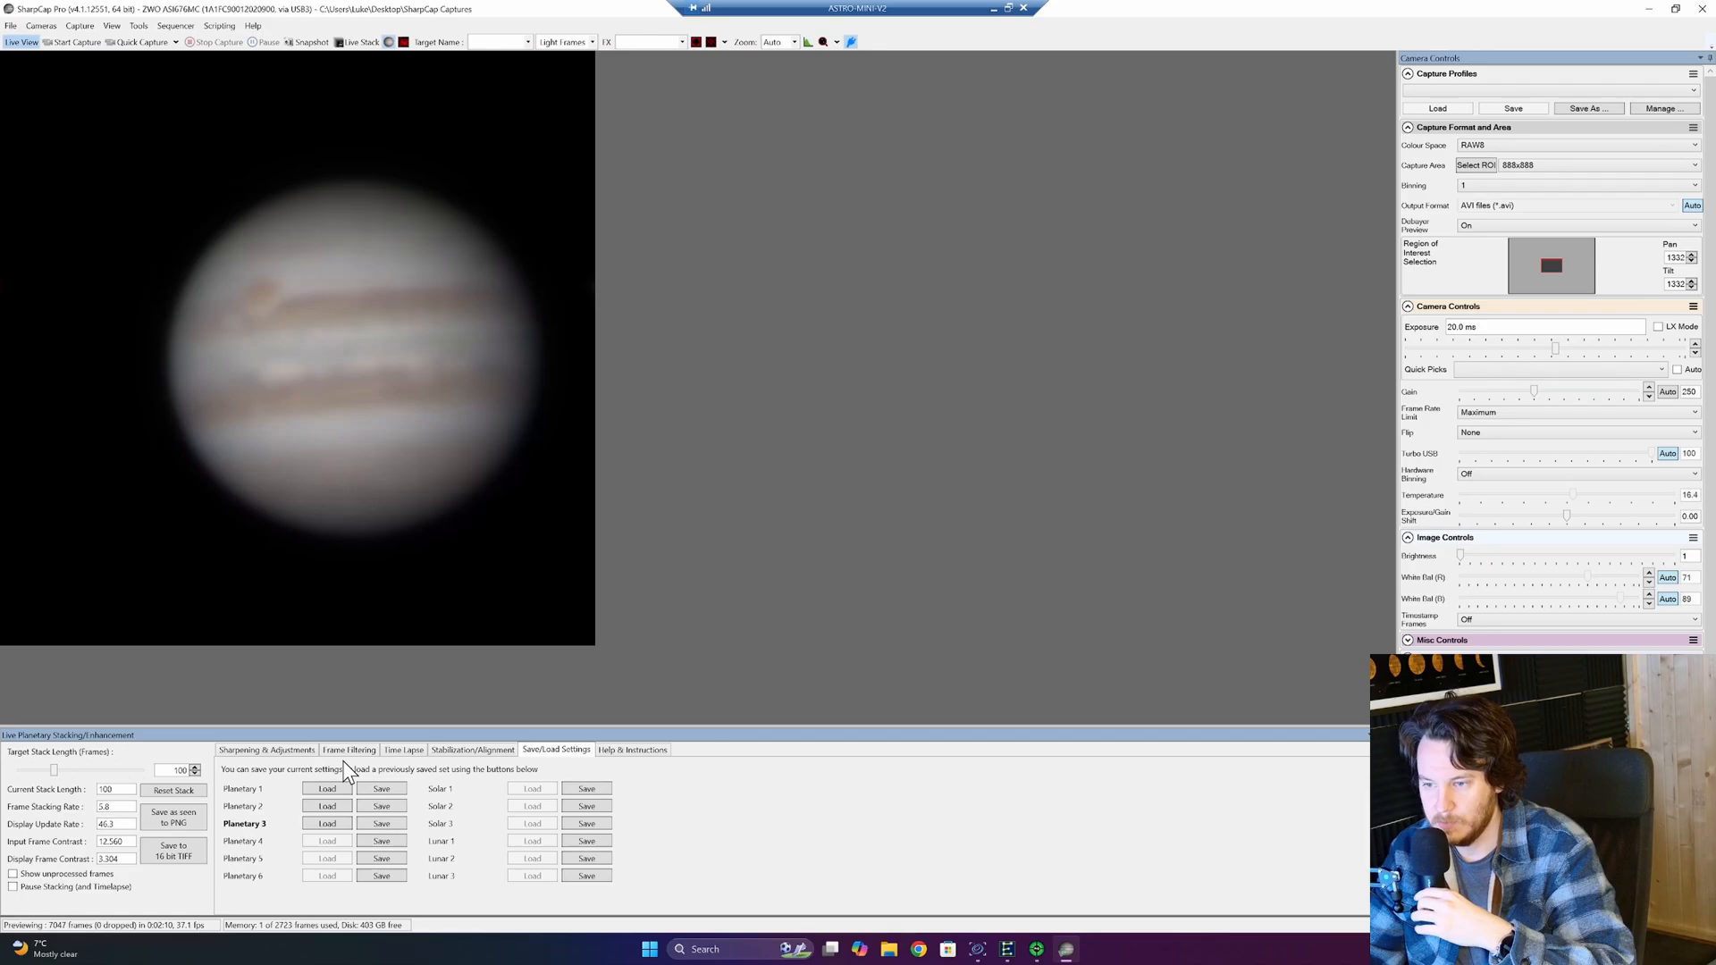
pyautogui.click(266, 749)
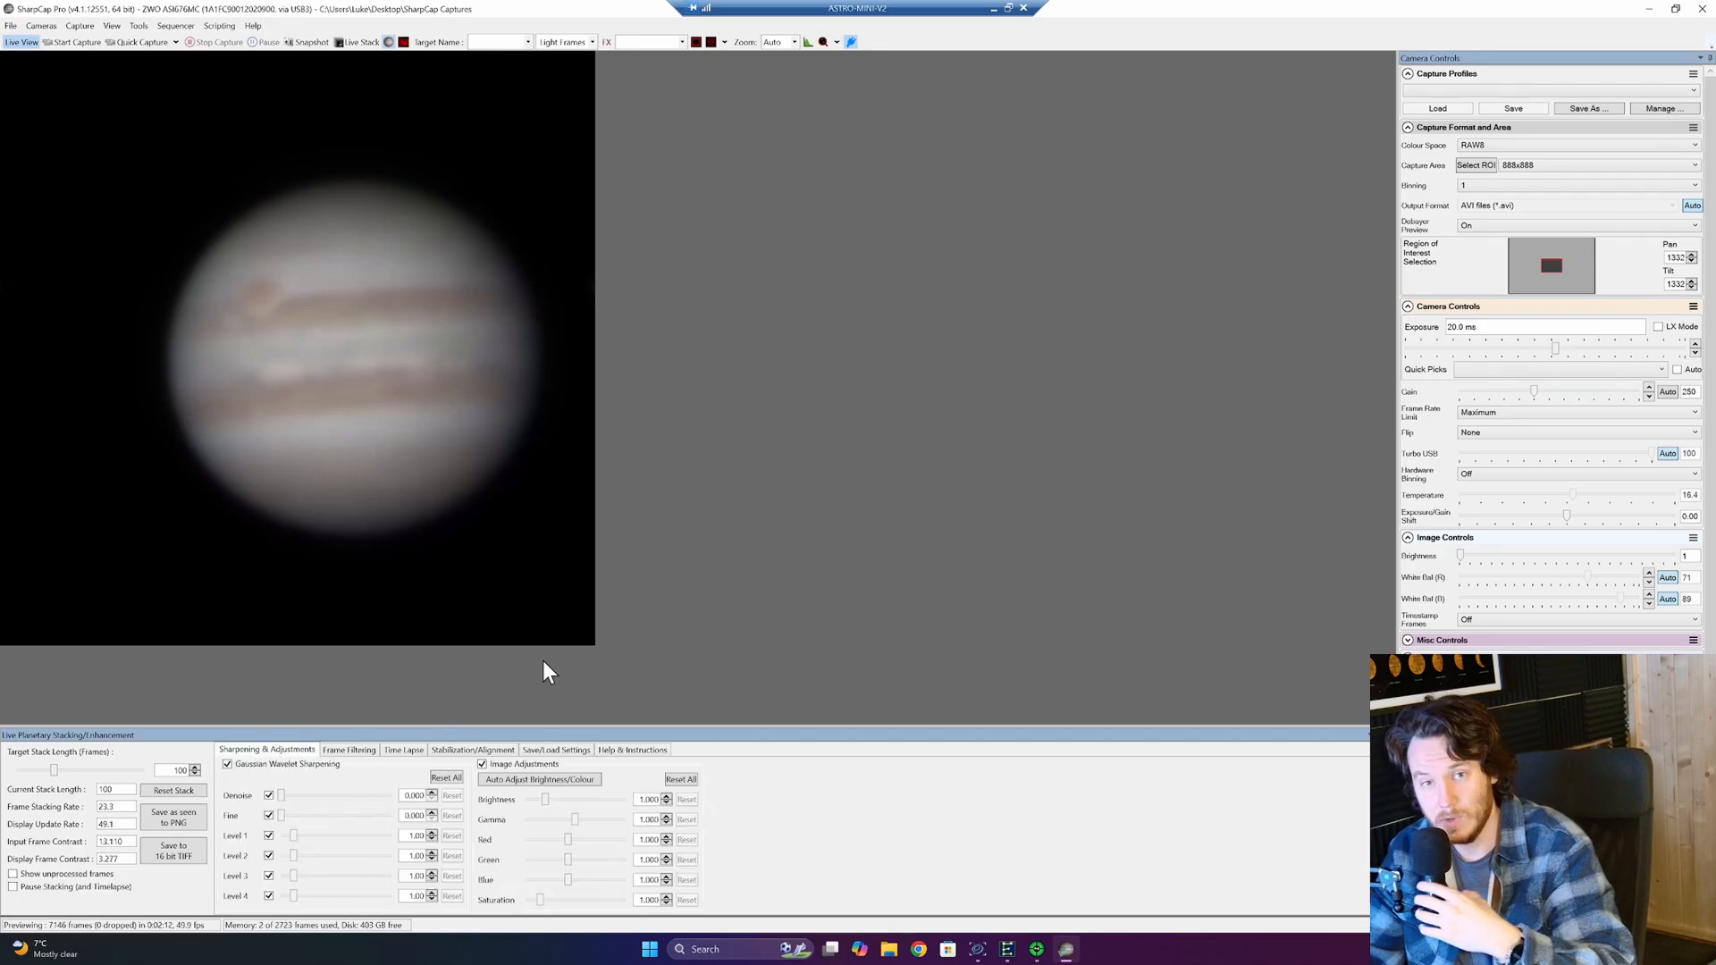
pyautogui.moveTo(417, 384)
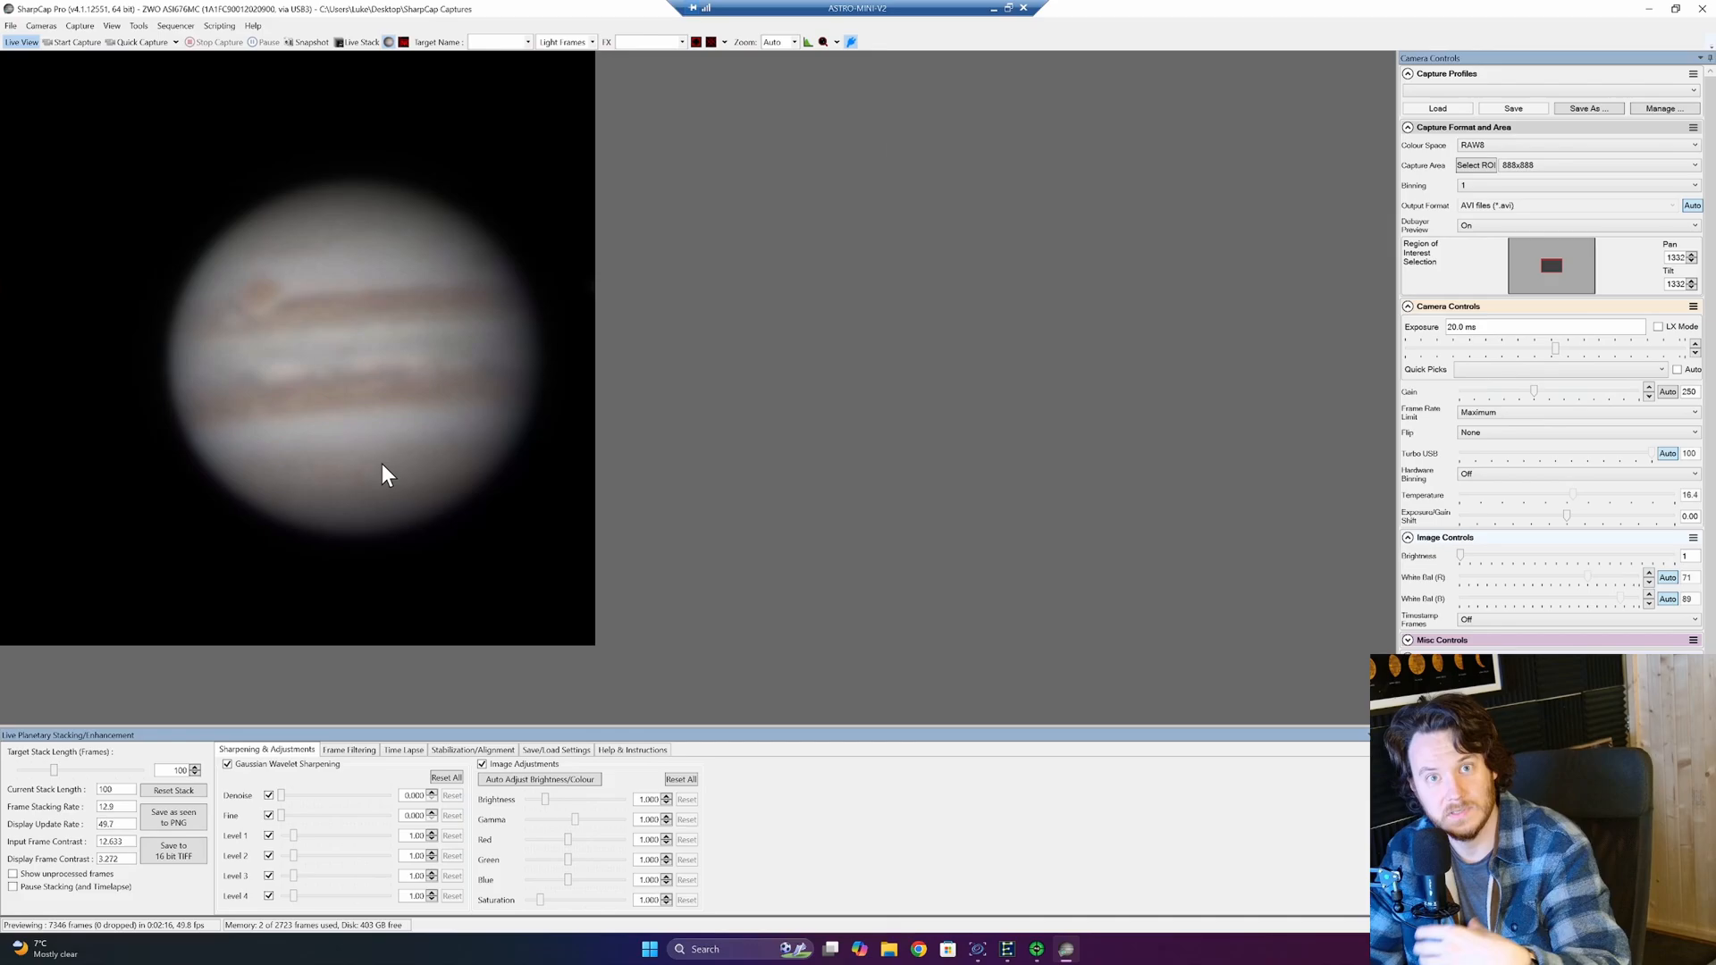
pyautogui.moveTo(428, 651)
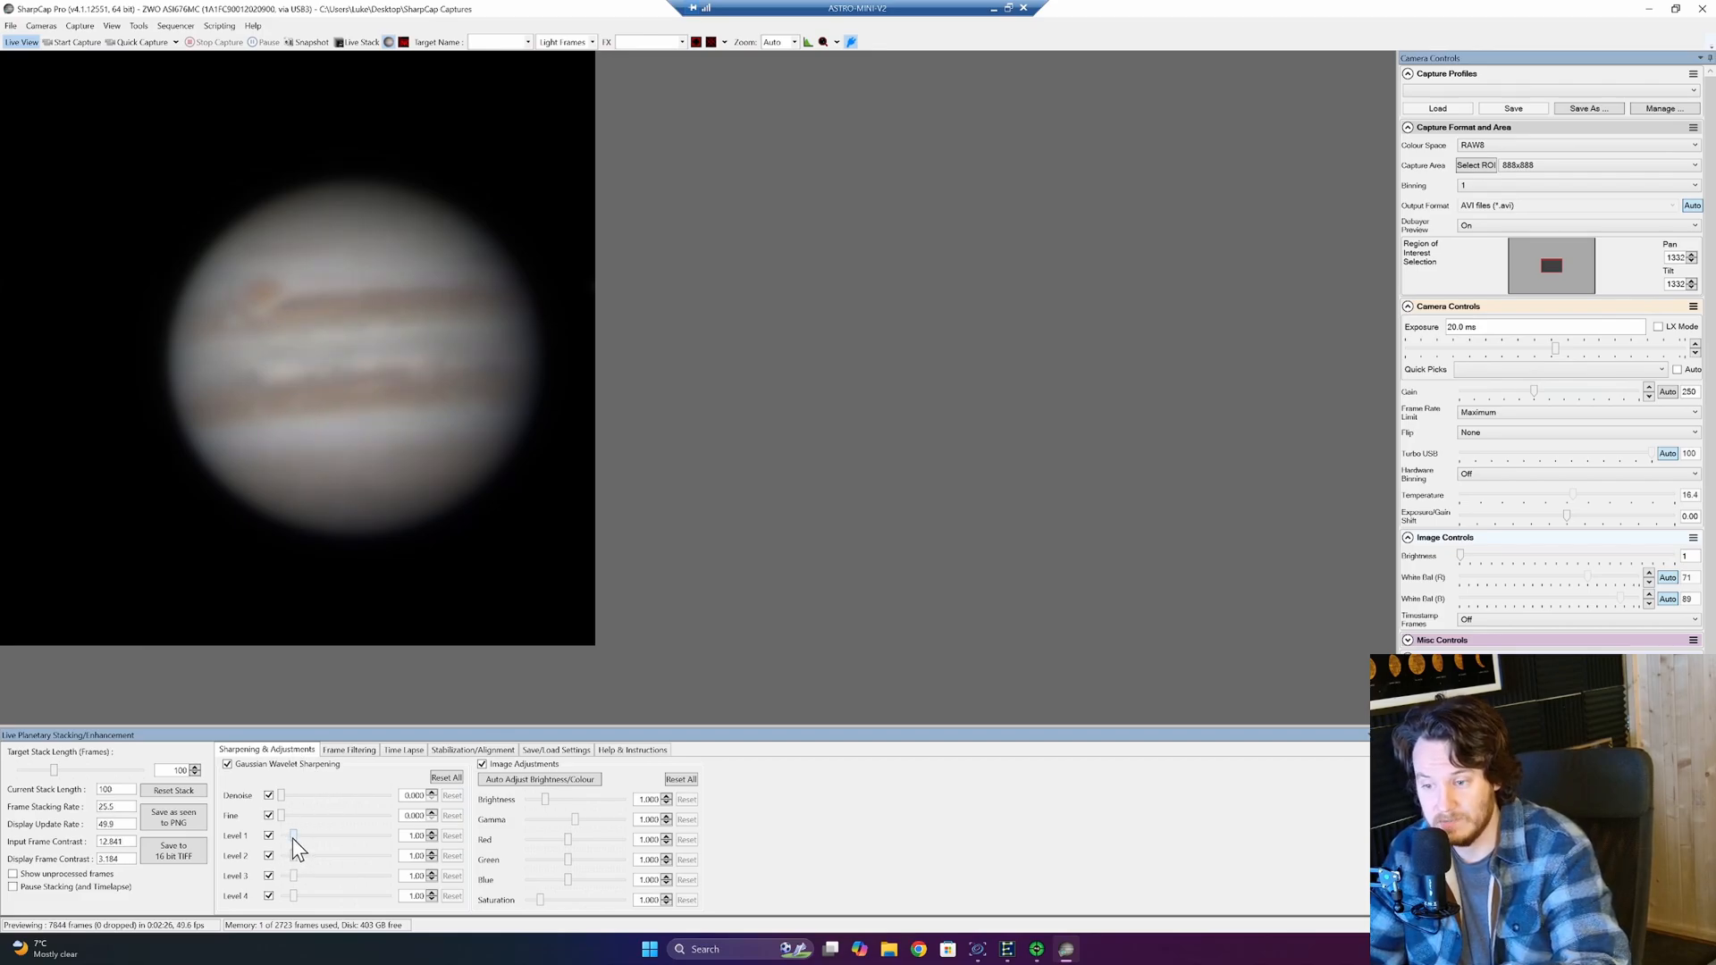
pyautogui.moveTo(293, 834); pyautogui.dragTo(346, 835)
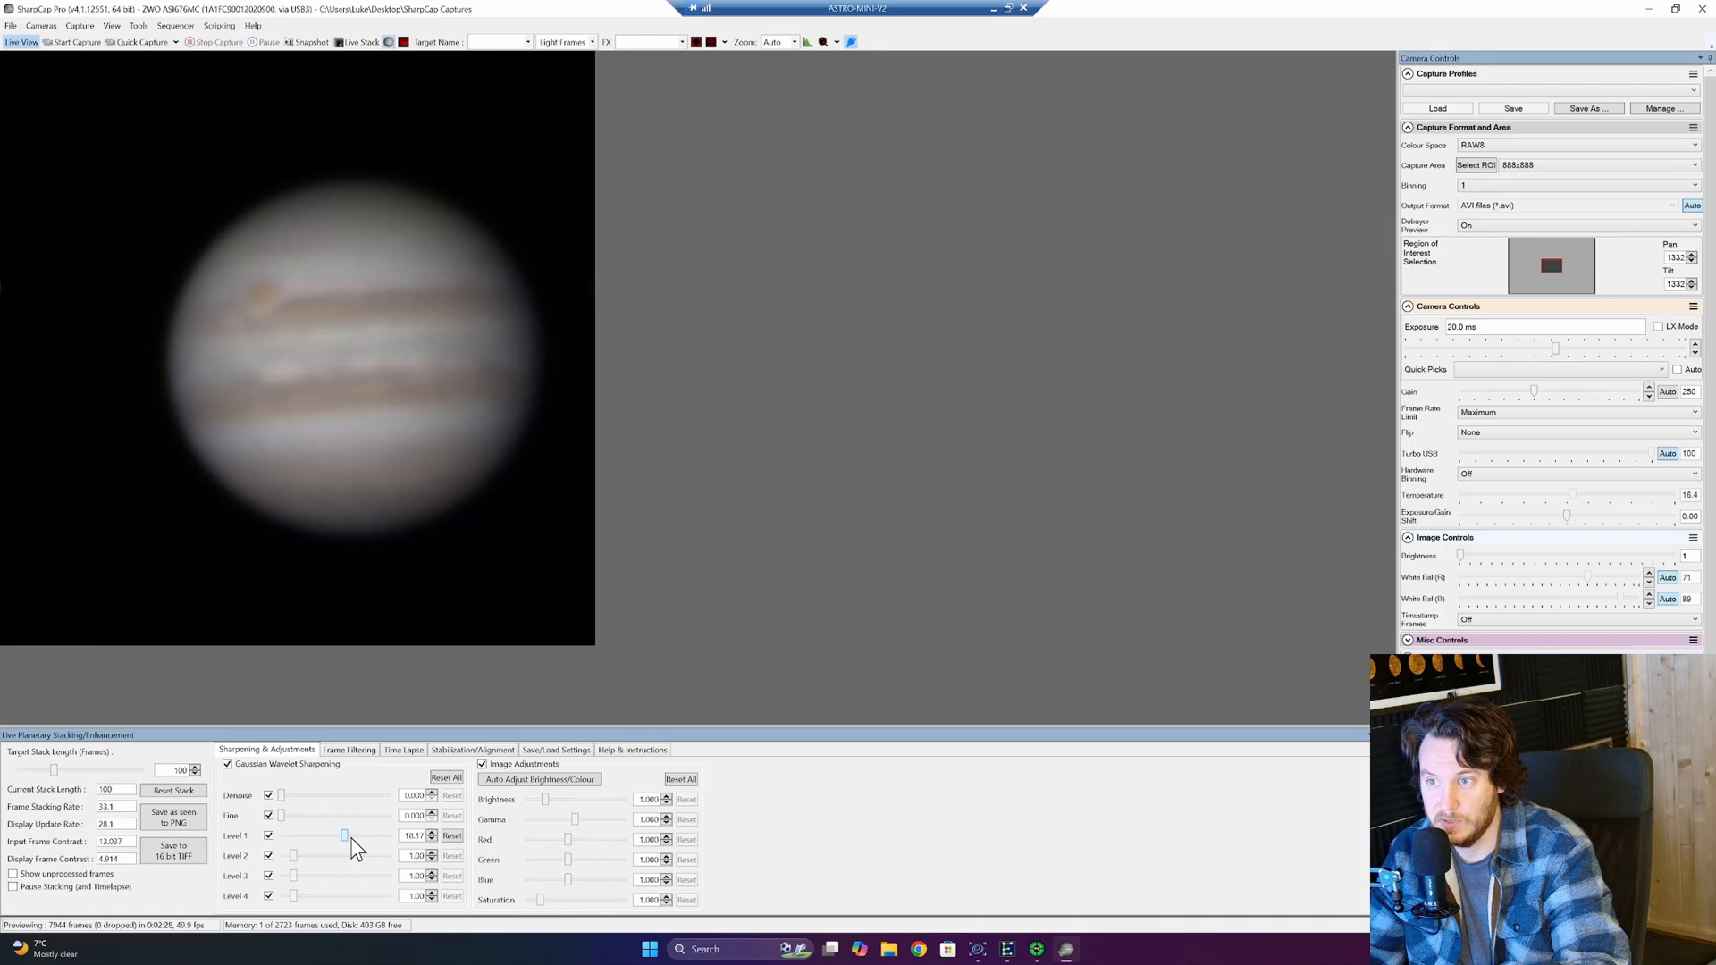
pyautogui.moveTo(345, 835); pyautogui.dragTo(372, 835)
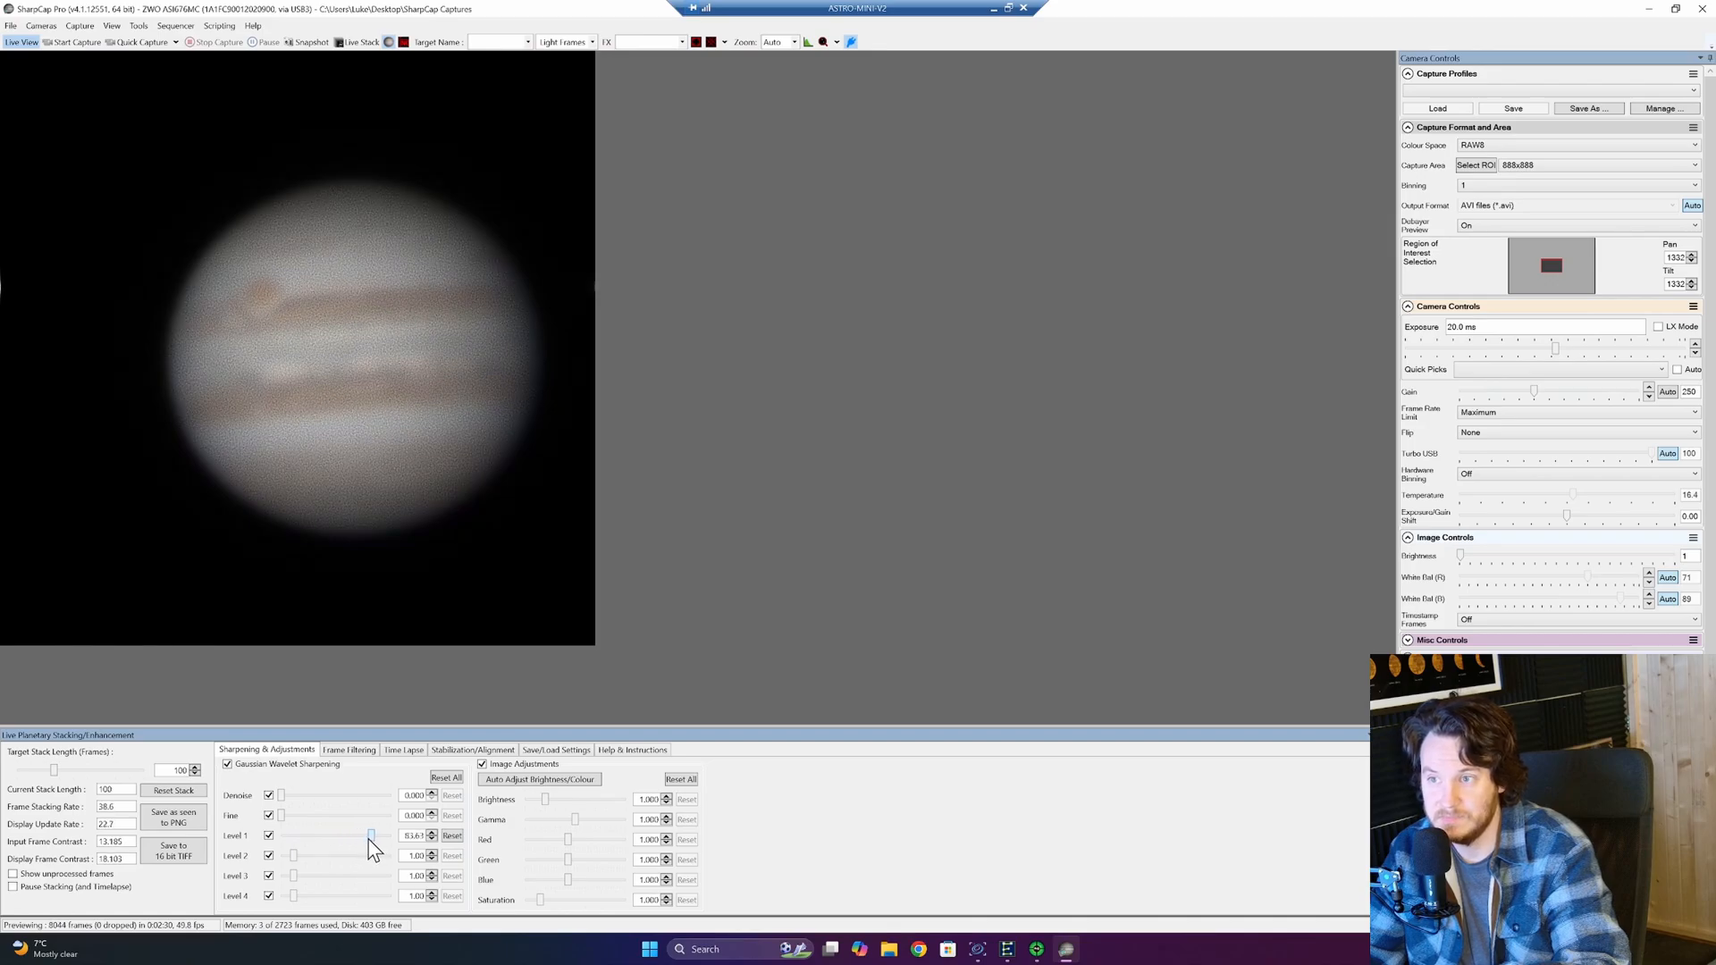
pyautogui.moveTo(372, 835); pyautogui.dragTo(367, 834)
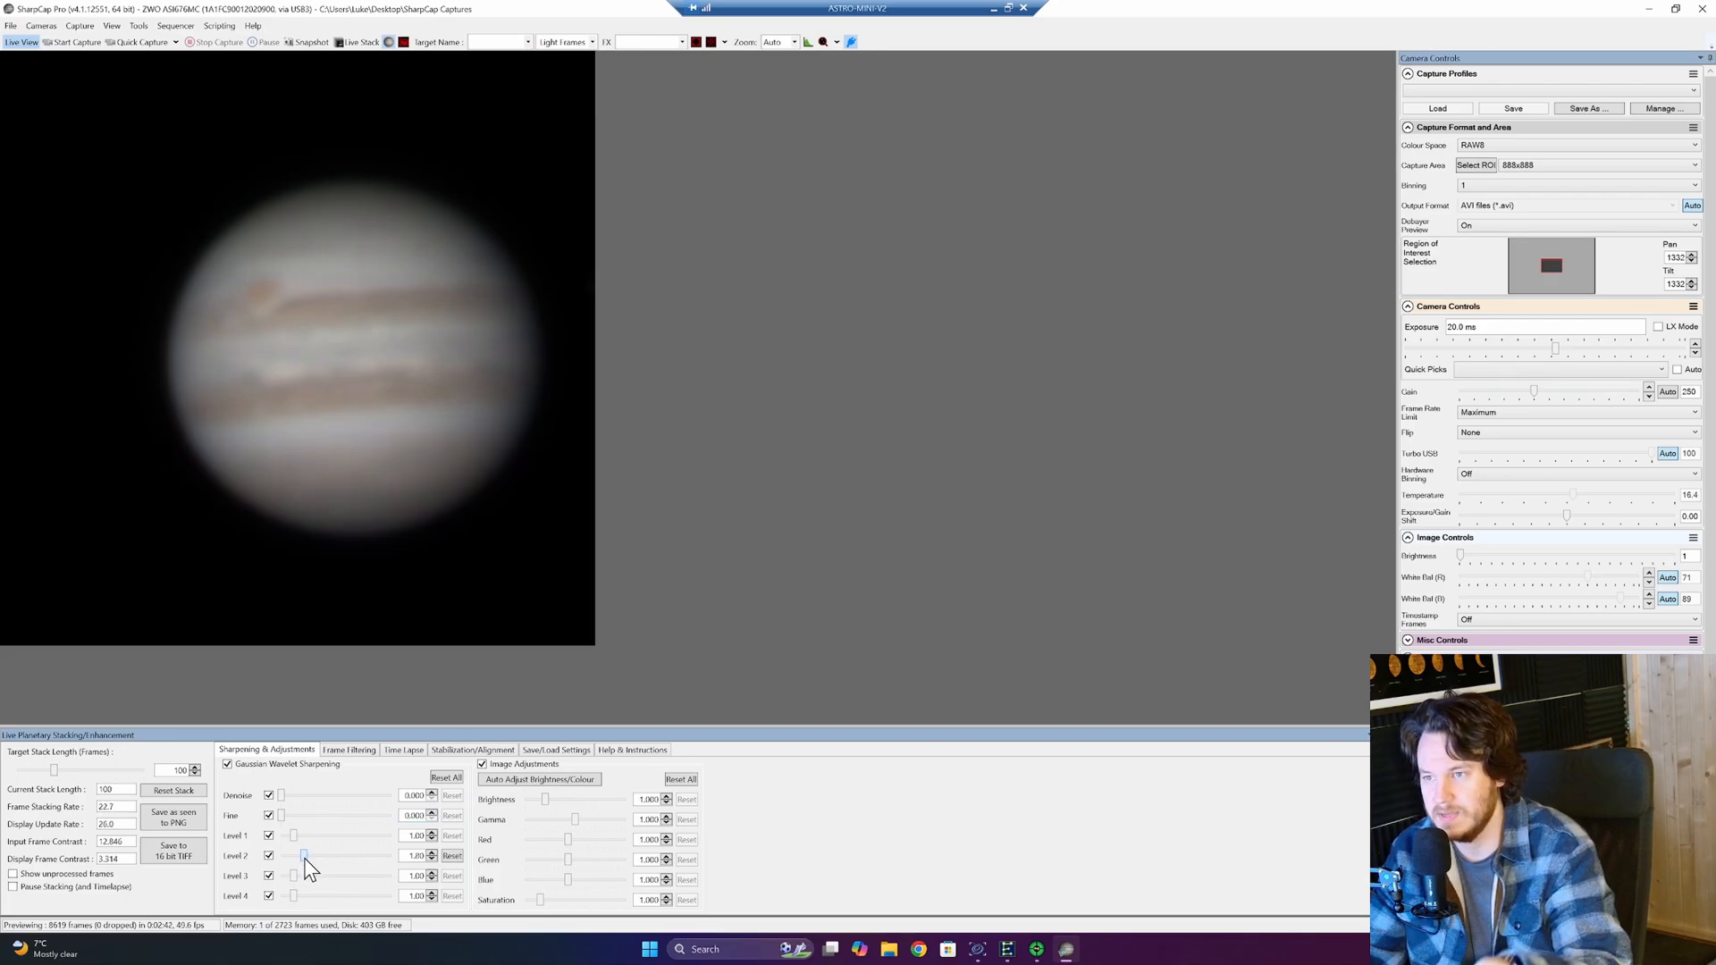
# Raise Level 2 wavelet sharpening to about 91.5.
pyautogui.moveTo(304, 854); pyautogui.dragTo(321, 855)
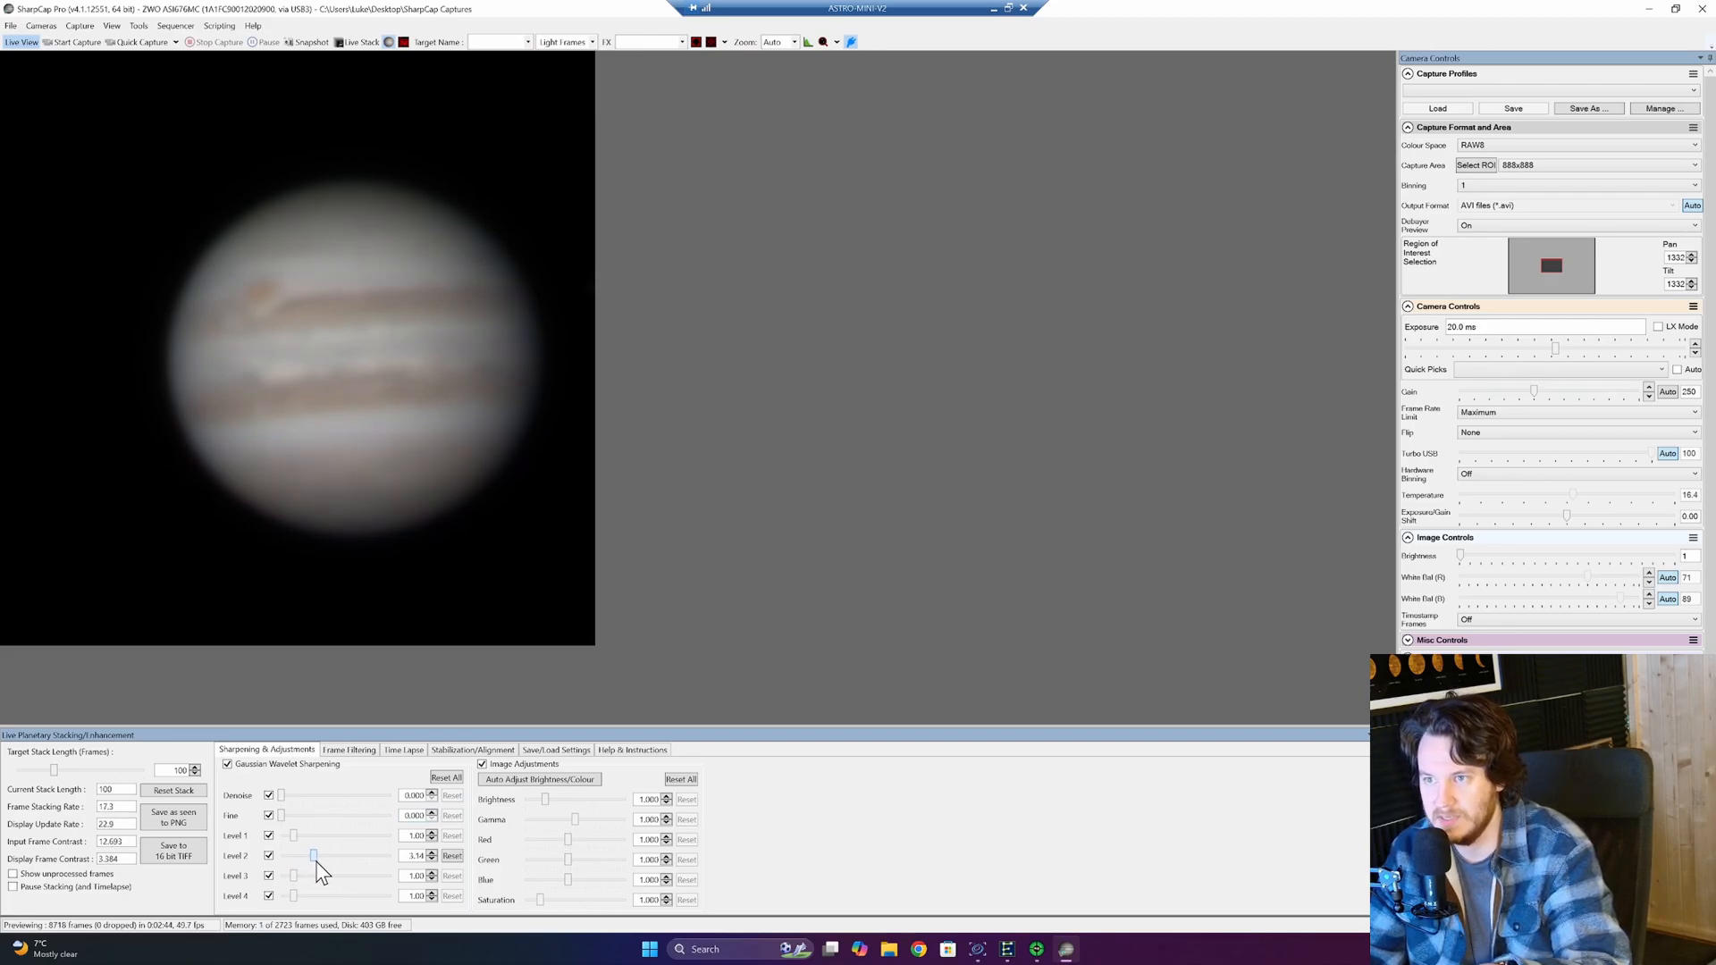
pyautogui.moveTo(313, 856); pyautogui.dragTo(352, 856)
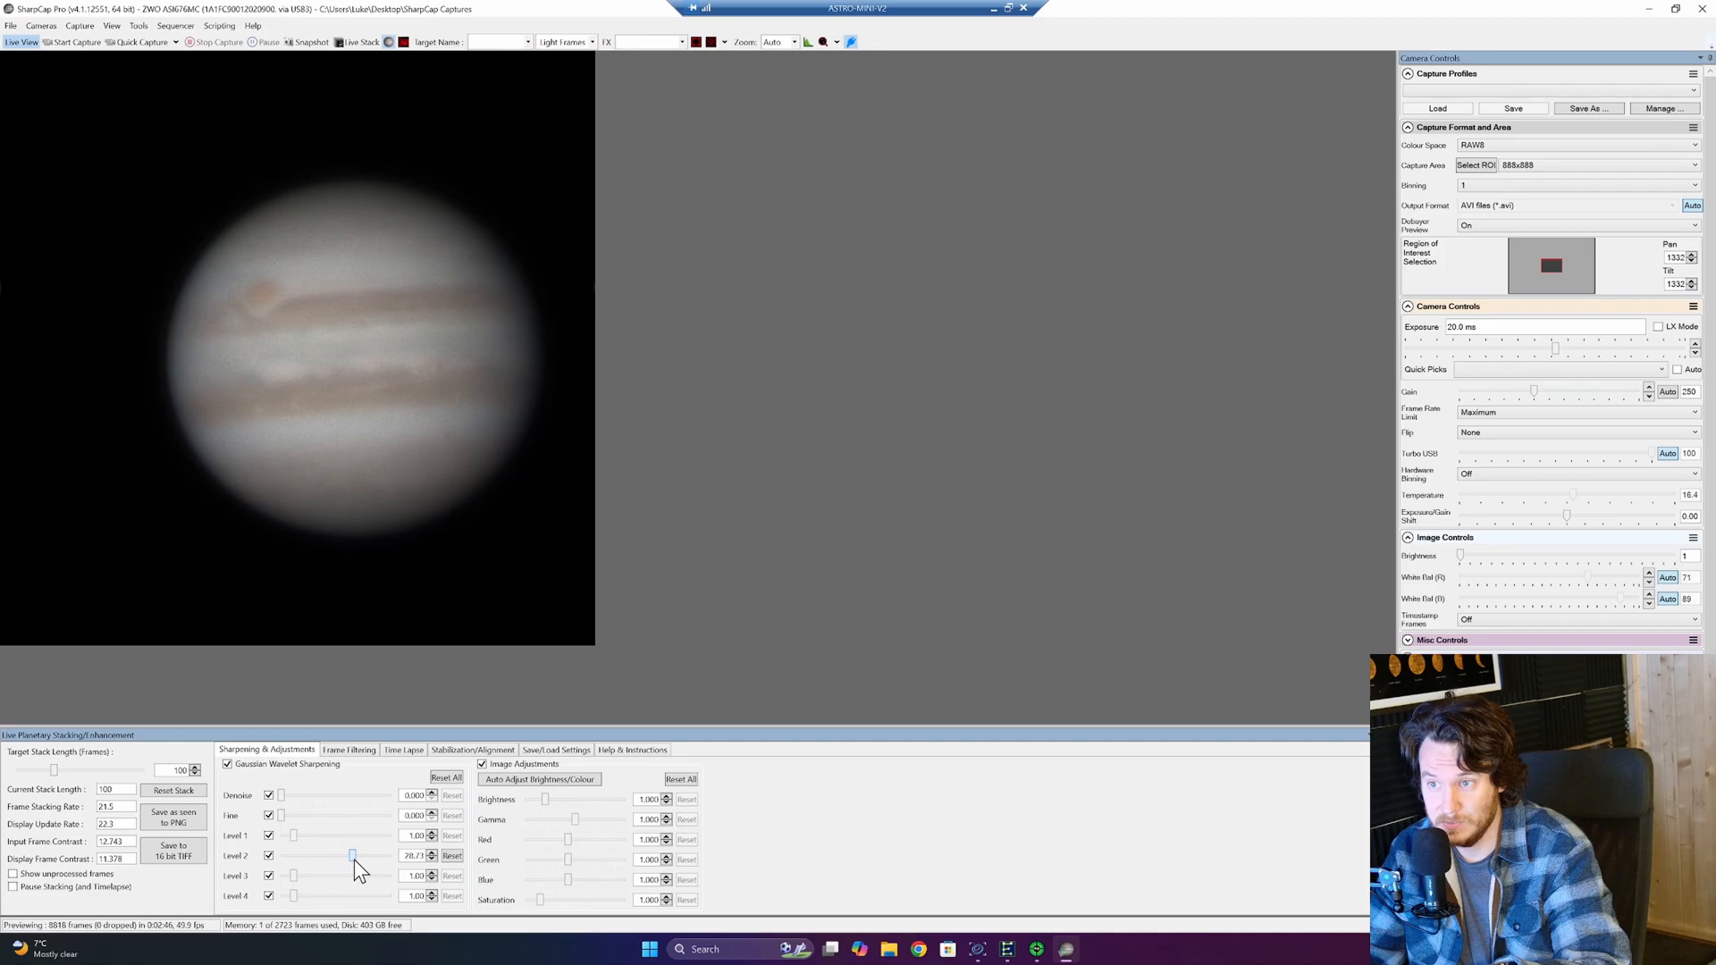
pyautogui.moveTo(350, 855); pyautogui.dragTo(369, 855)
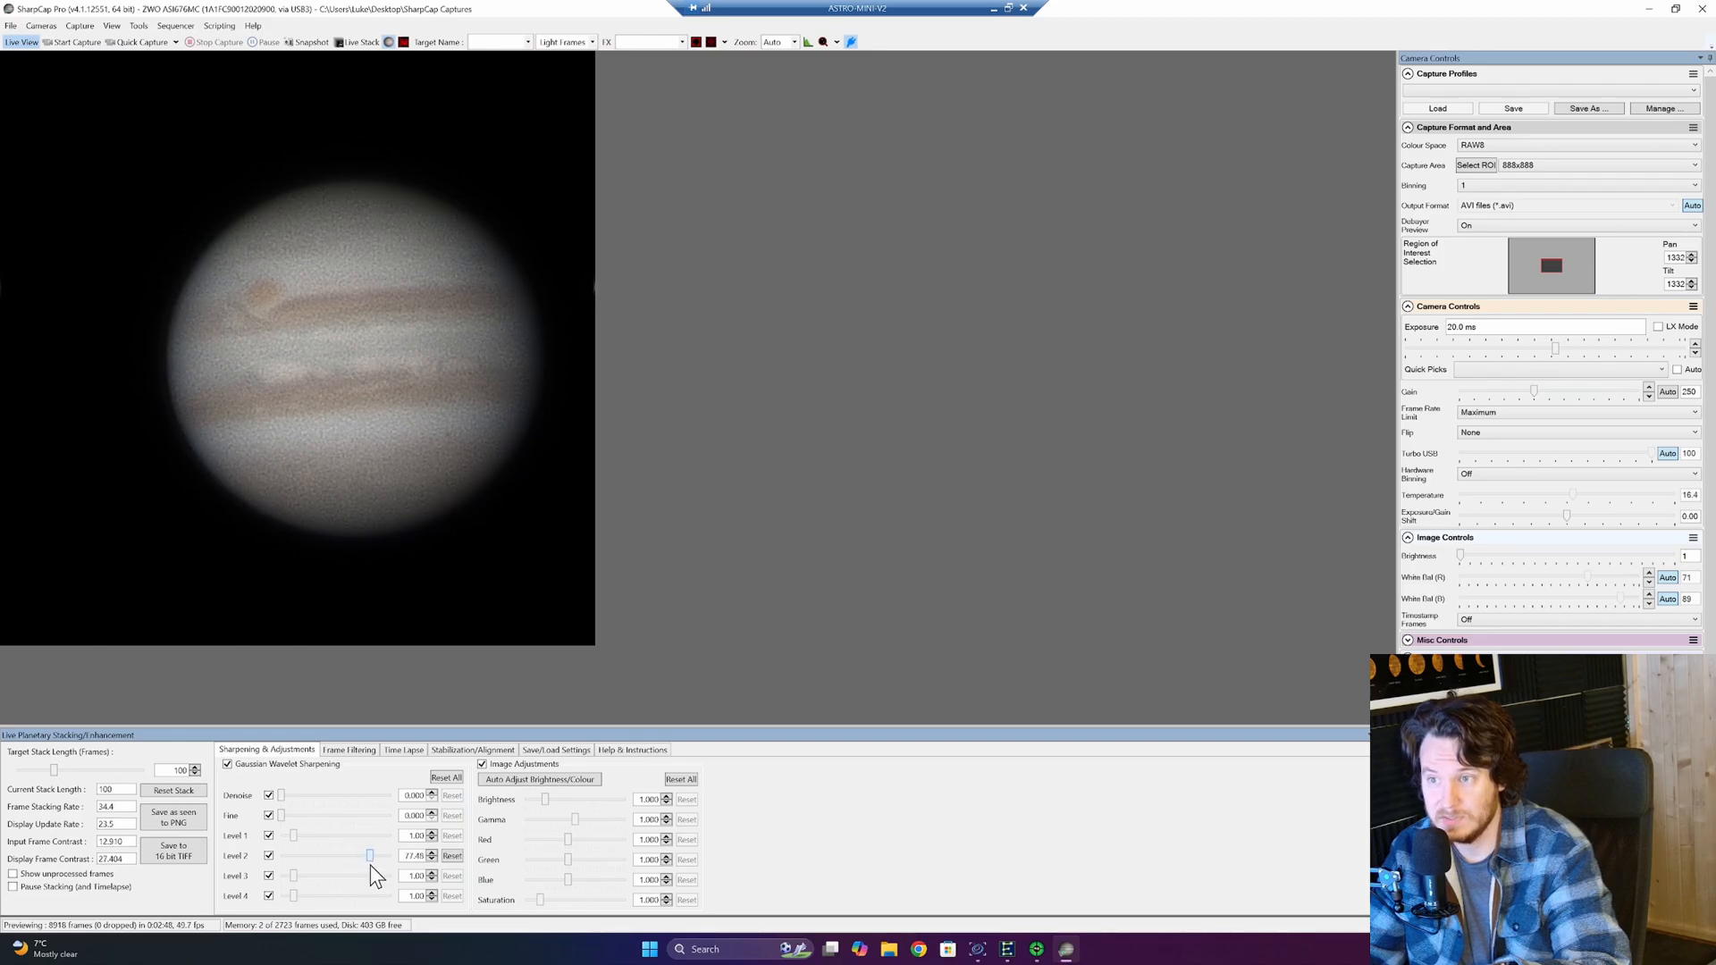
pyautogui.moveTo(369, 854); pyautogui.dragTo(378, 854)
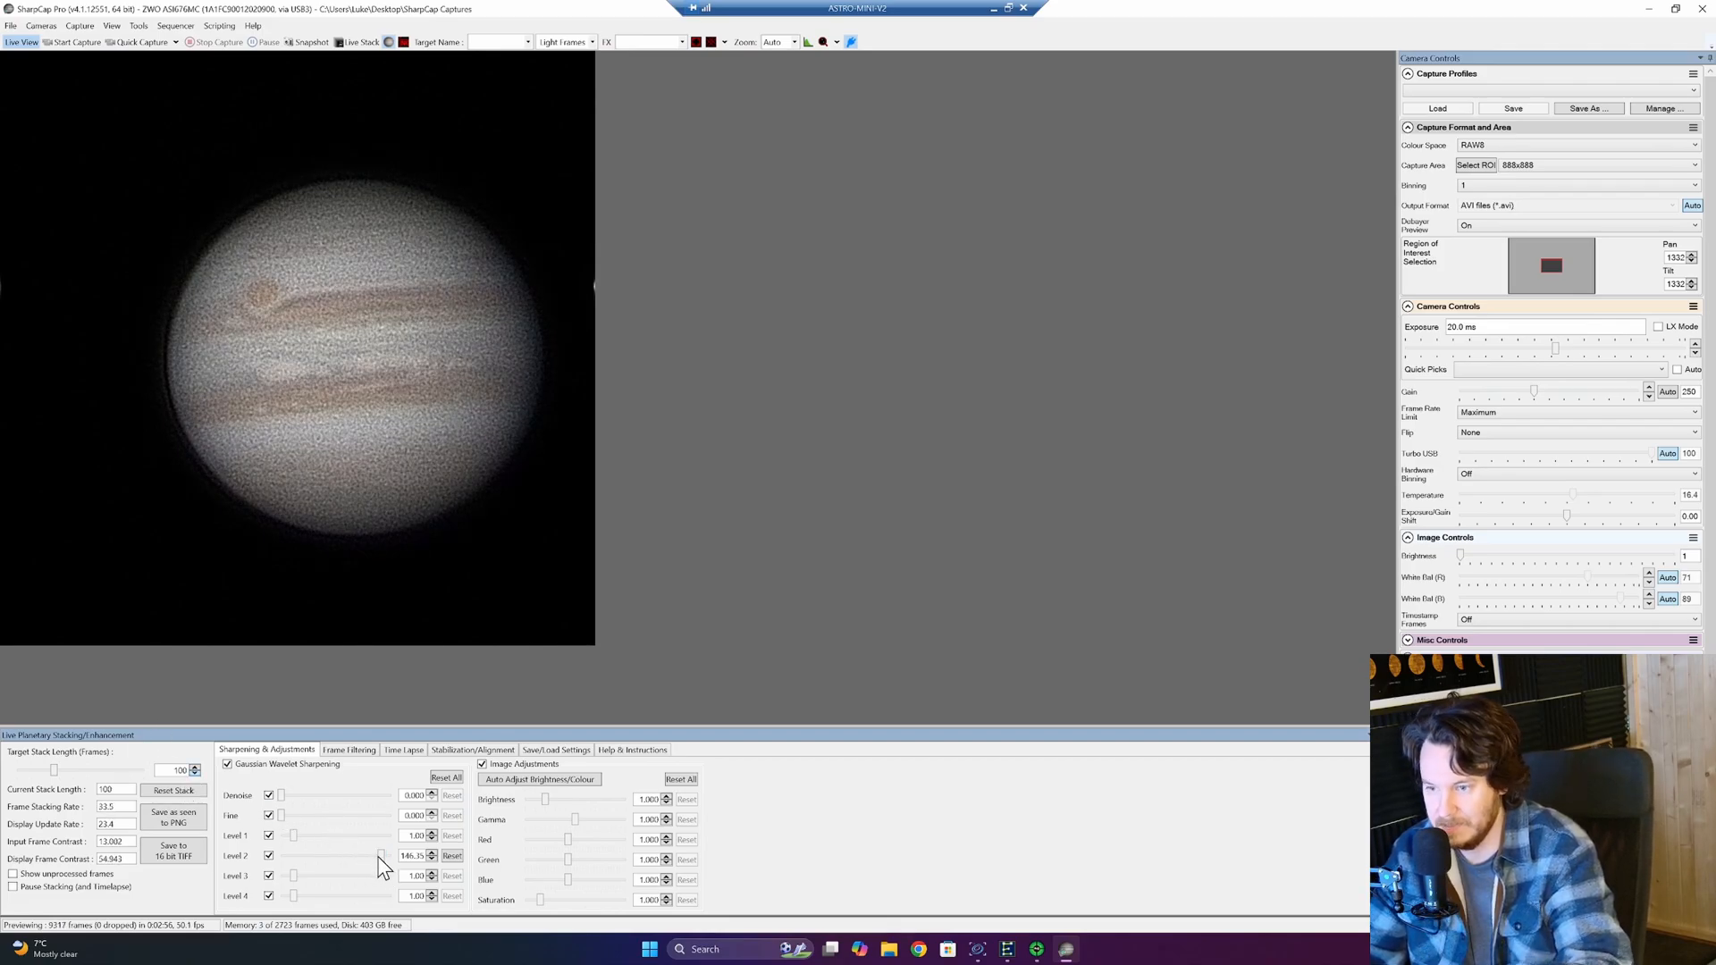
pyautogui.moveTo(377, 856); pyautogui.dragTo(377, 859)
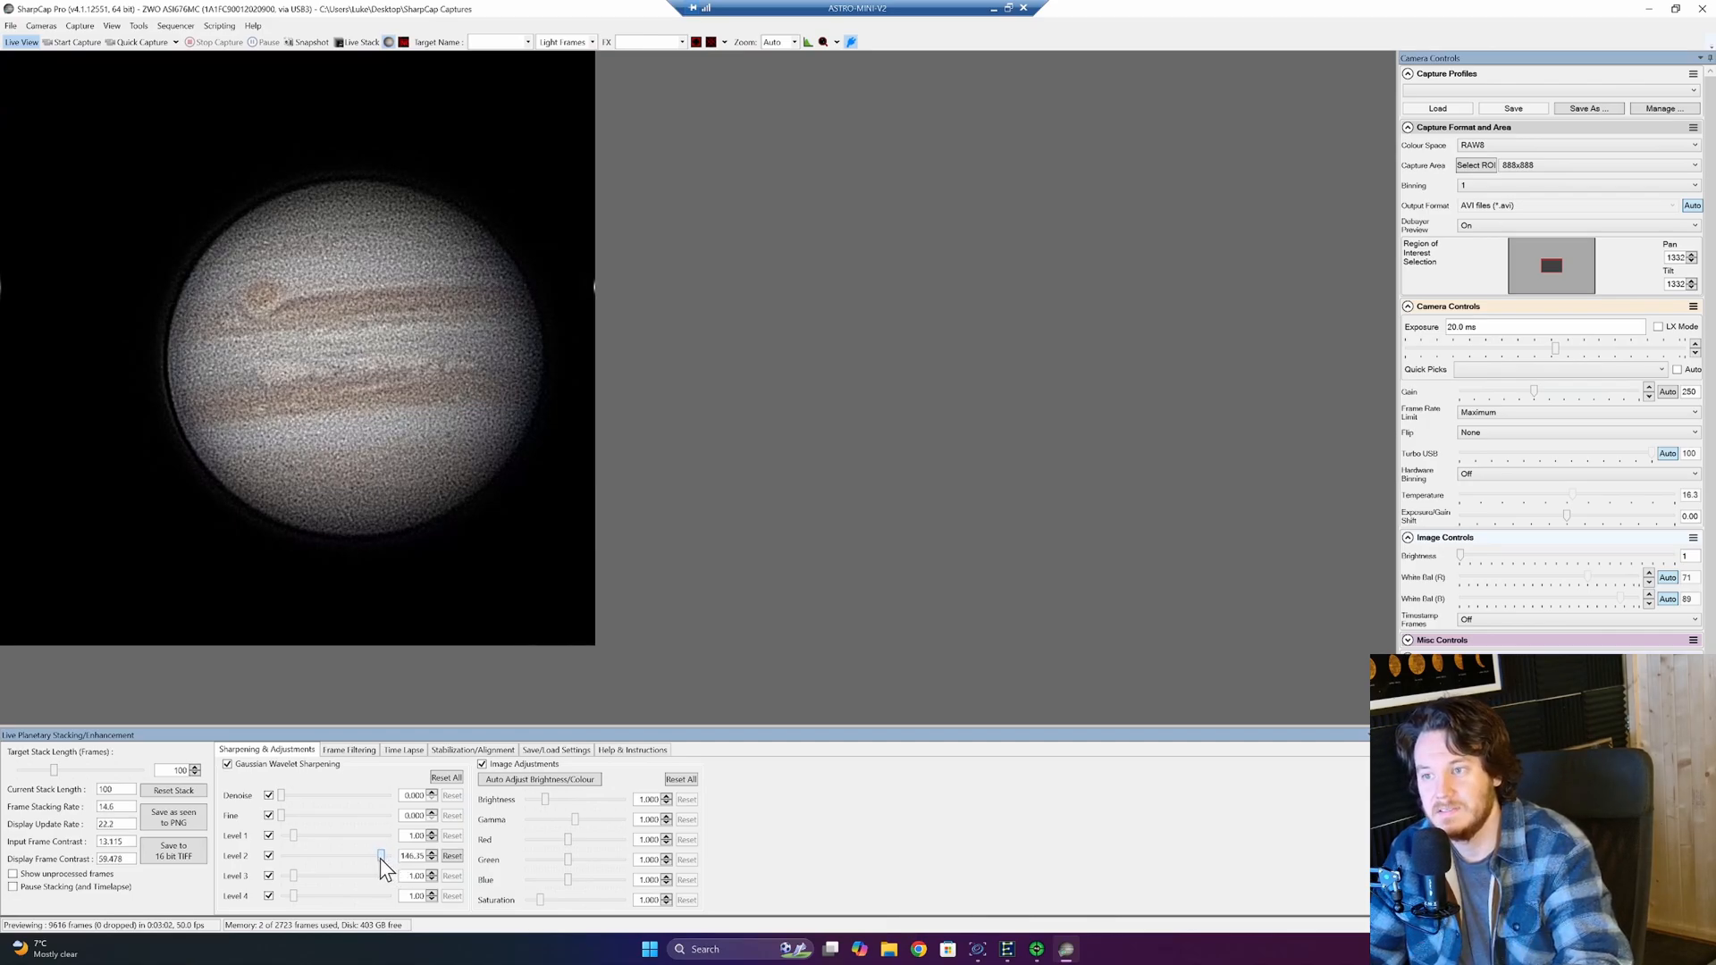
pyautogui.moveTo(383, 856); pyautogui.dragTo(367, 856)
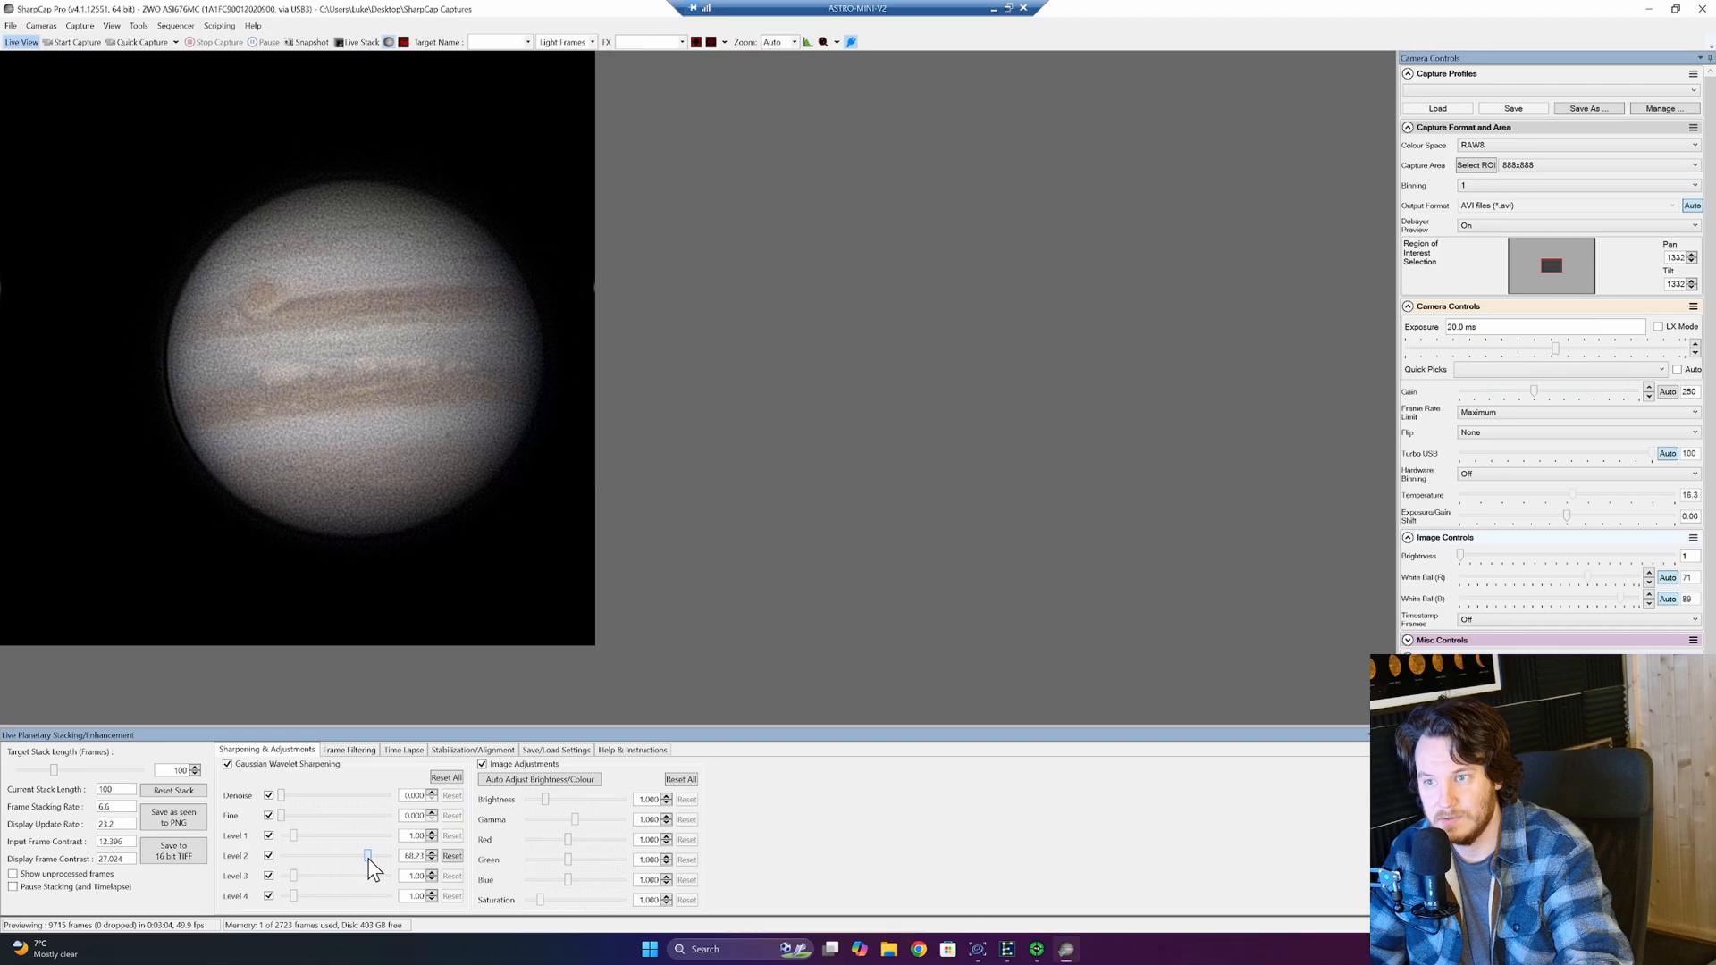
pyautogui.moveTo(367, 857); pyautogui.dragTo(364, 856)
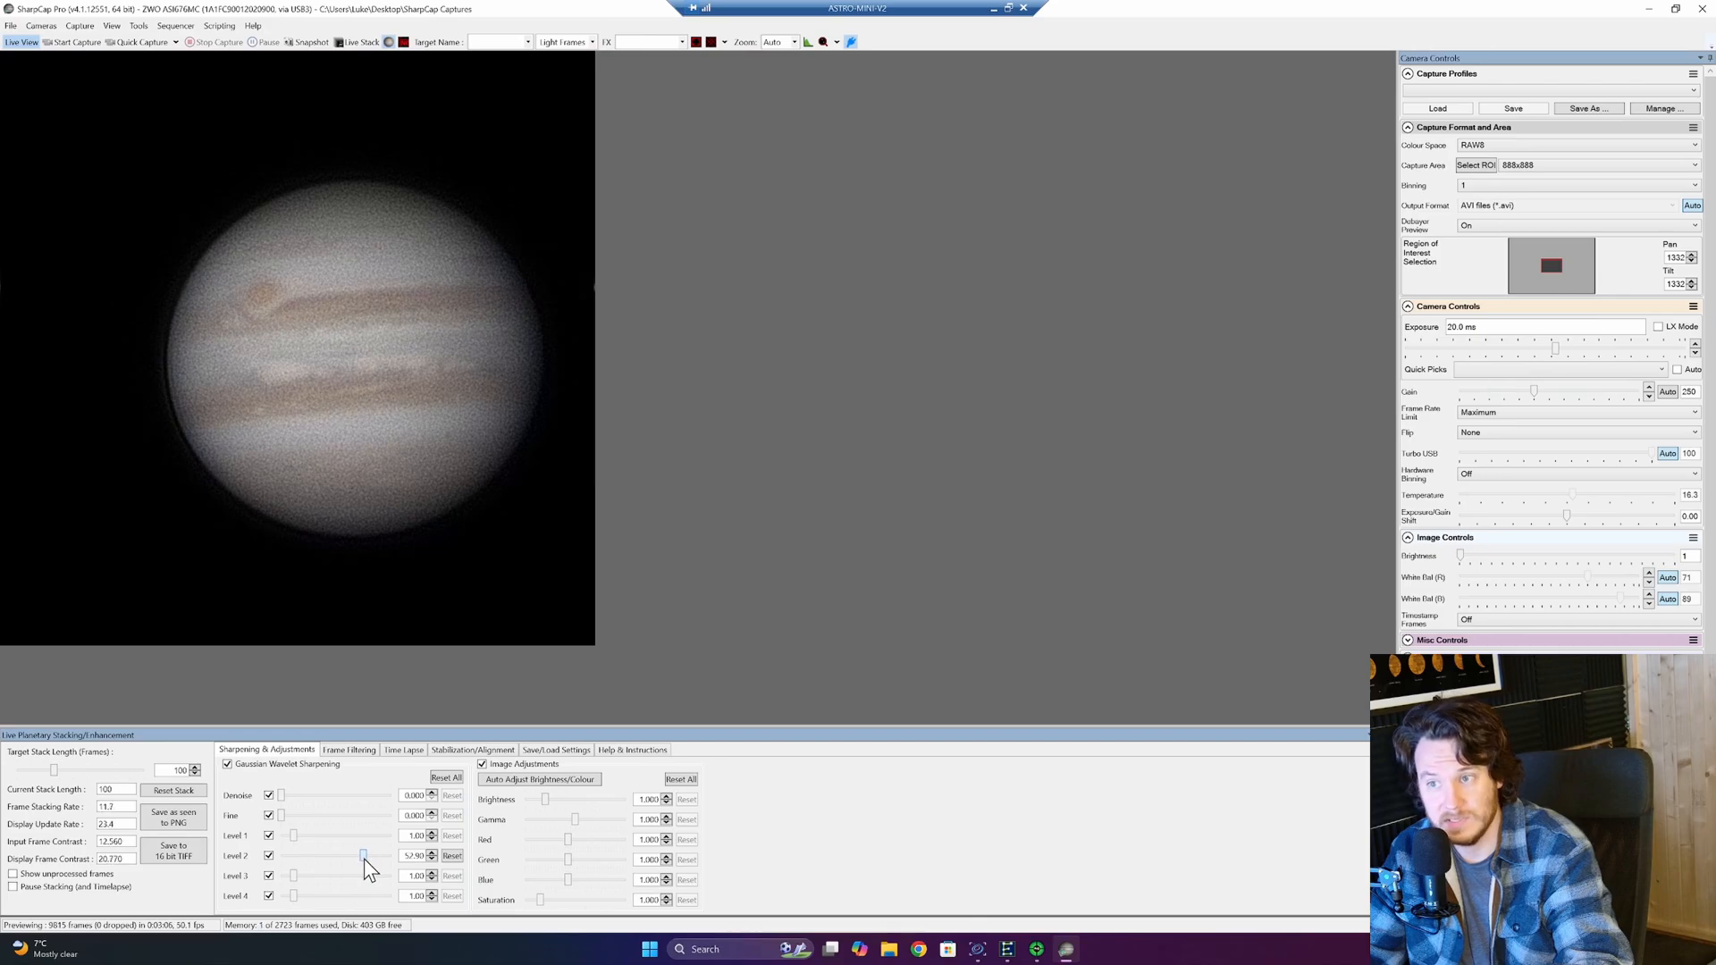
pyautogui.moveTo(361, 856); pyautogui.dragTo(369, 856)
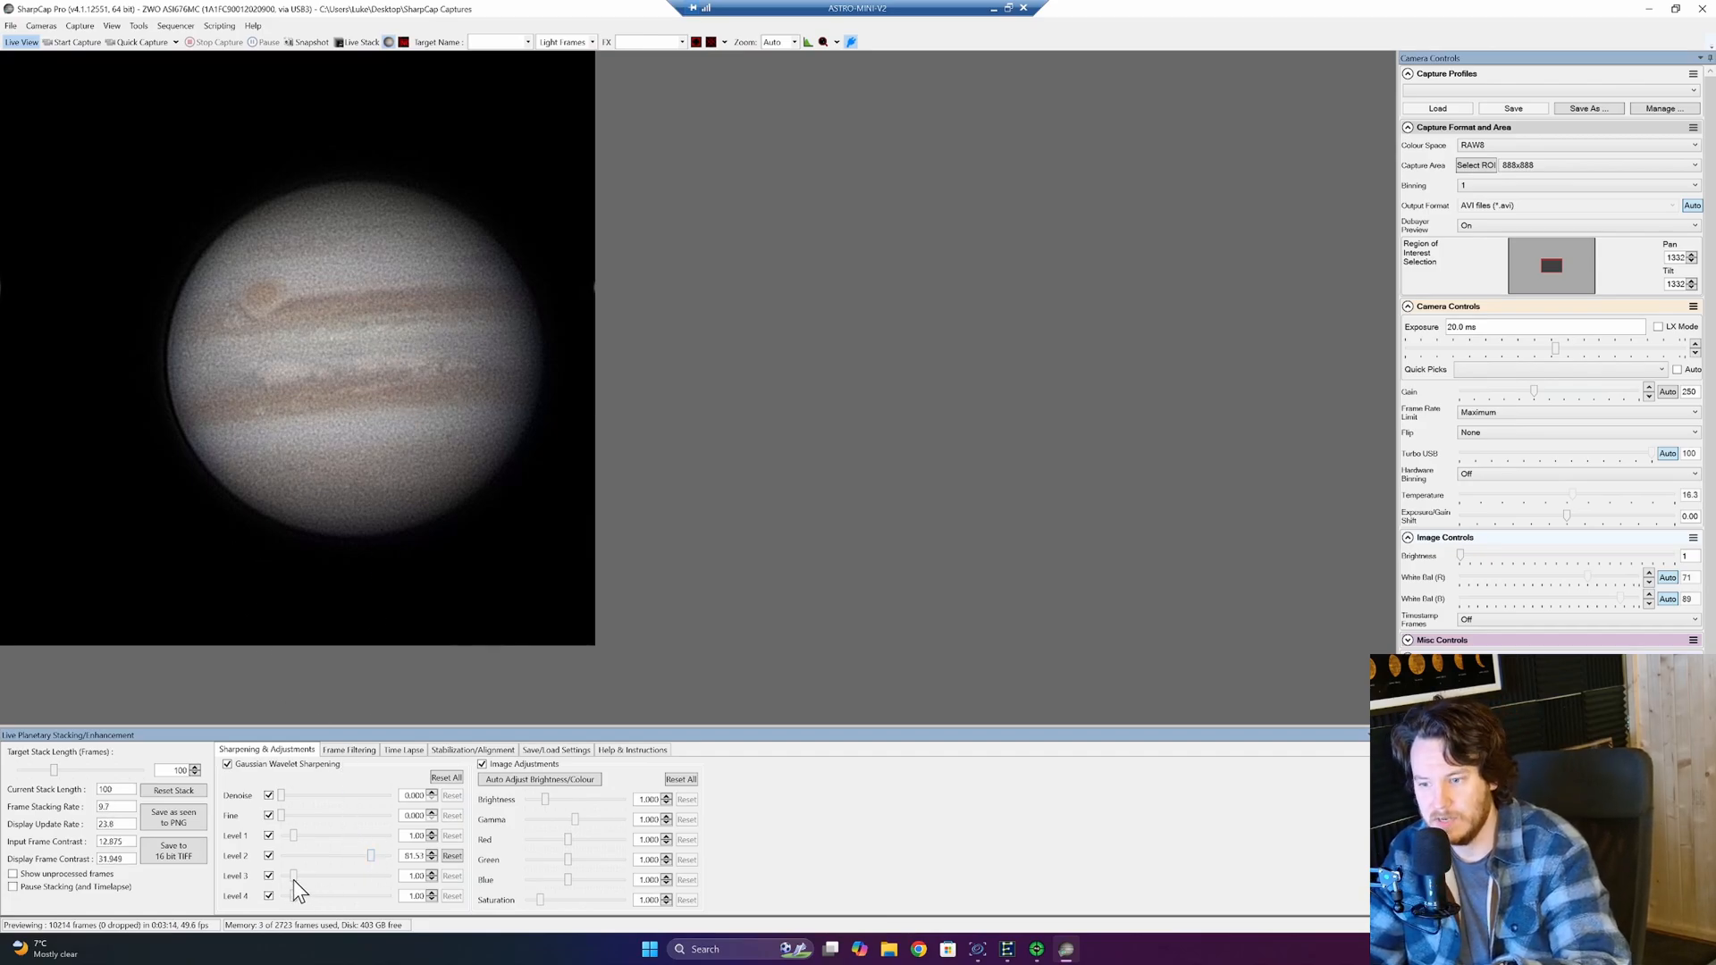
# Give Level 3 a slight boost to about 2.77, keeping Level 1 at 1.00.
pyautogui.moveTo(292, 876); pyautogui.dragTo(328, 876)
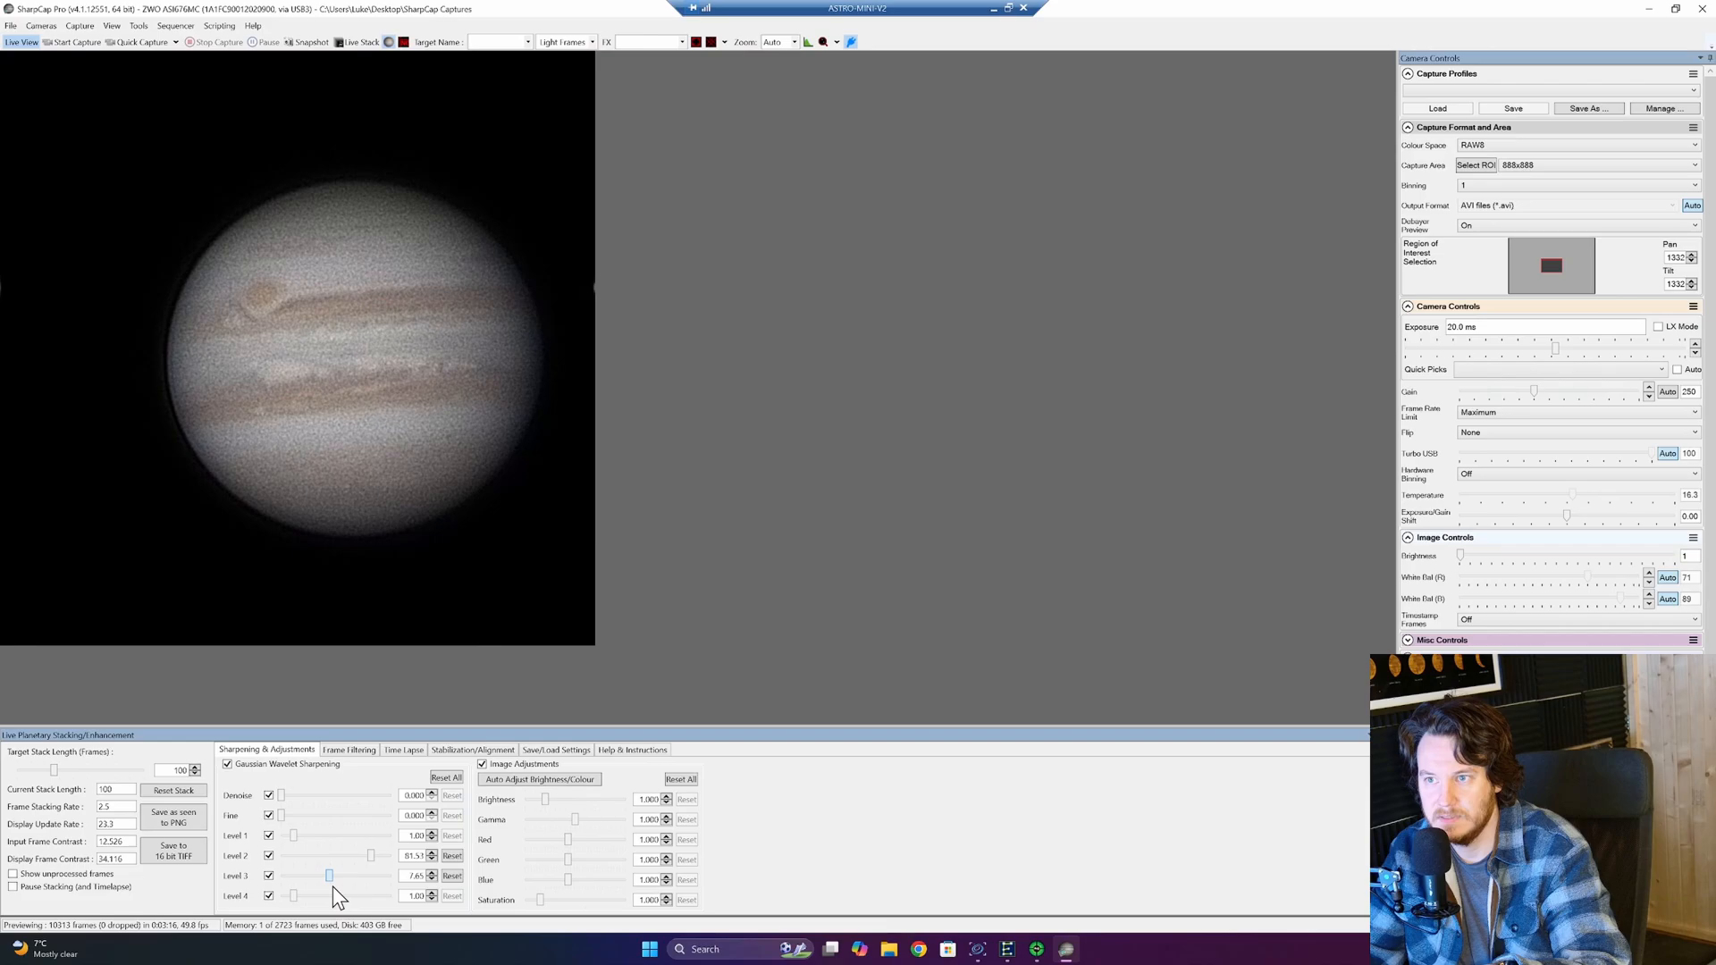
pyautogui.moveTo(328, 876); pyautogui.dragTo(391, 875)
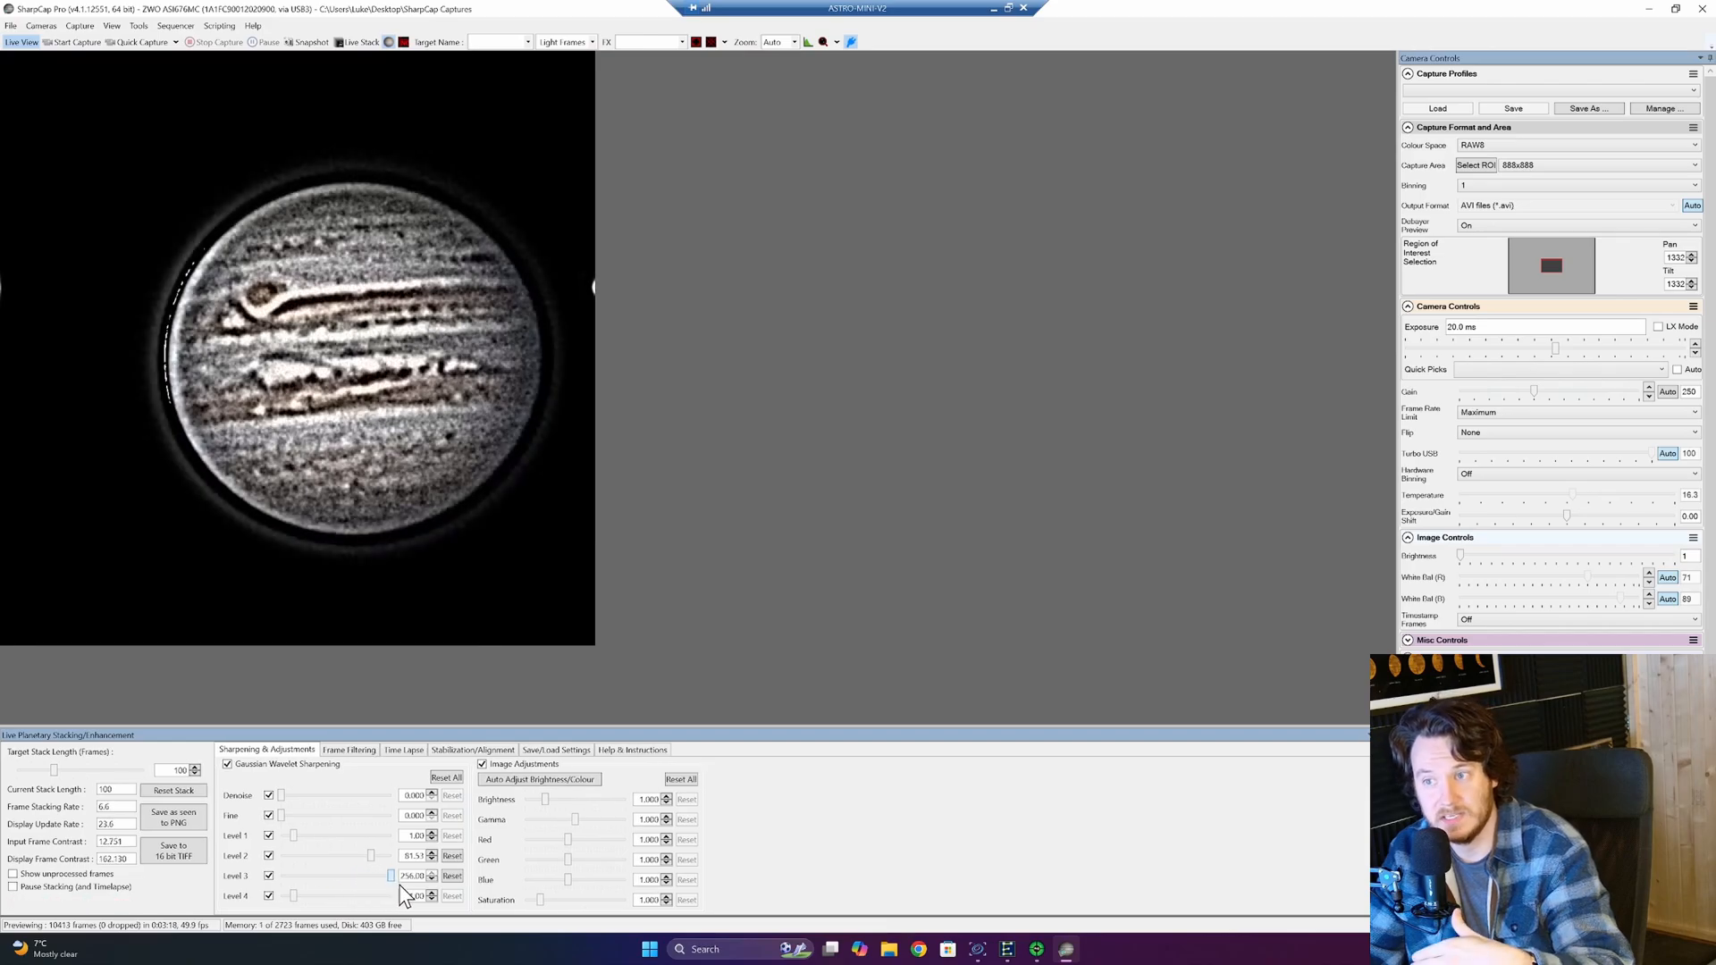
pyautogui.moveTo(391, 876); pyautogui.dragTo(325, 875)
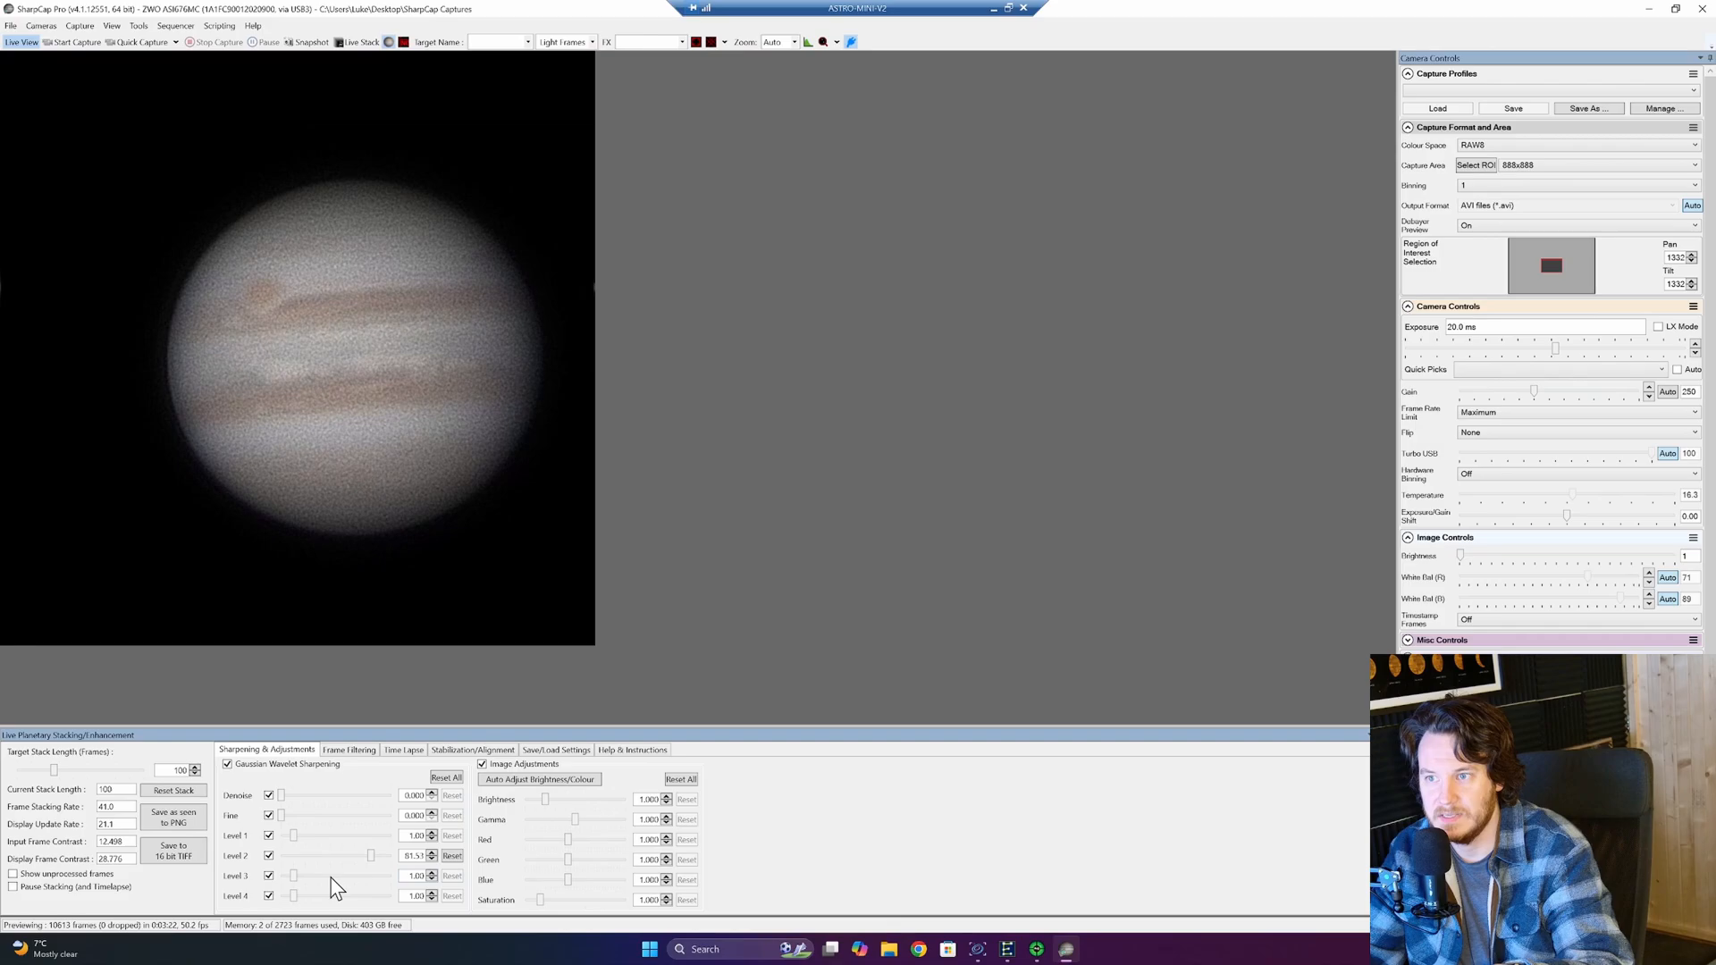
pyautogui.moveTo(293, 876); pyautogui.dragTo(307, 876)
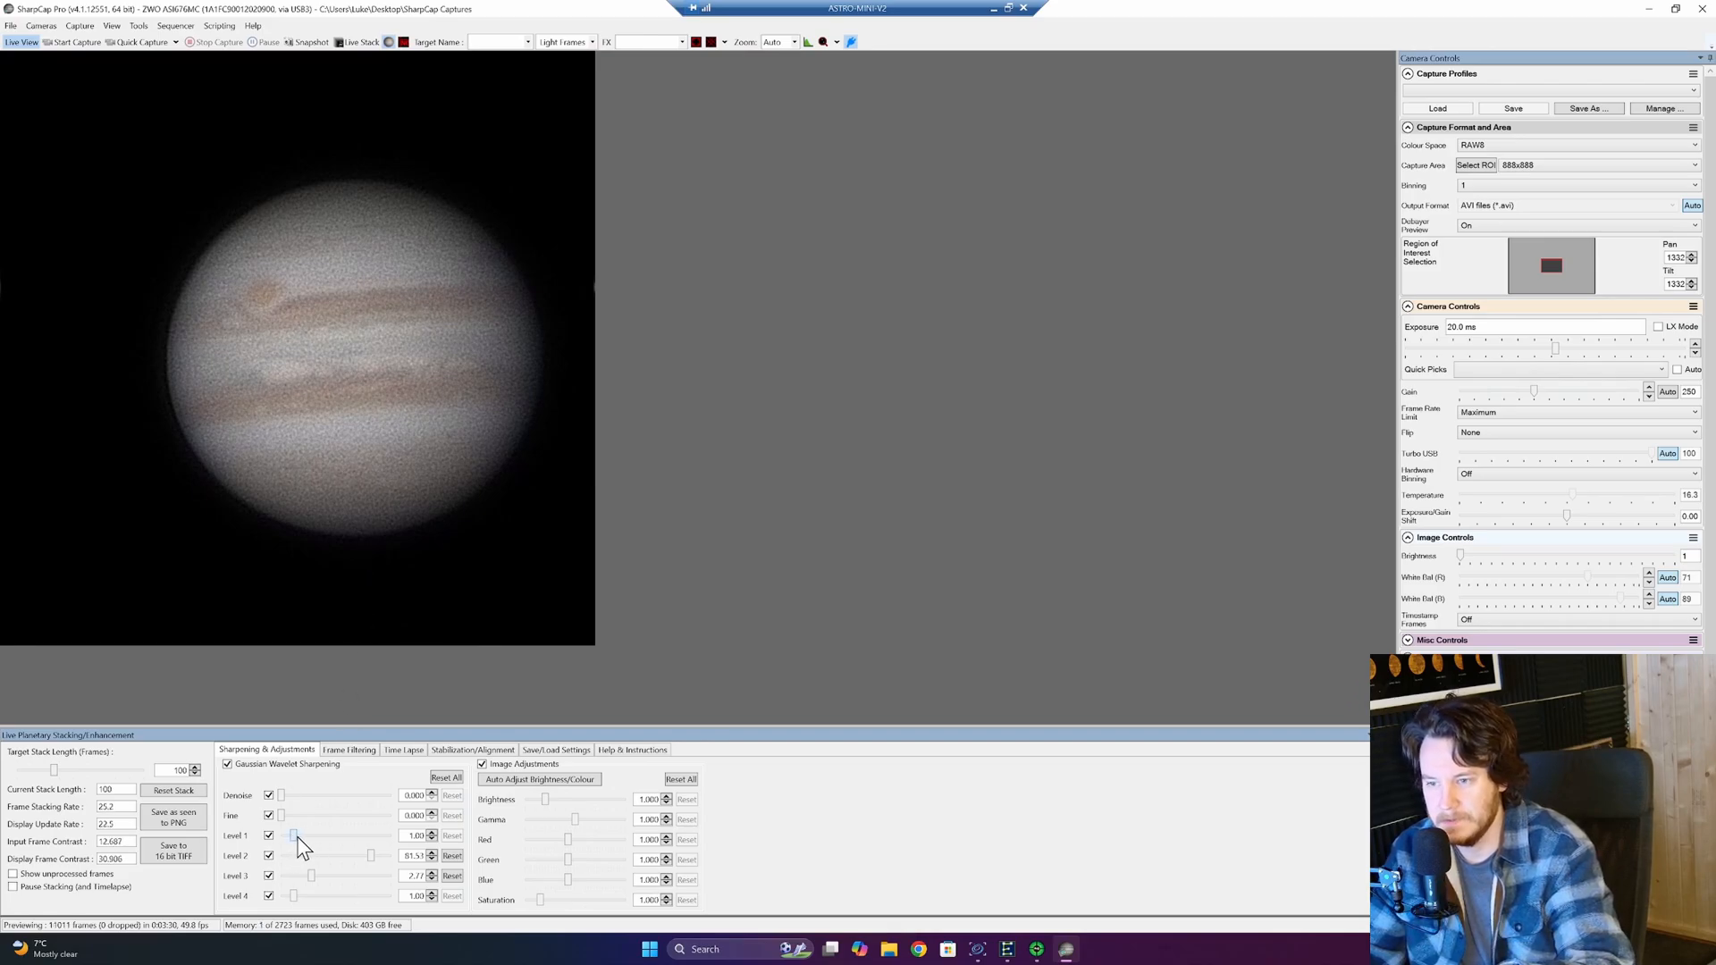
pyautogui.moveTo(294, 835); pyautogui.dragTo(317, 835)
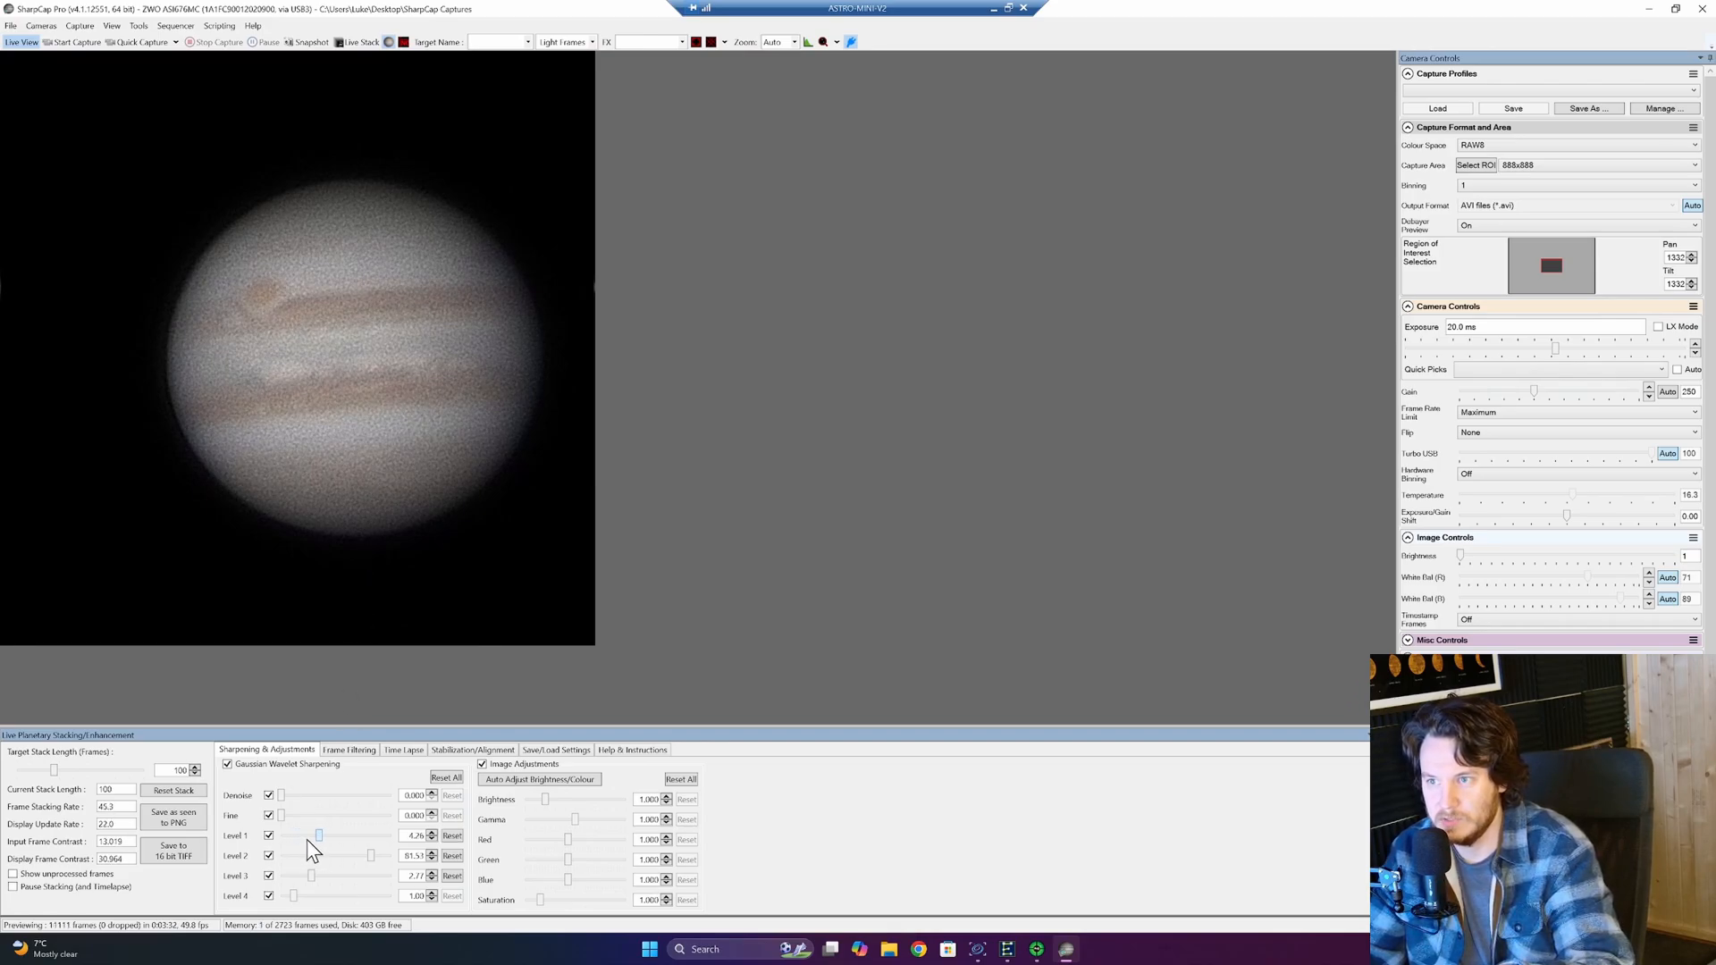
pyautogui.moveTo(318, 835); pyautogui.dragTo(340, 835)
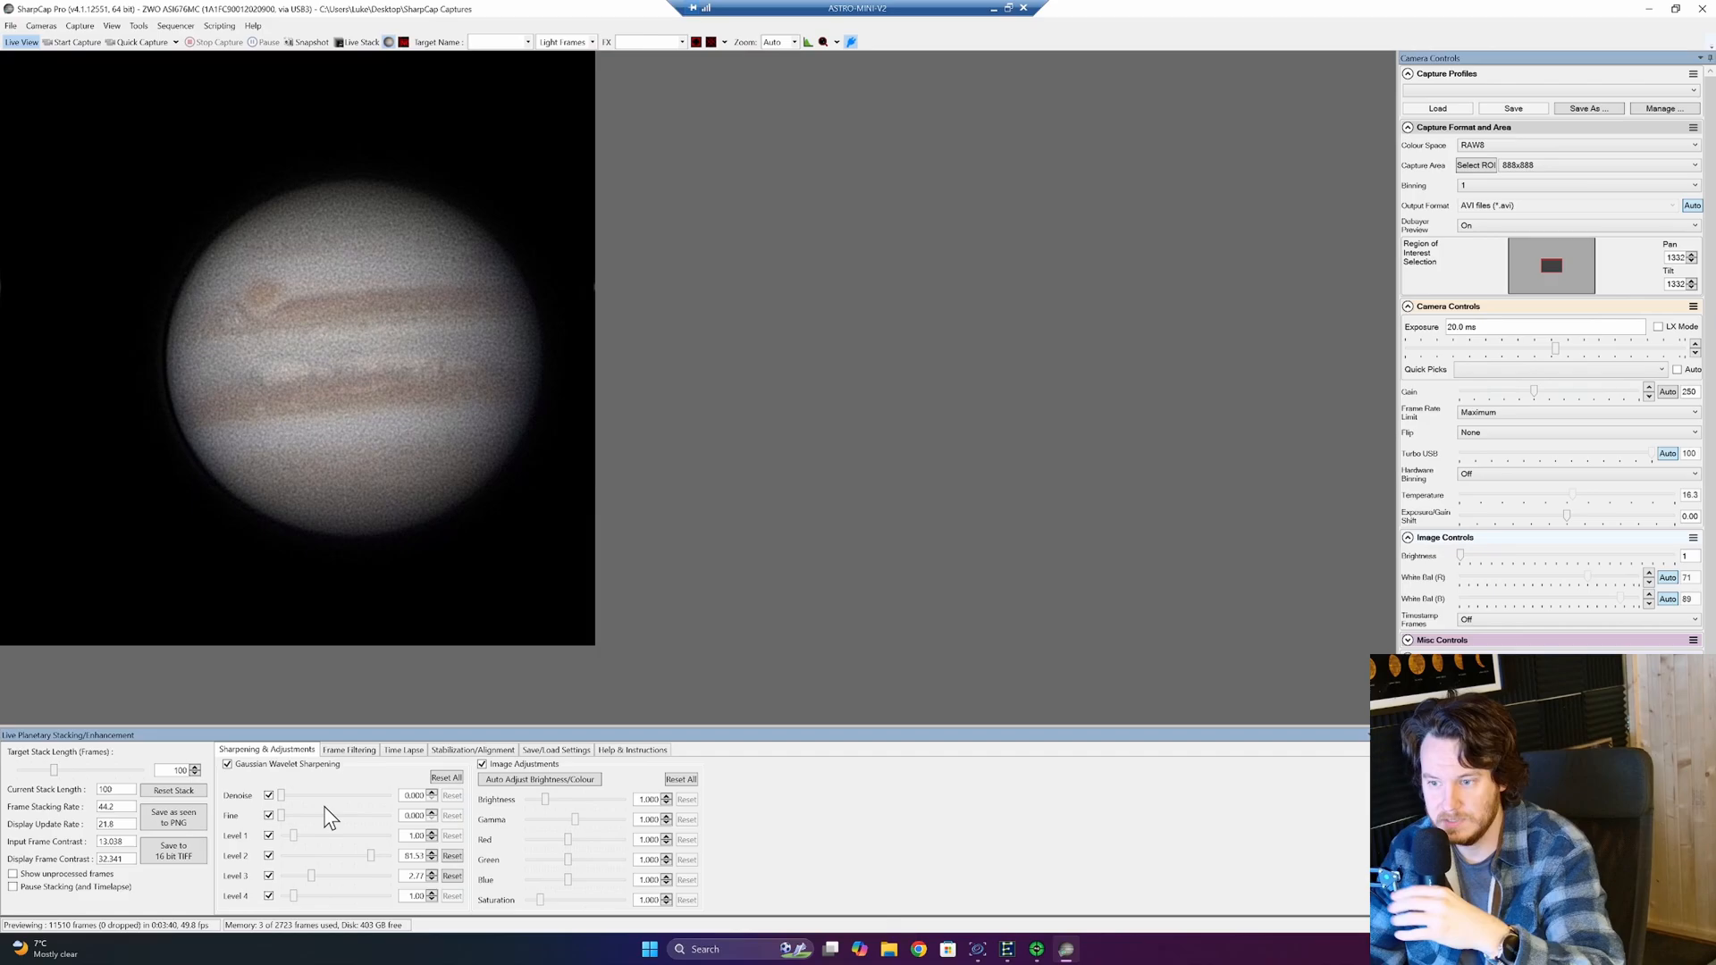
# Set denoise to 1.00, enable auto brightness/colour balance, and raise saturation to 2.61.
pyautogui.moveTo(279, 795); pyautogui.dragTo(356, 796)
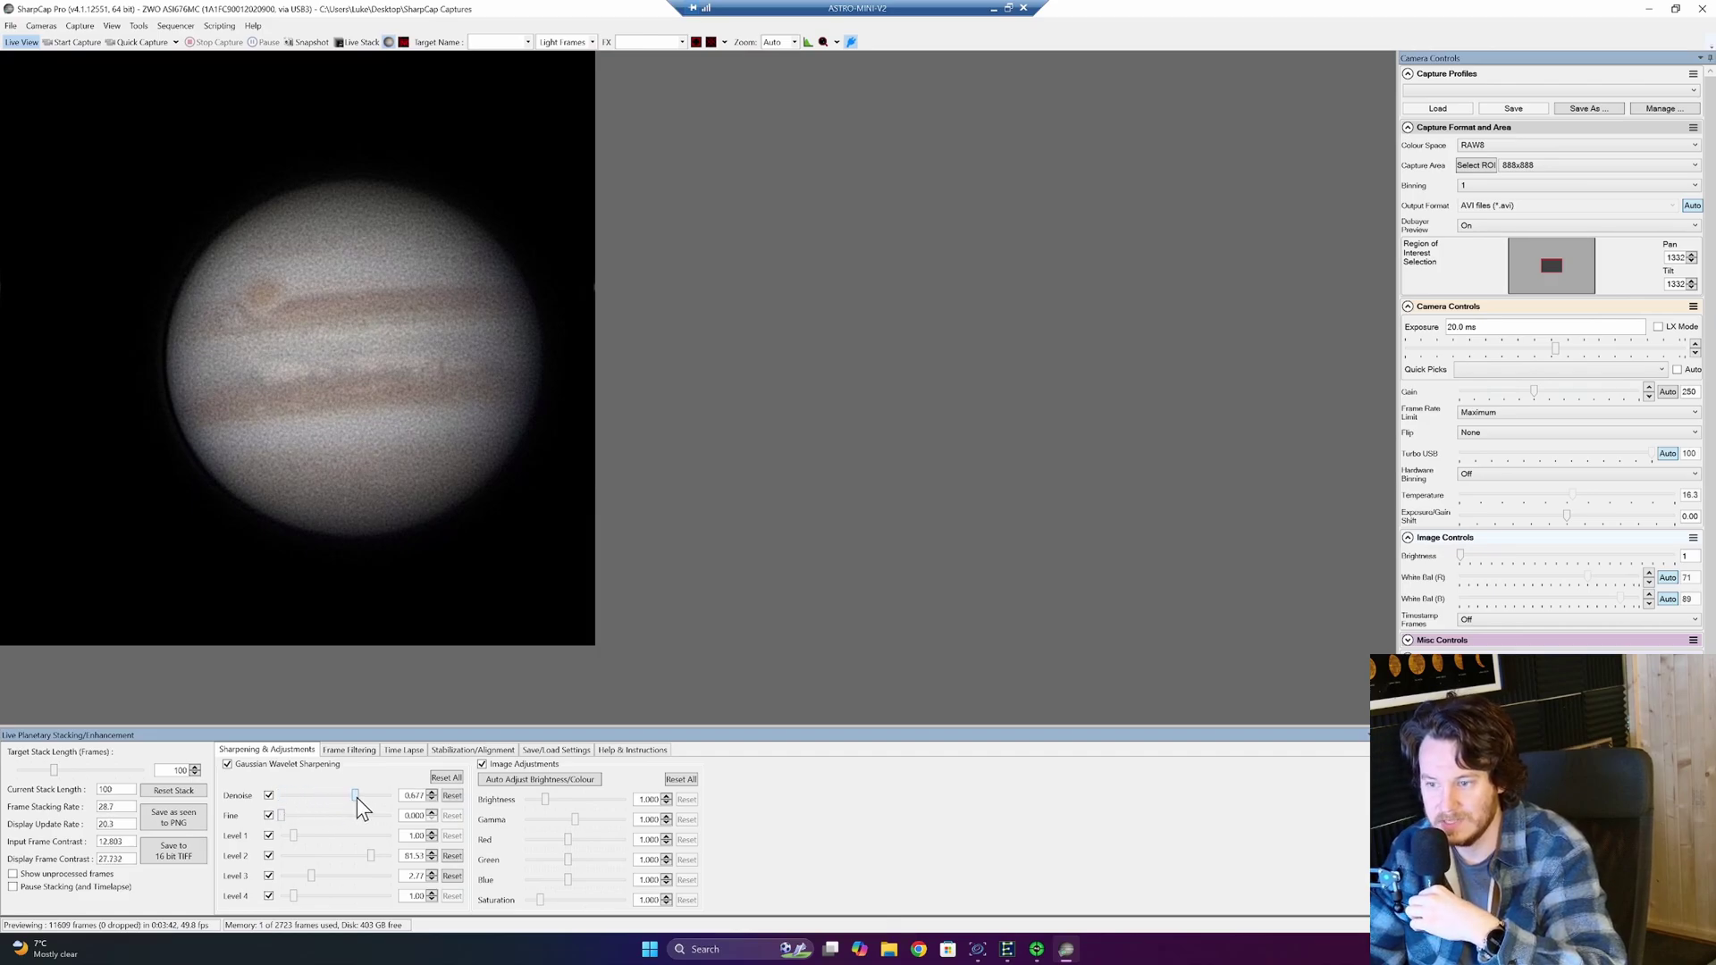
pyautogui.moveTo(356, 795); pyautogui.dragTo(392, 796)
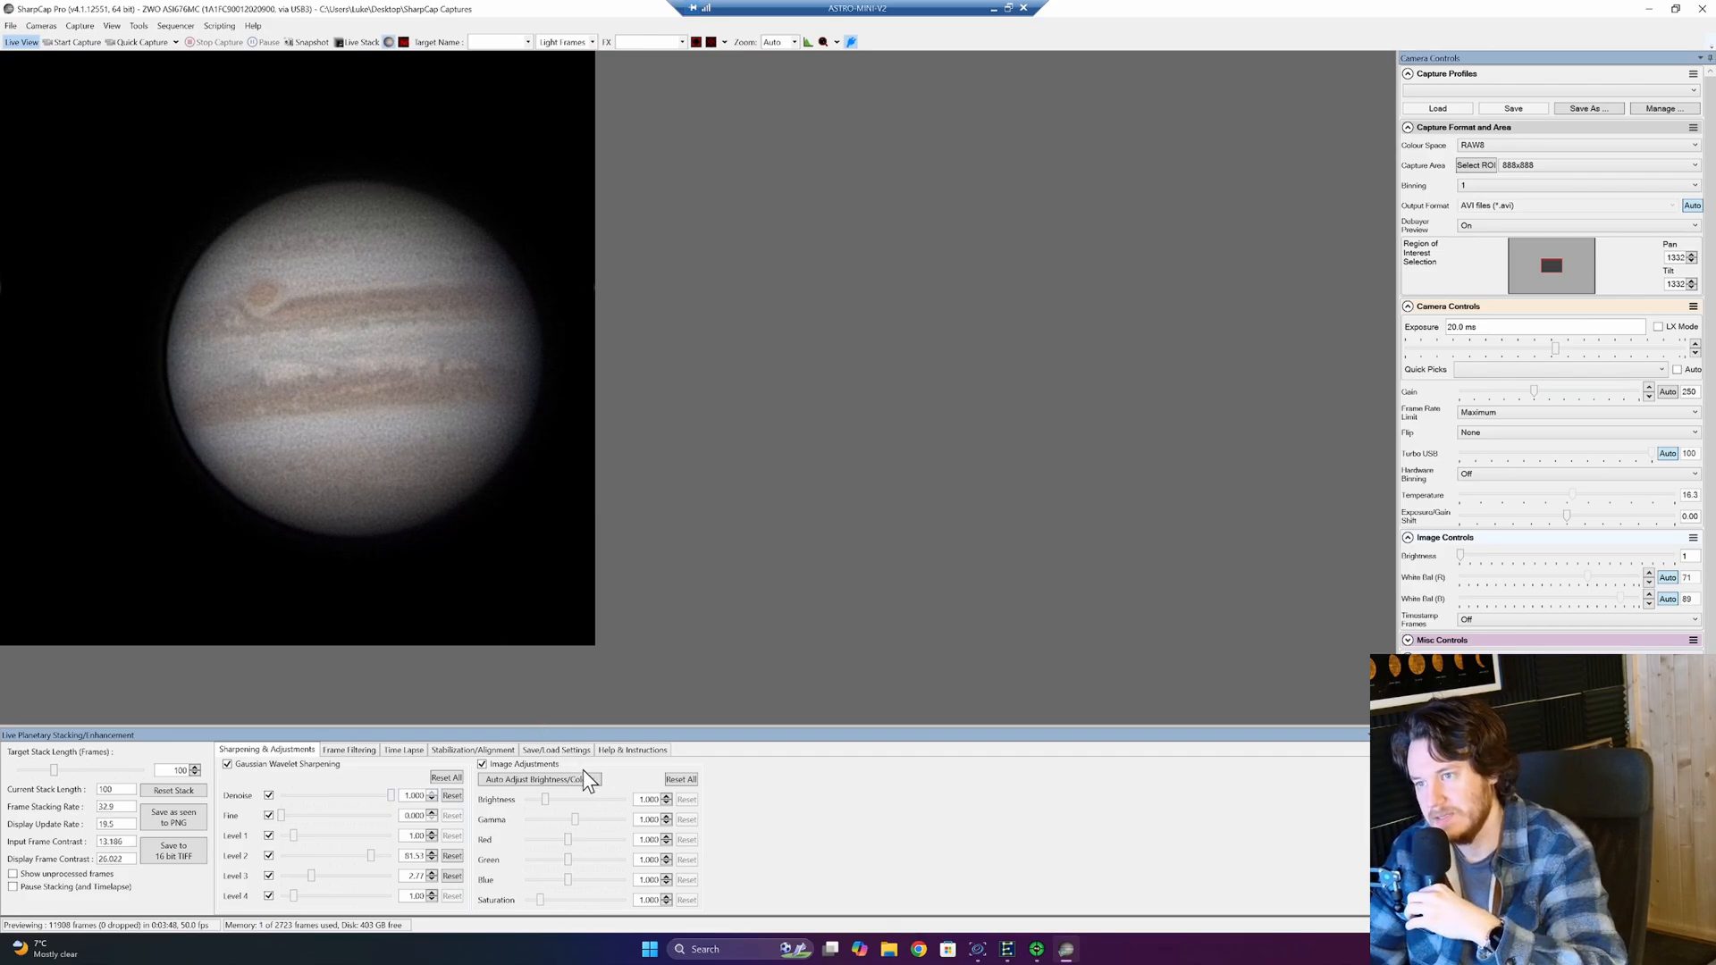
pyautogui.click(539, 780)
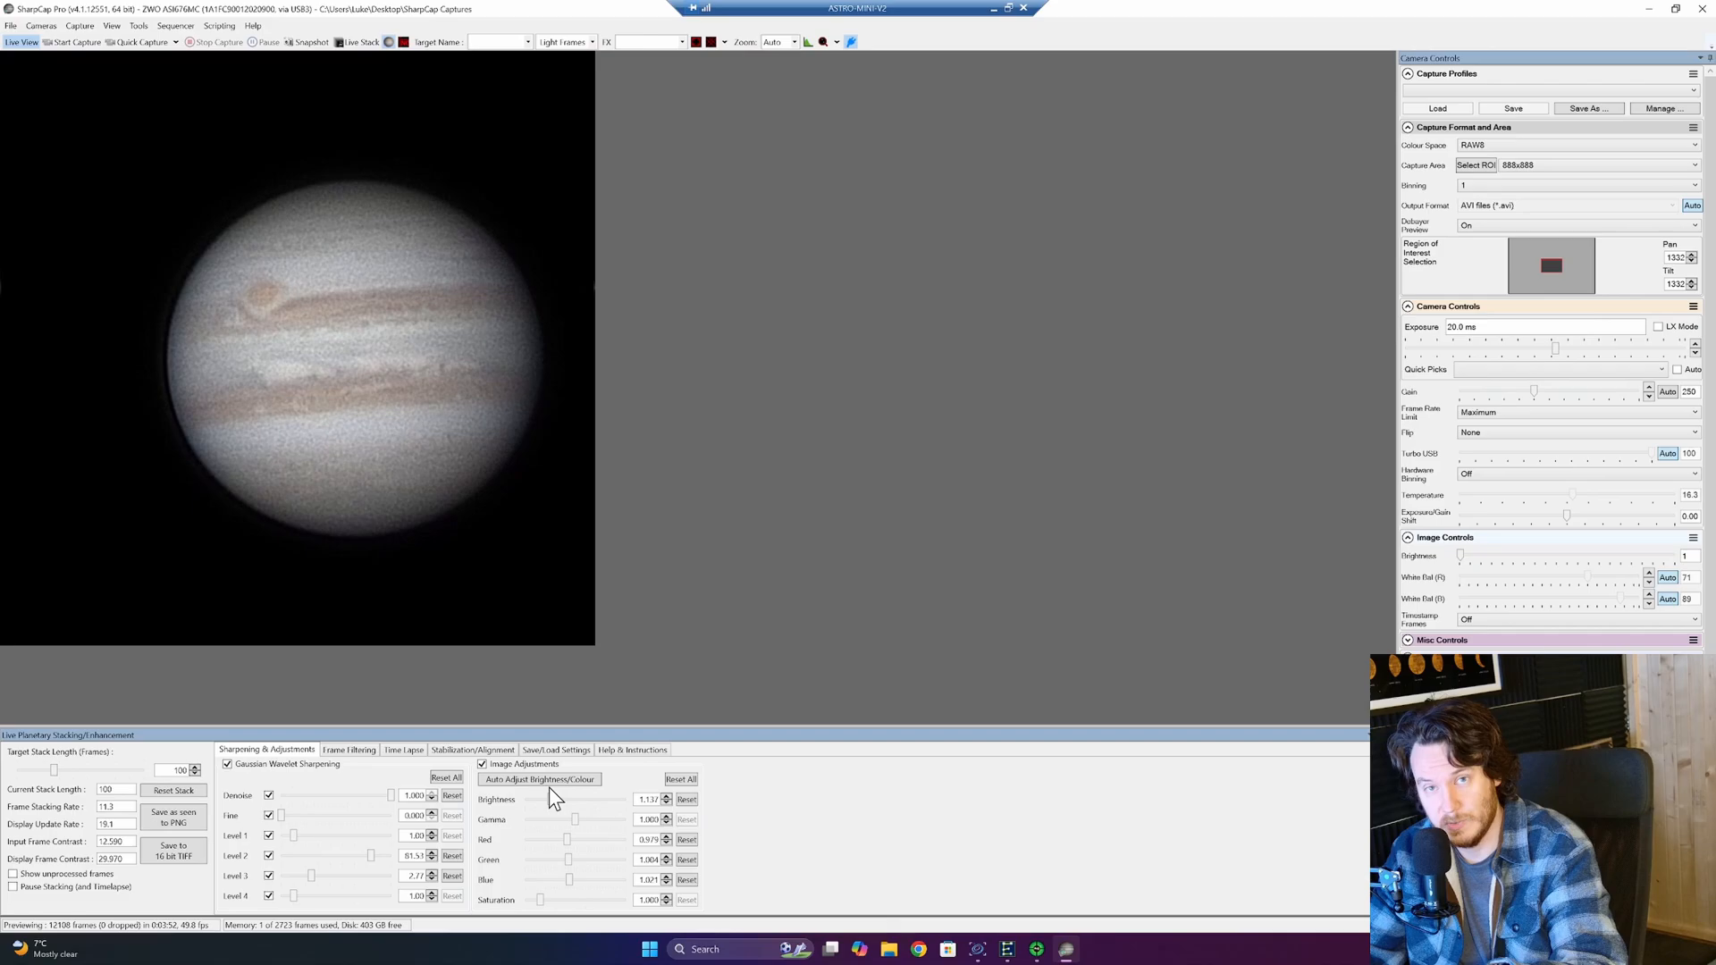
pyautogui.moveTo(538, 898); pyautogui.dragTo(550, 898)
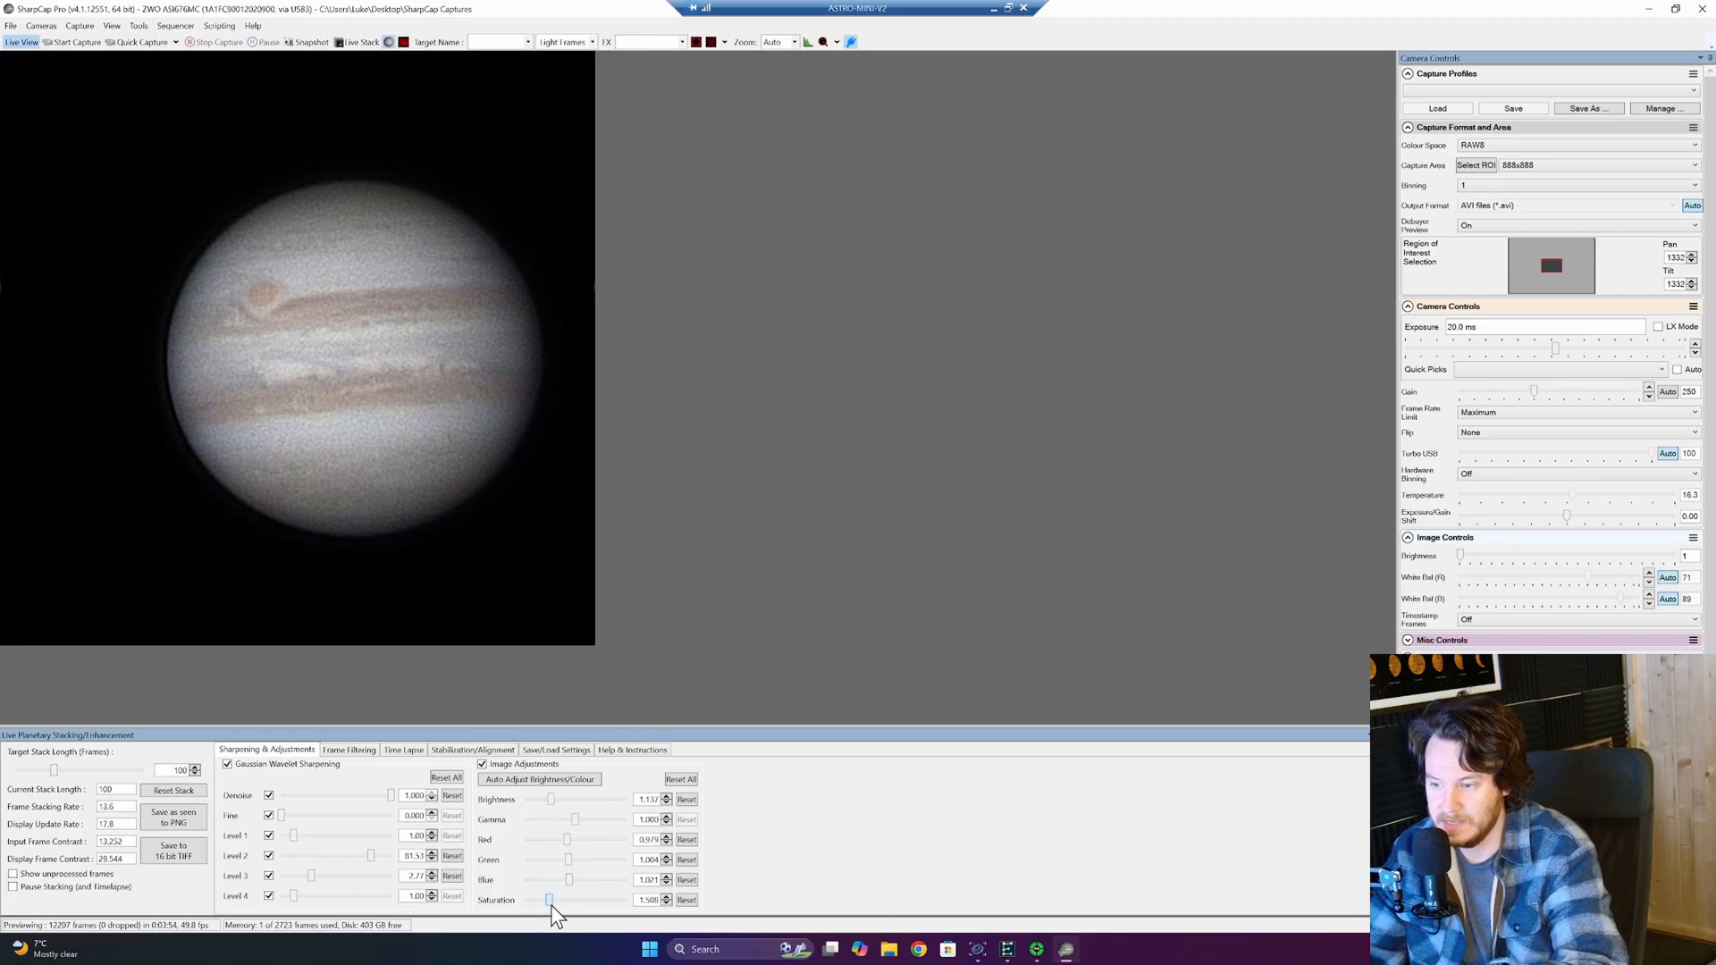
pyautogui.moveTo(550, 900); pyautogui.dragTo(560, 900)
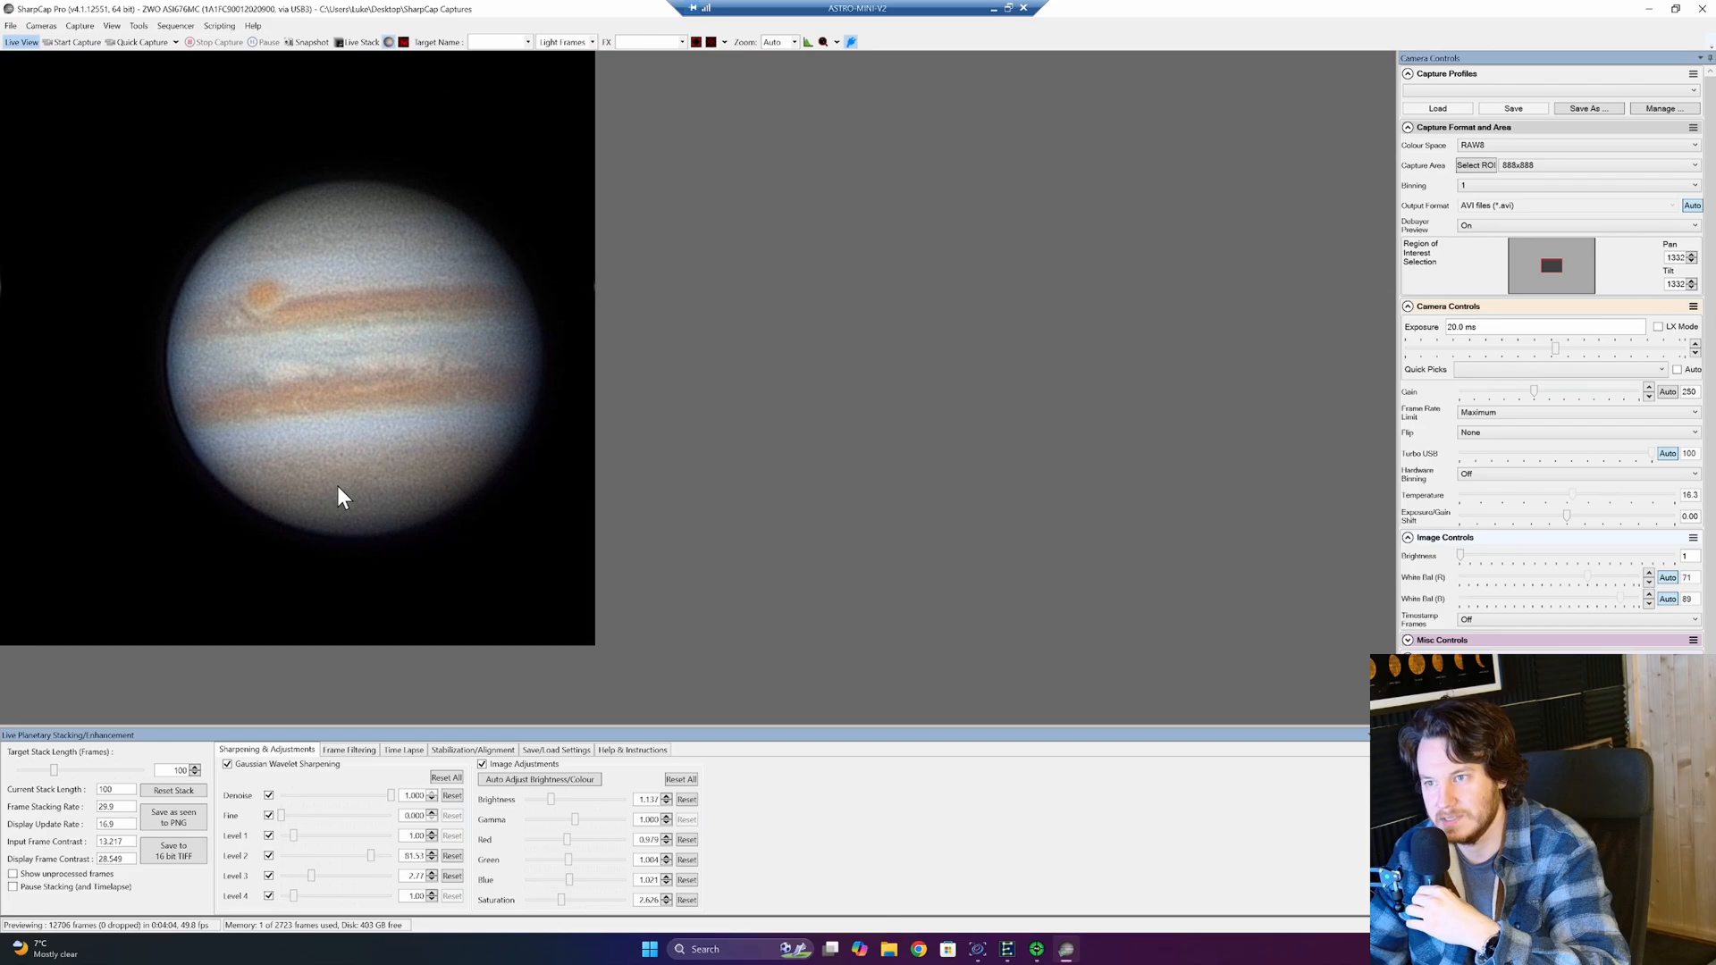
pyautogui.moveTo(373, 493)
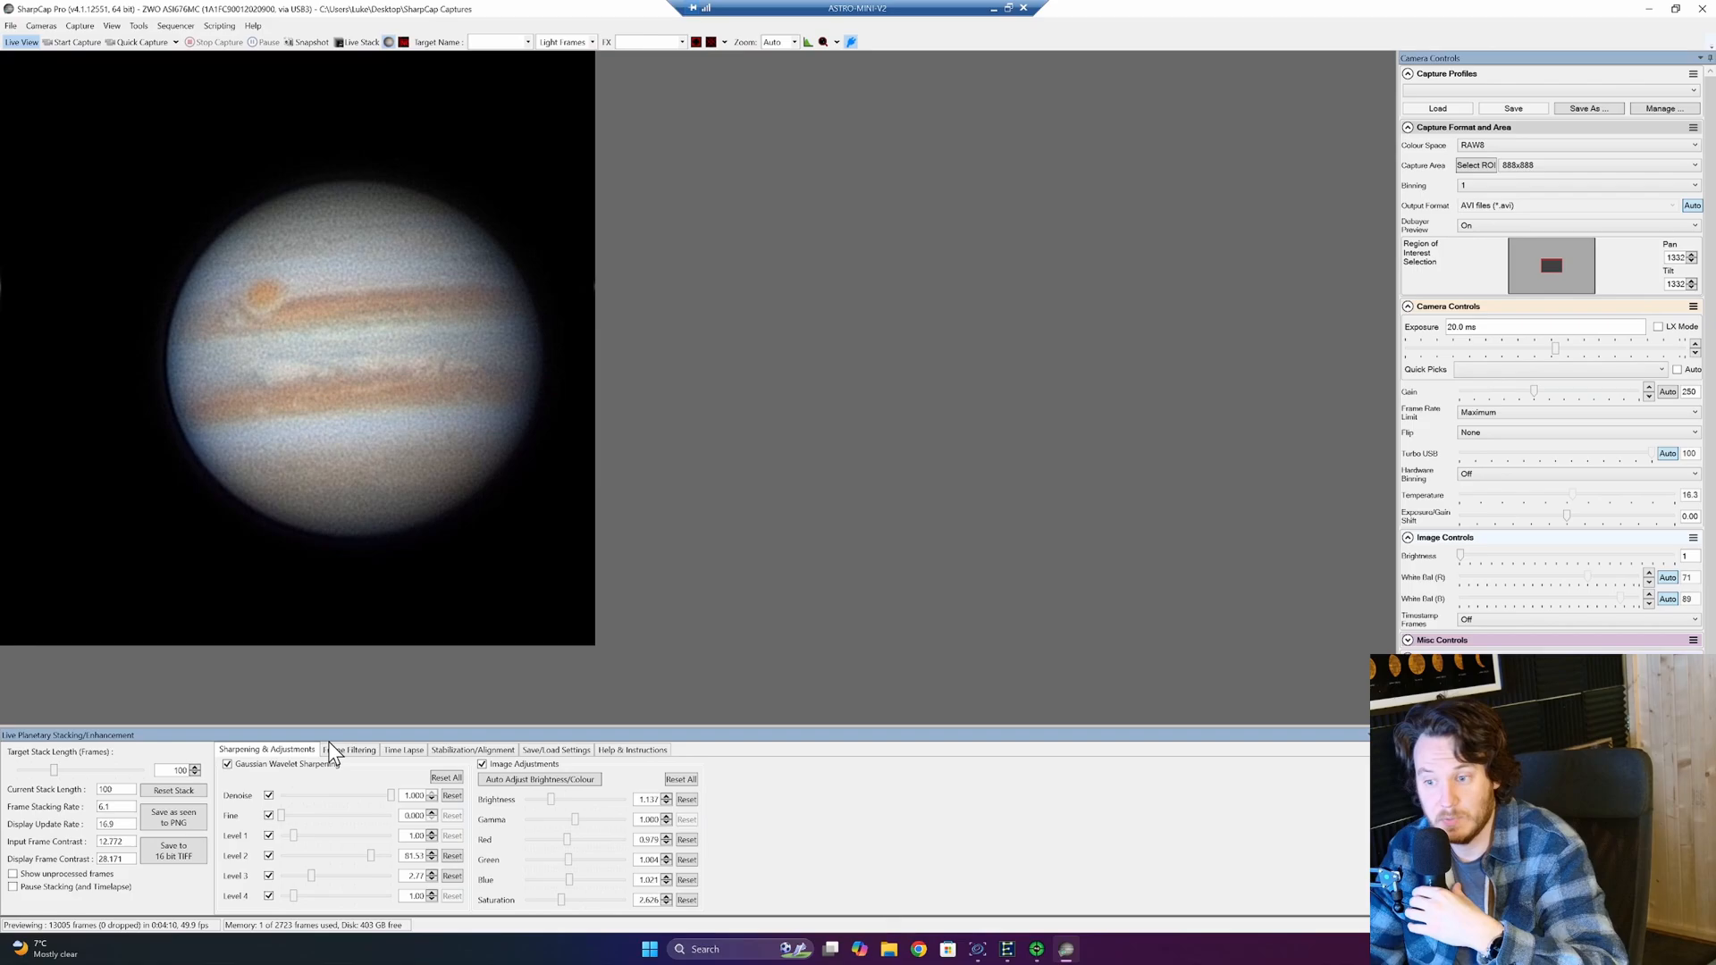
# In Frame Filtering, step 'Only add the best' down to 25% of frames.
pyautogui.click(349, 749)
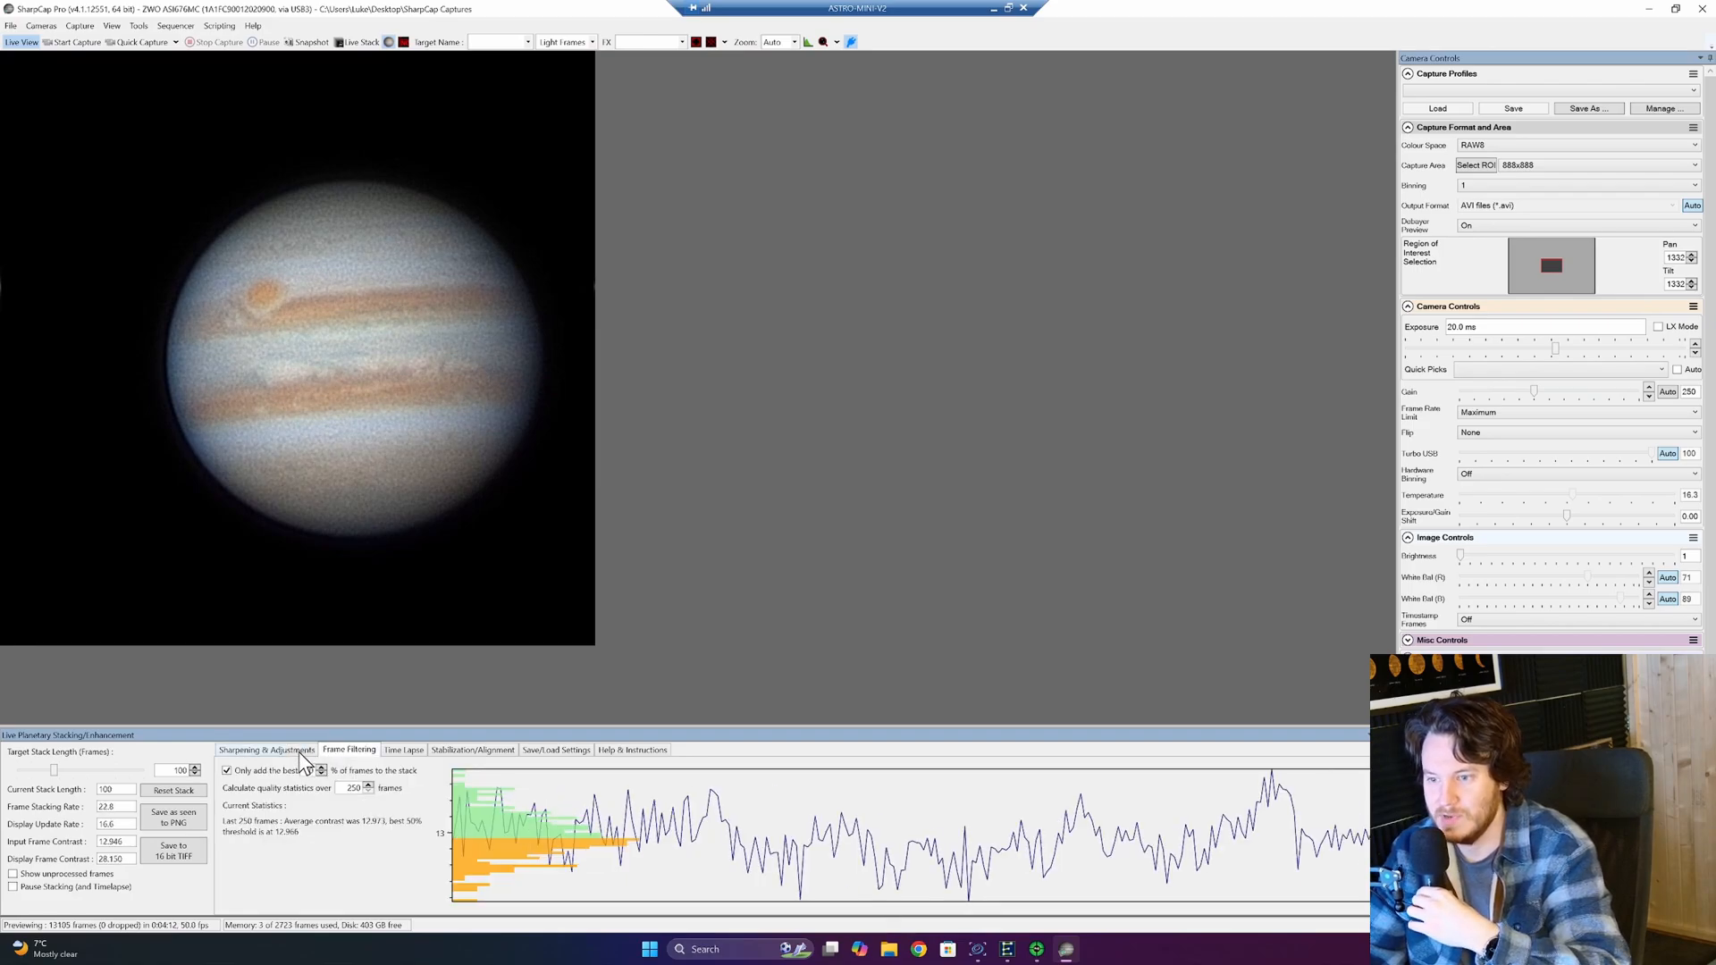
pyautogui.click(266, 749)
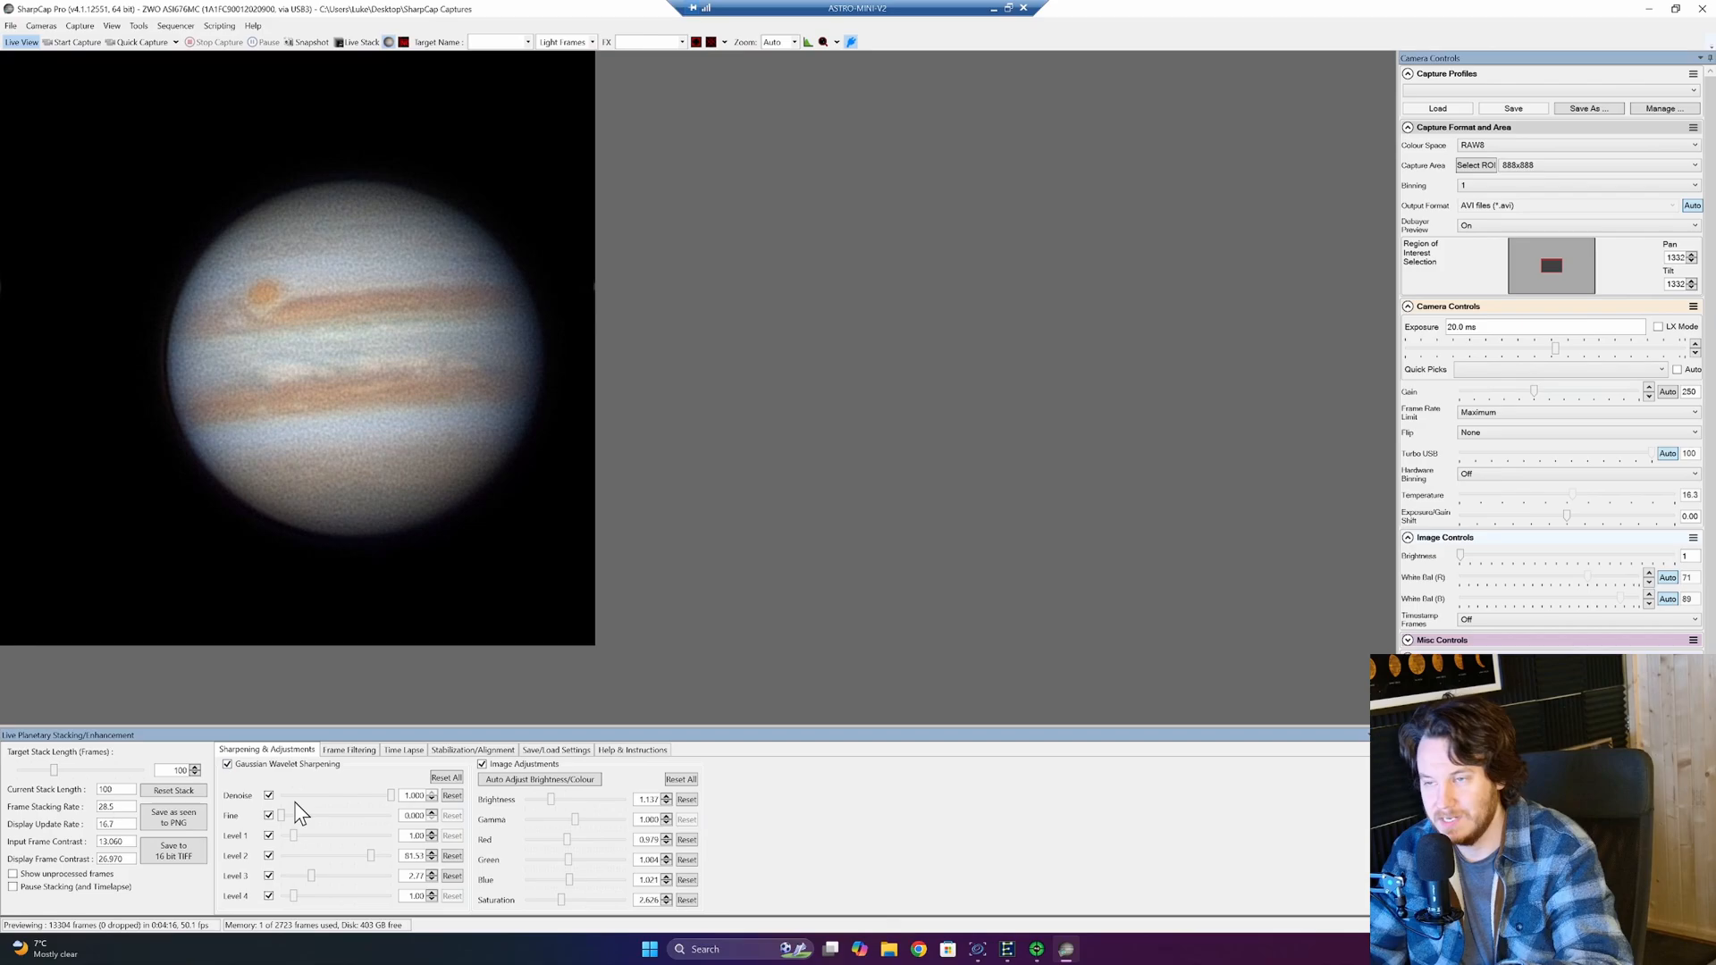
pyautogui.click(349, 750)
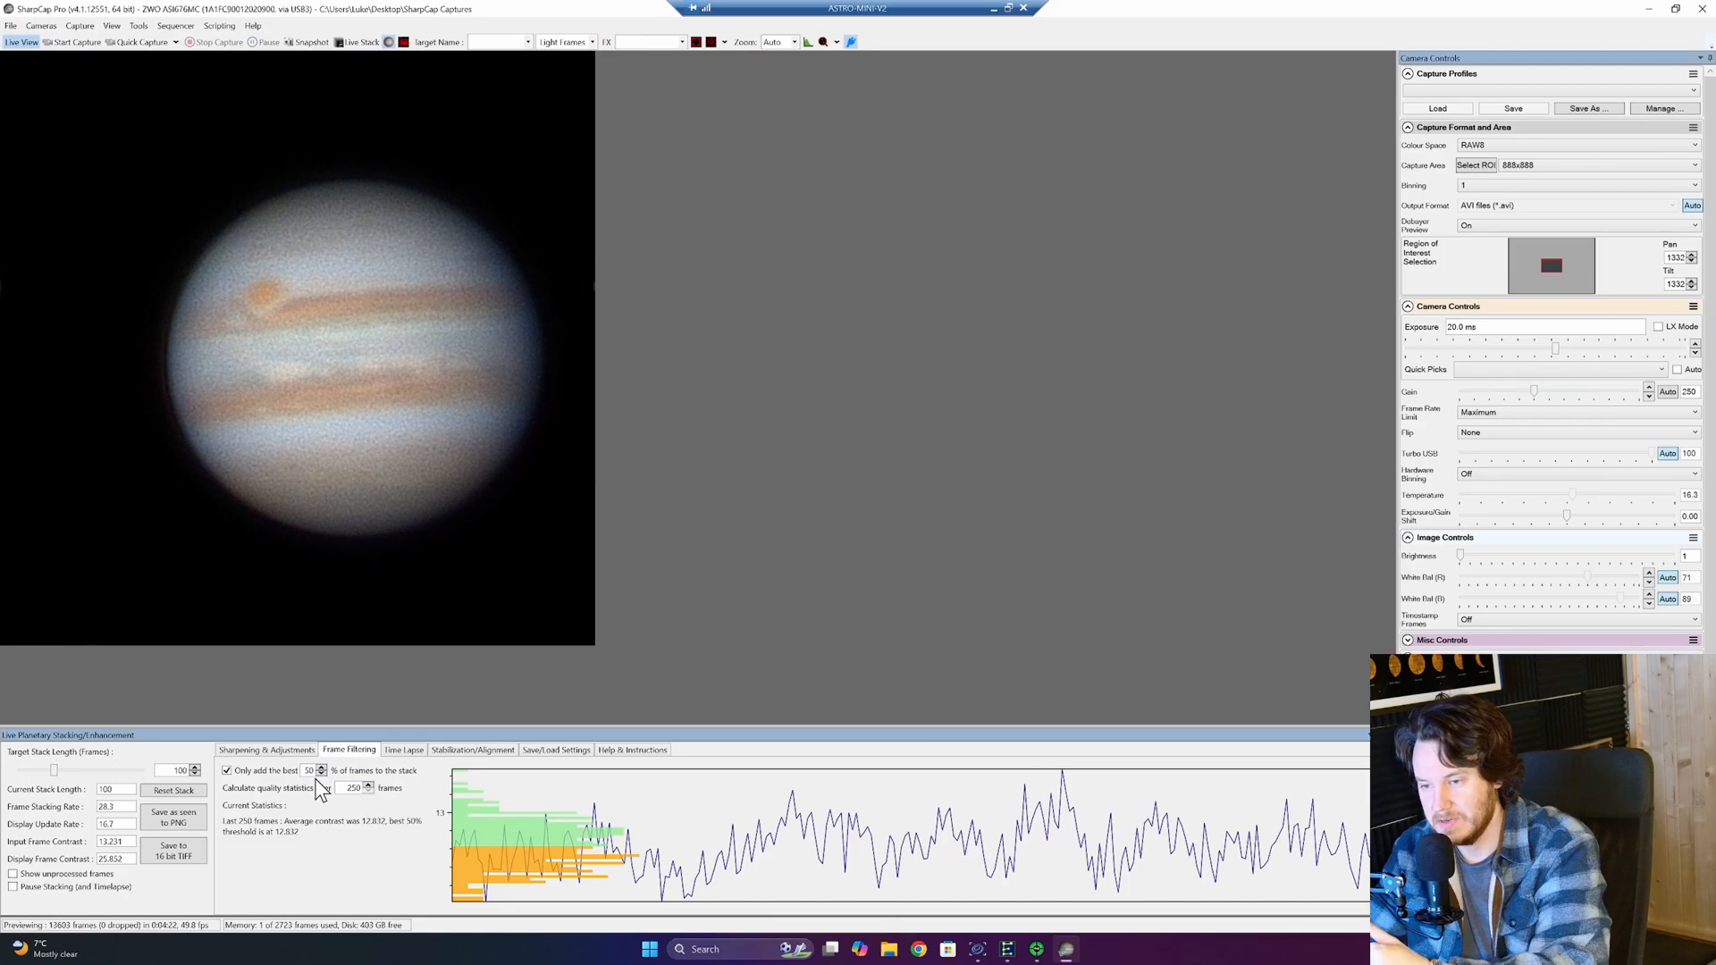
pyautogui.click(322, 774)
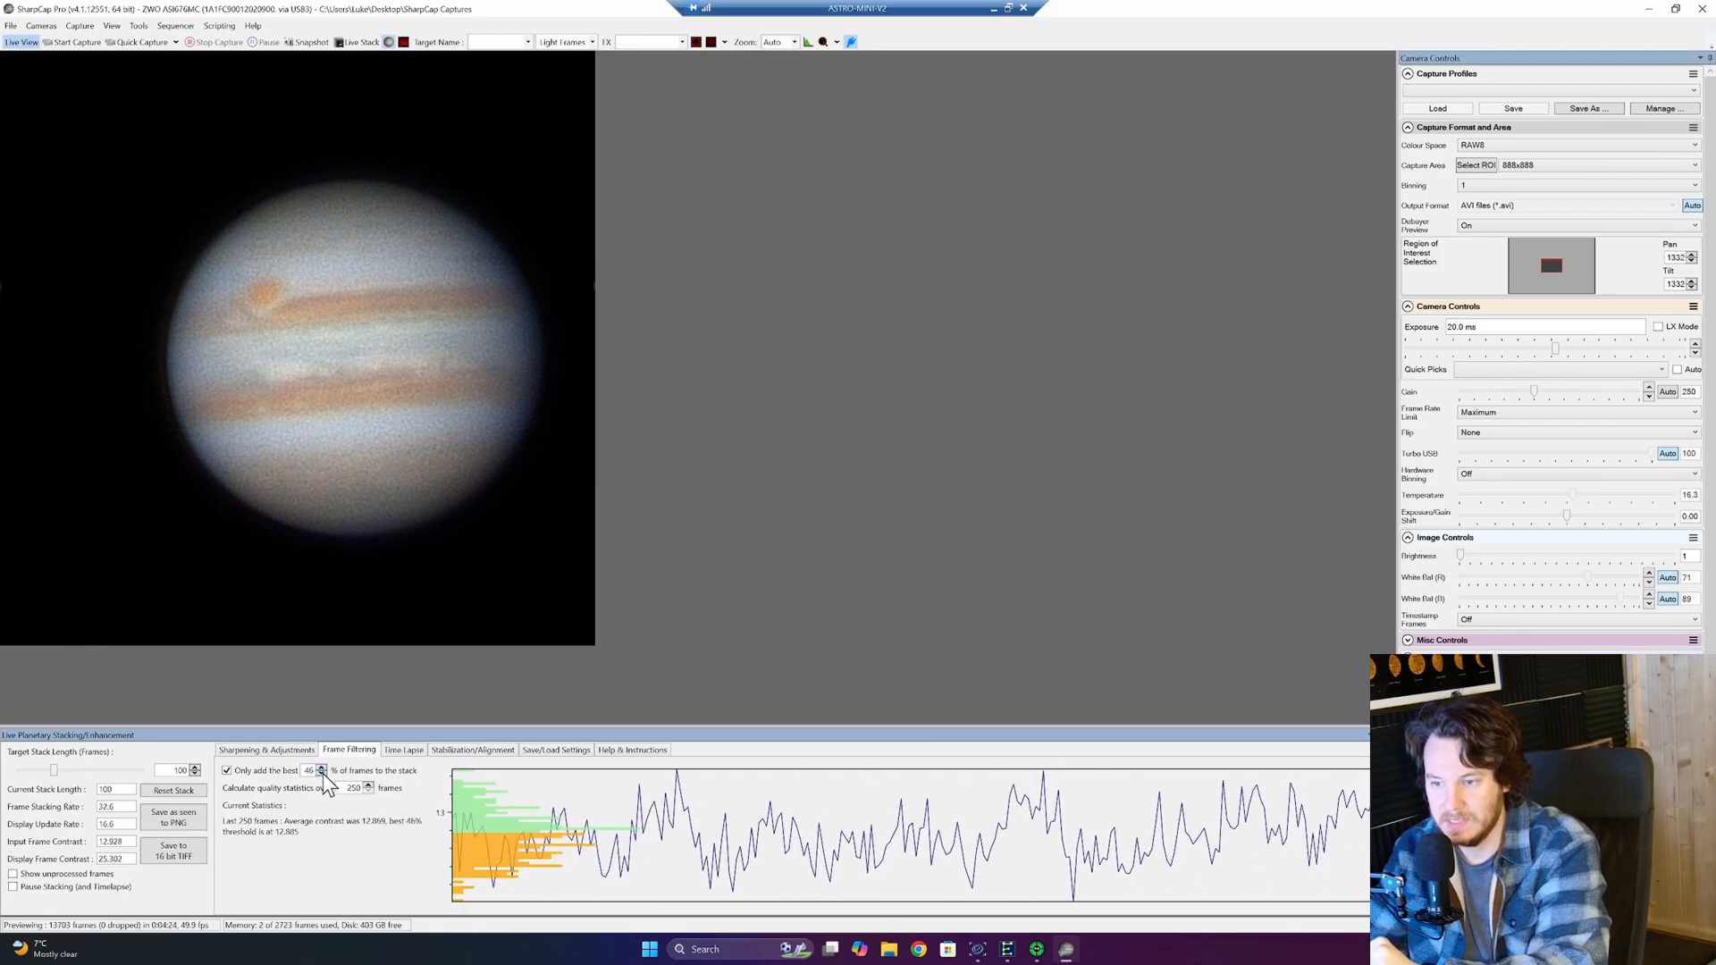
pyautogui.click(322, 774)
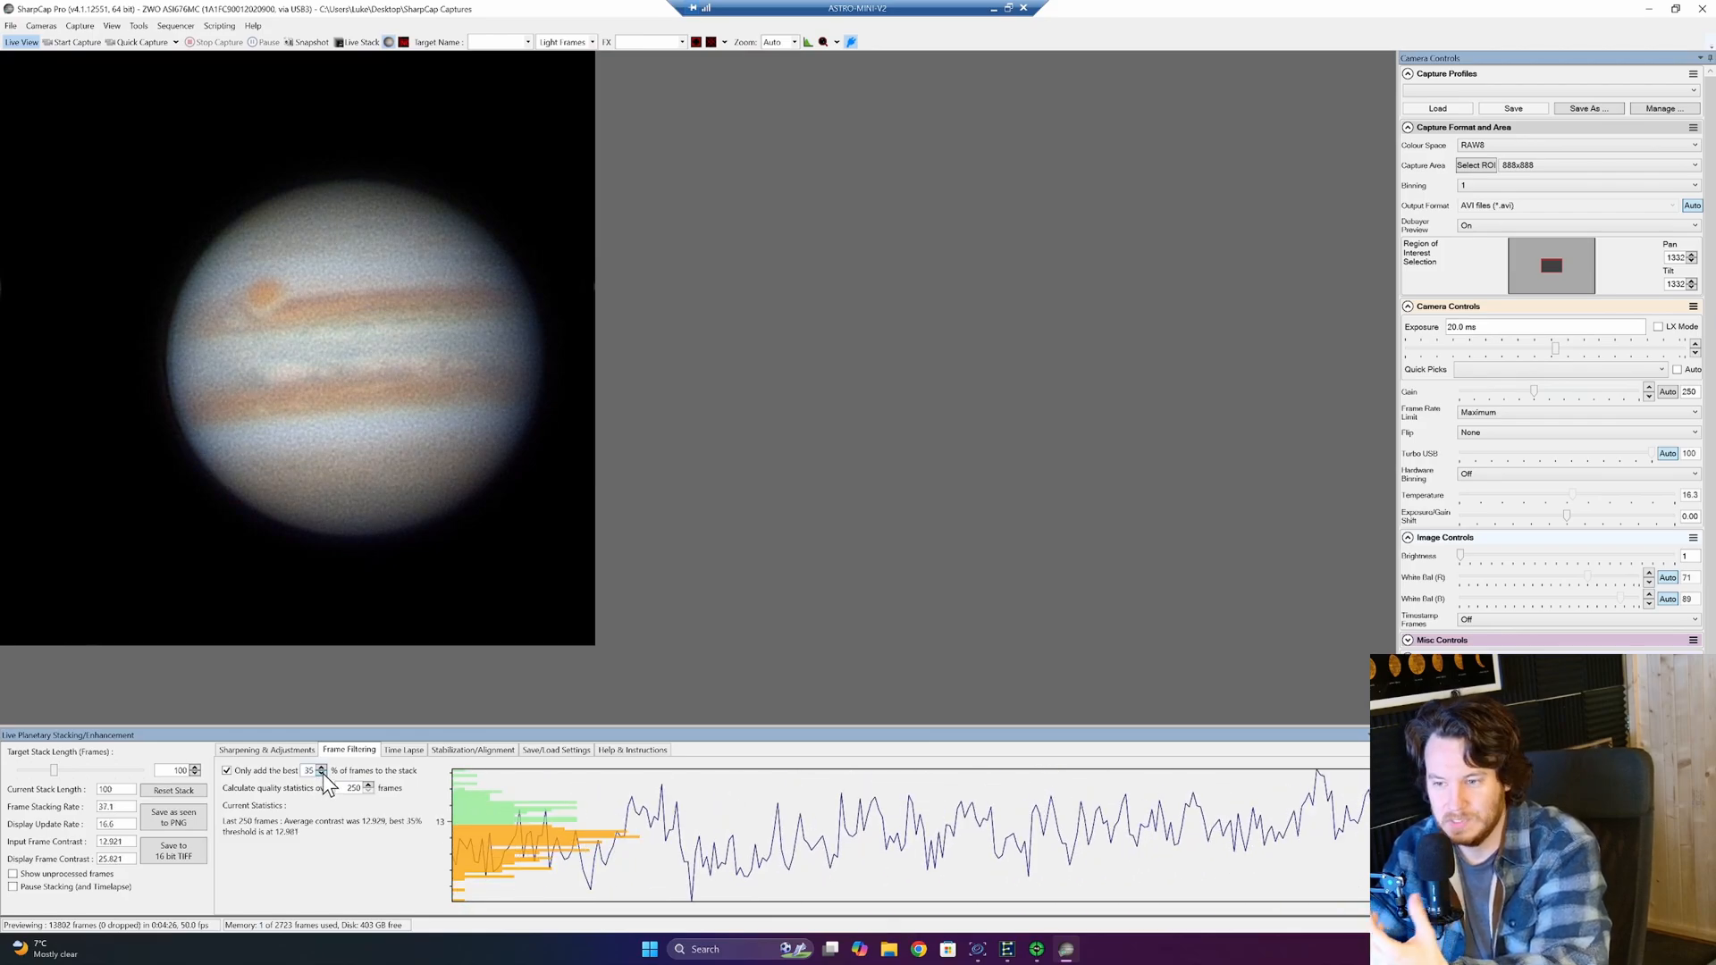
pyautogui.click(321, 774)
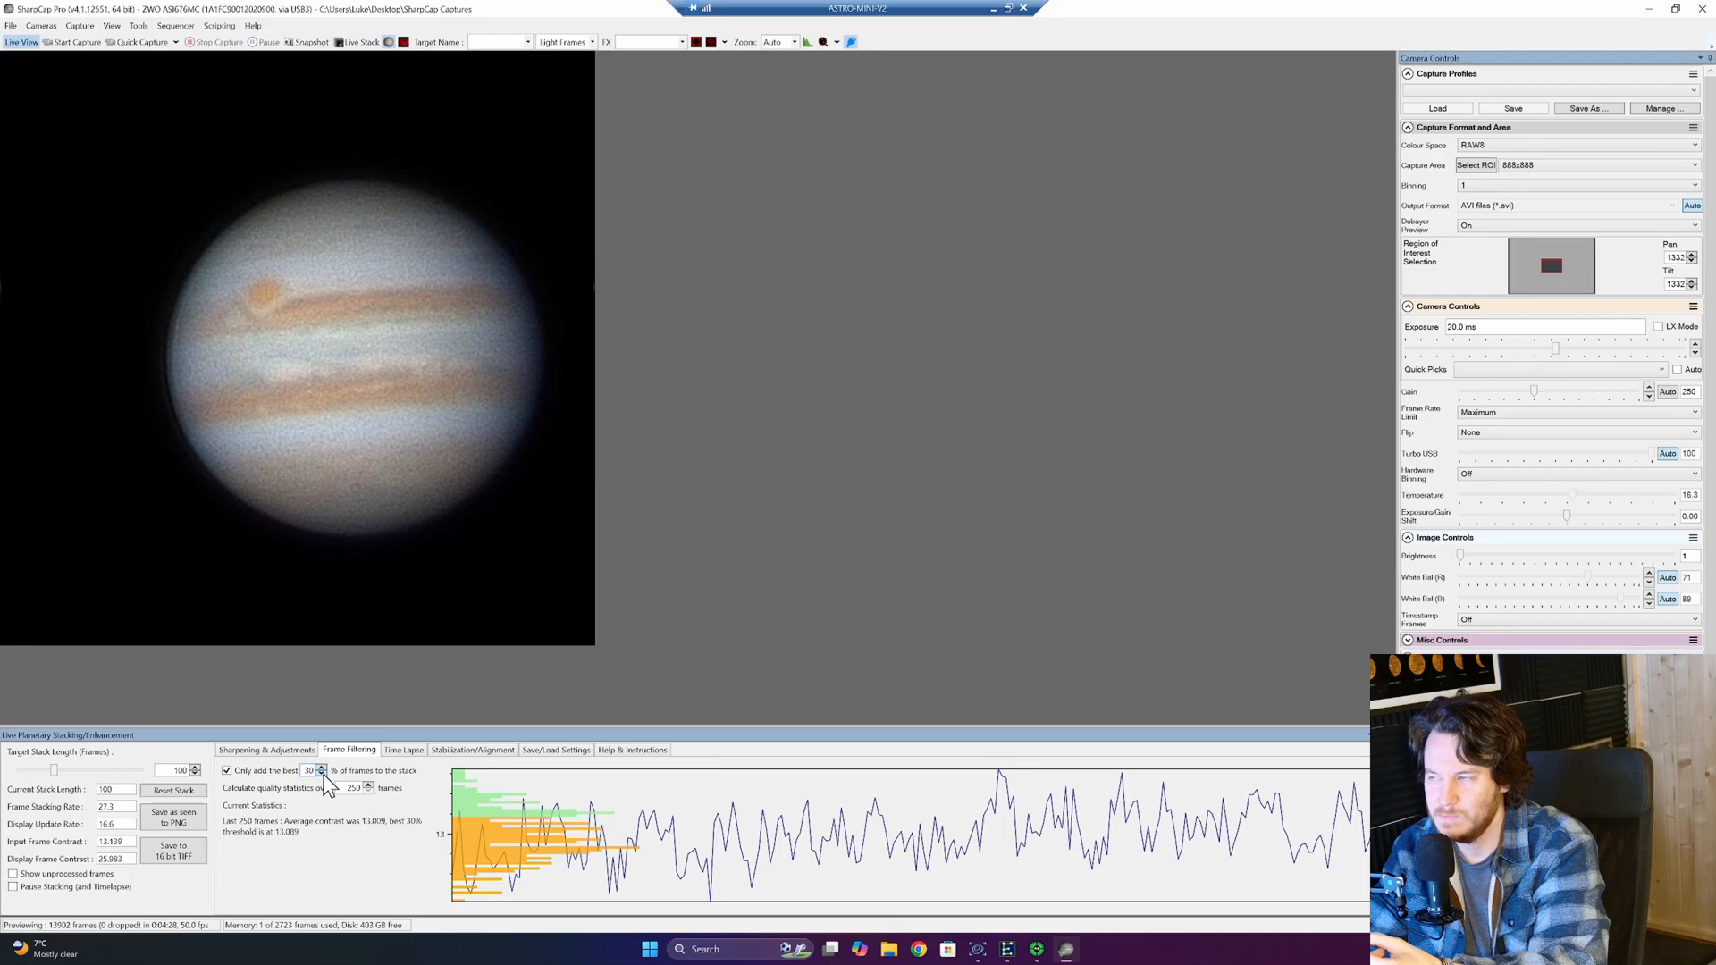
pyautogui.click(324, 774)
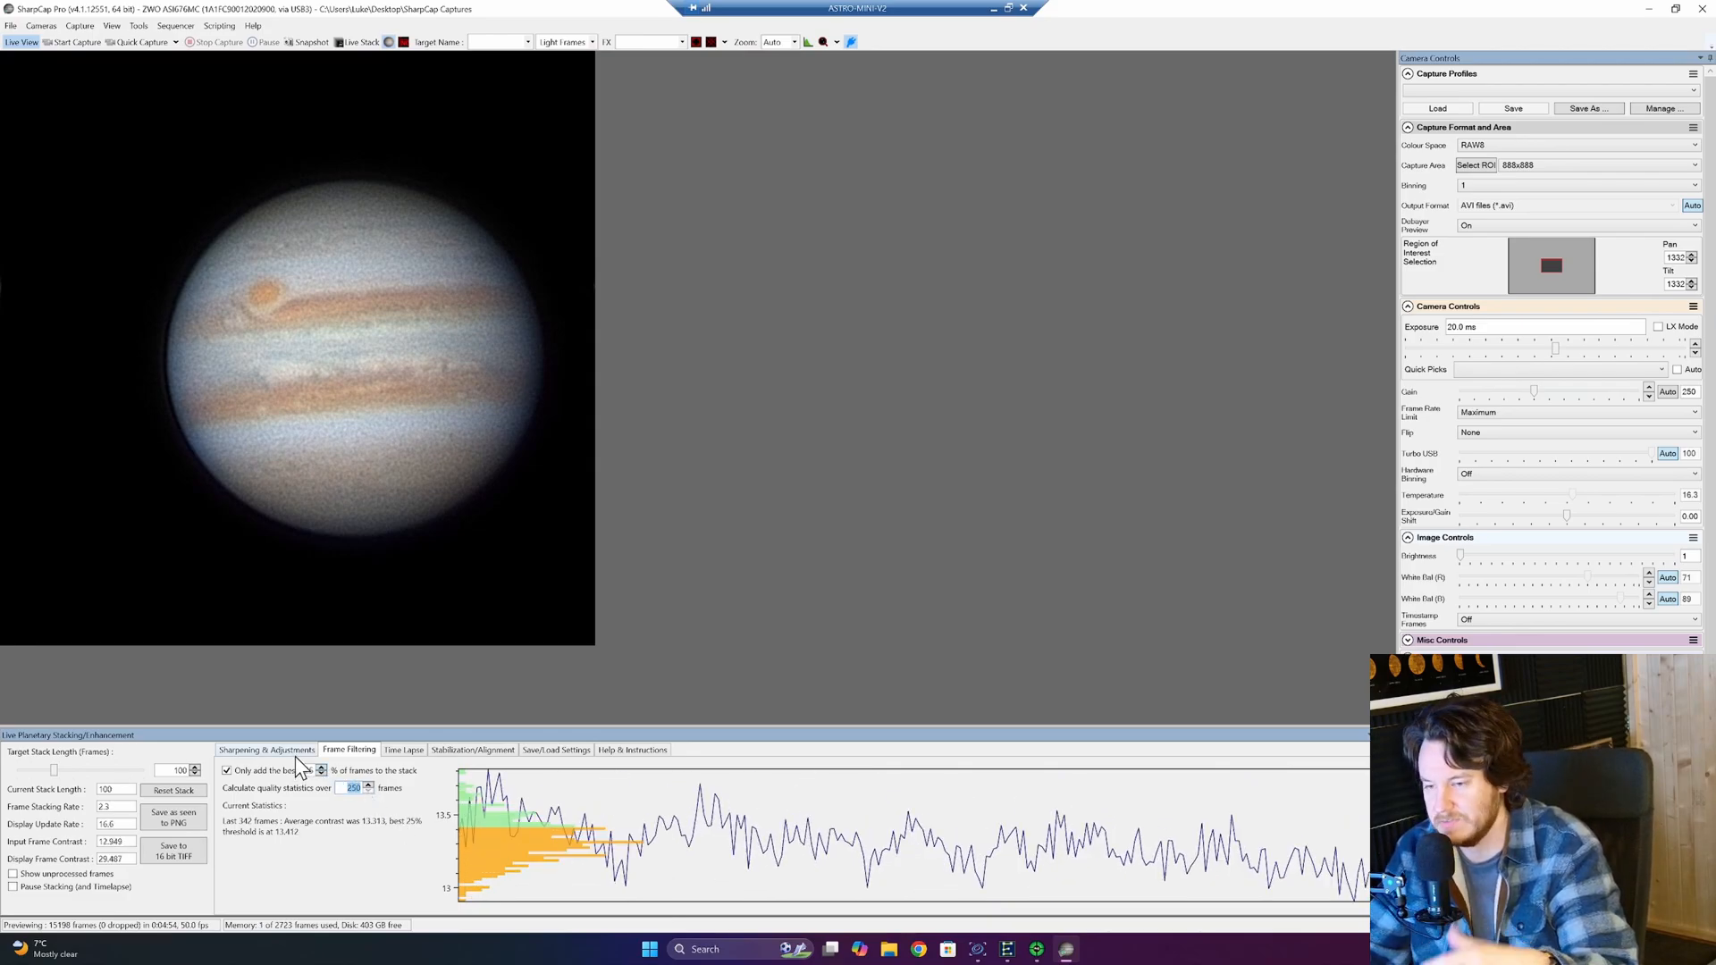
# Step Target Stack Length up through 600 and 800 to 1000 frames.
pyautogui.click(267, 749)
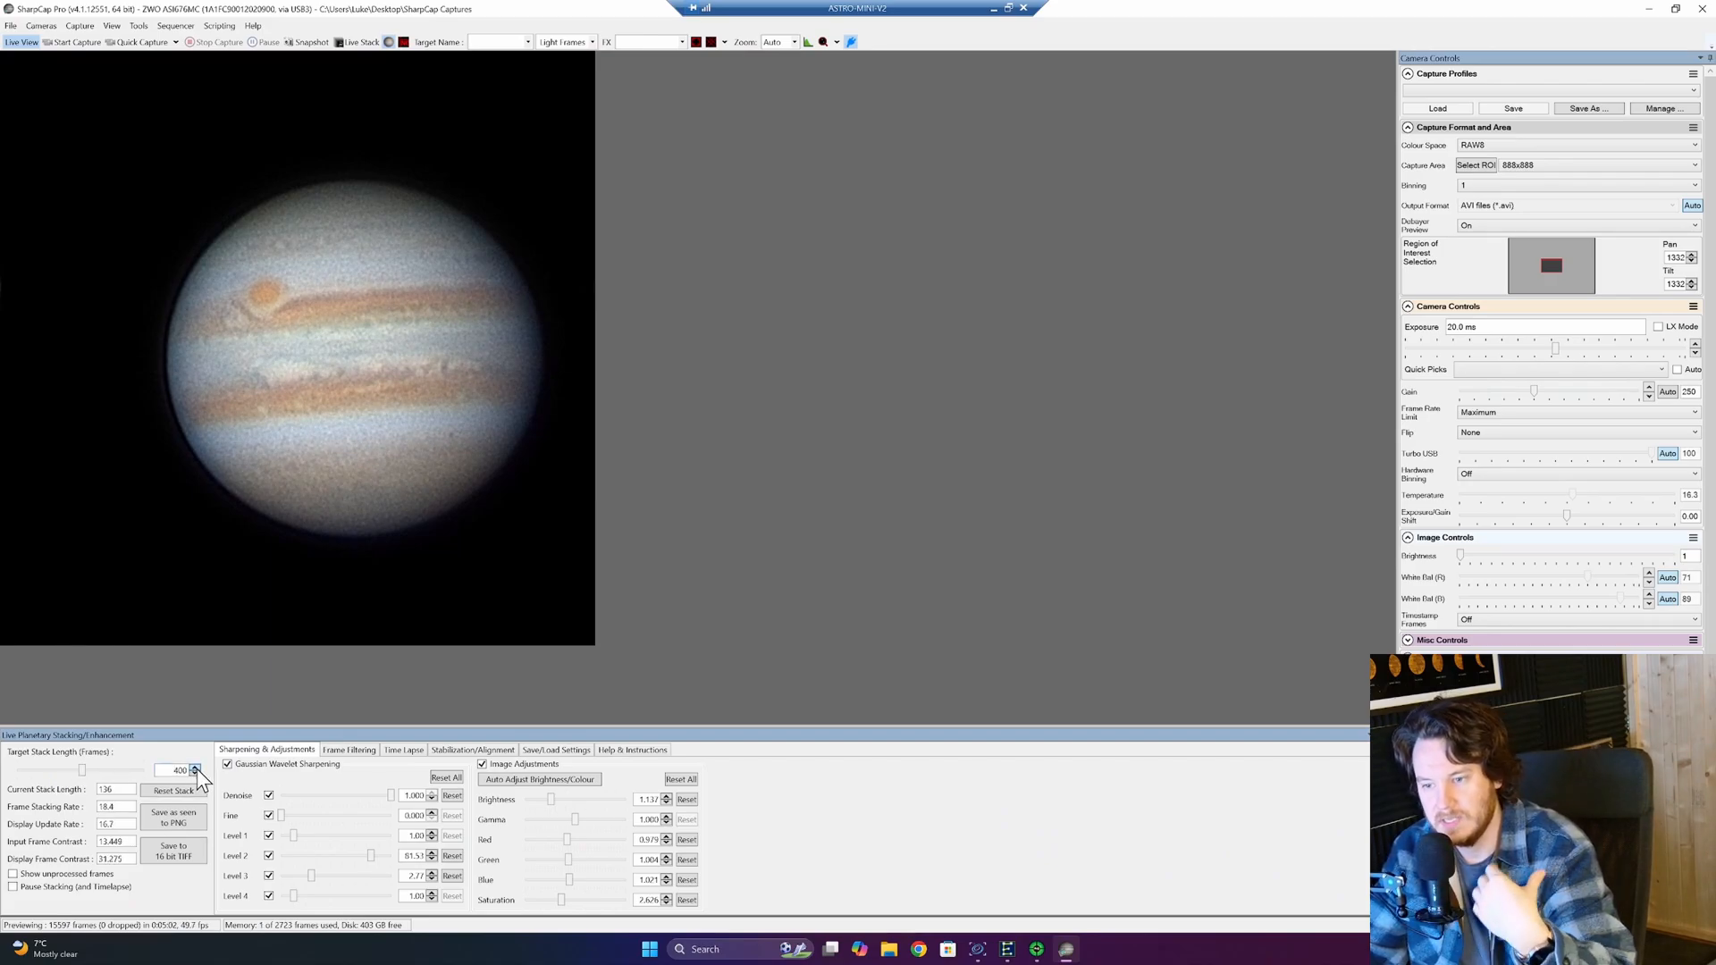
pyautogui.click(201, 766)
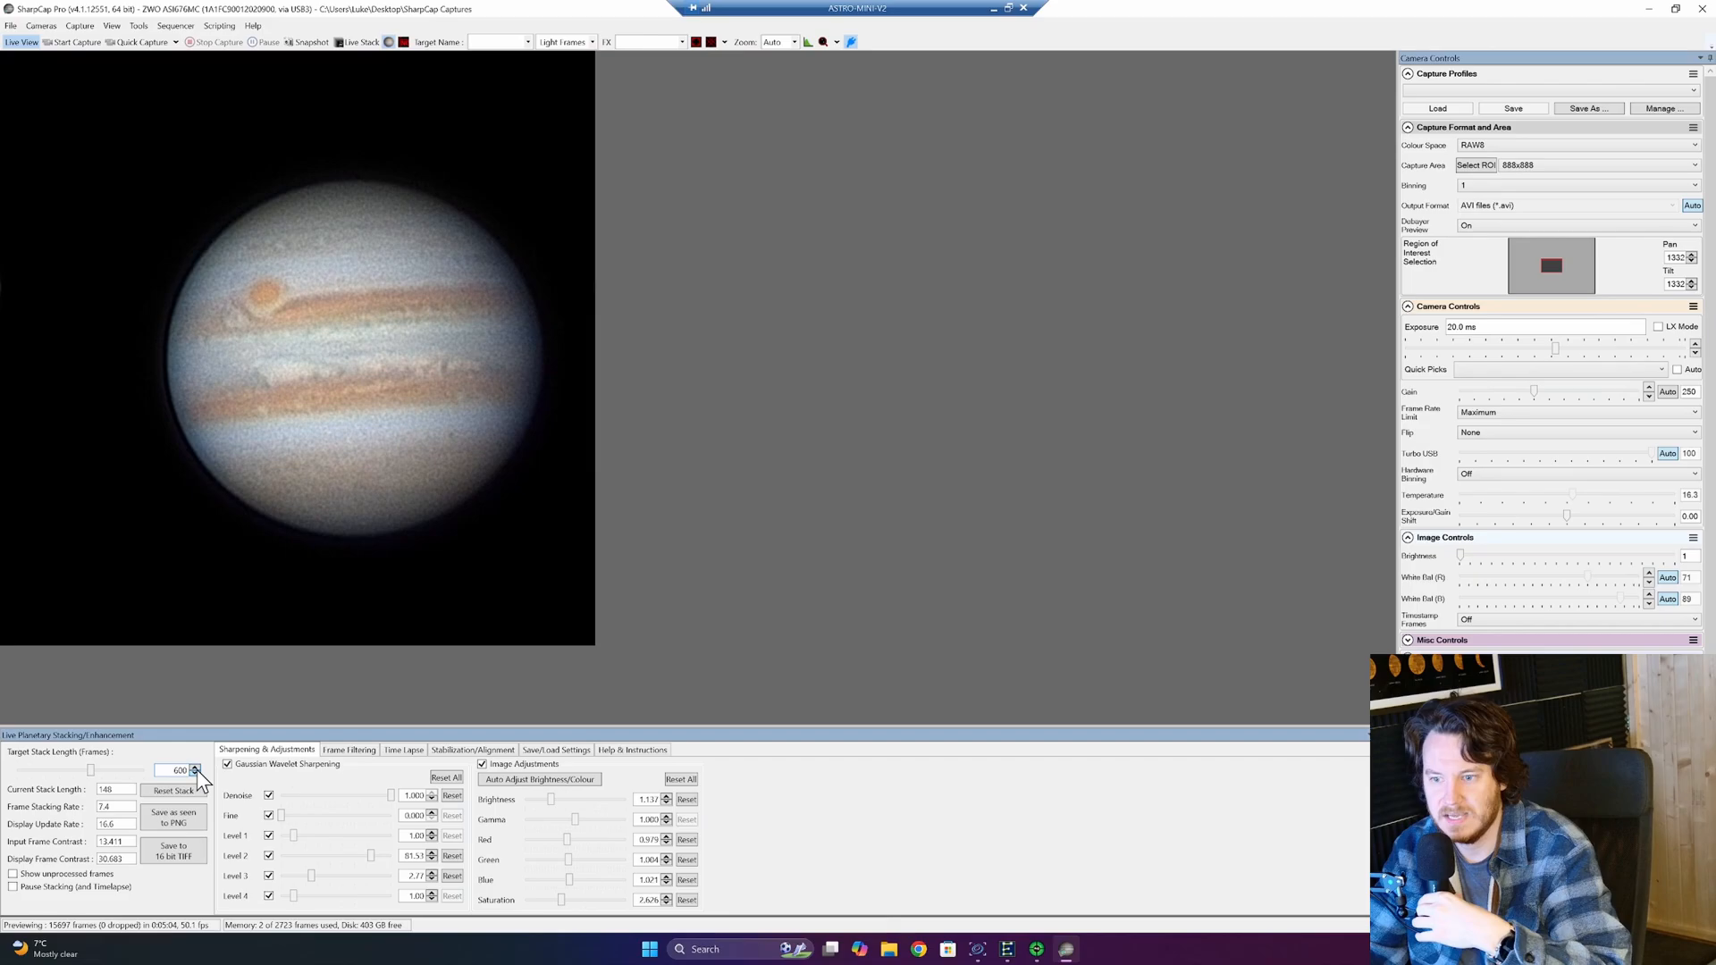
pyautogui.click(195, 767)
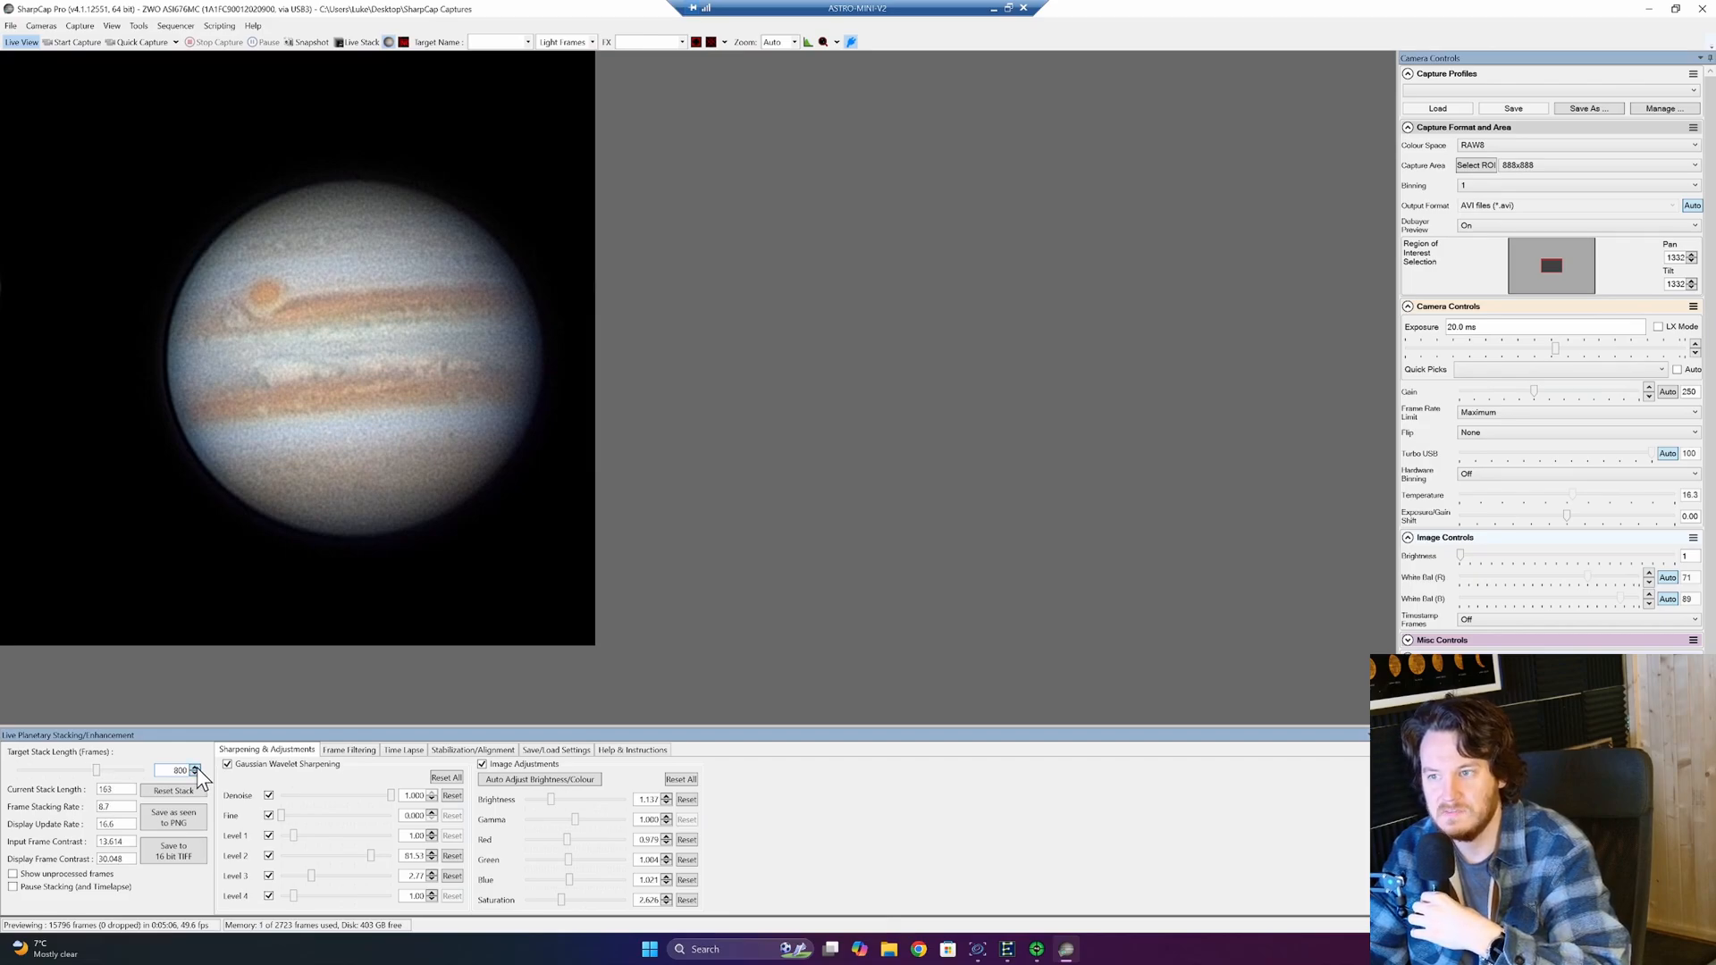
pyautogui.click(198, 766)
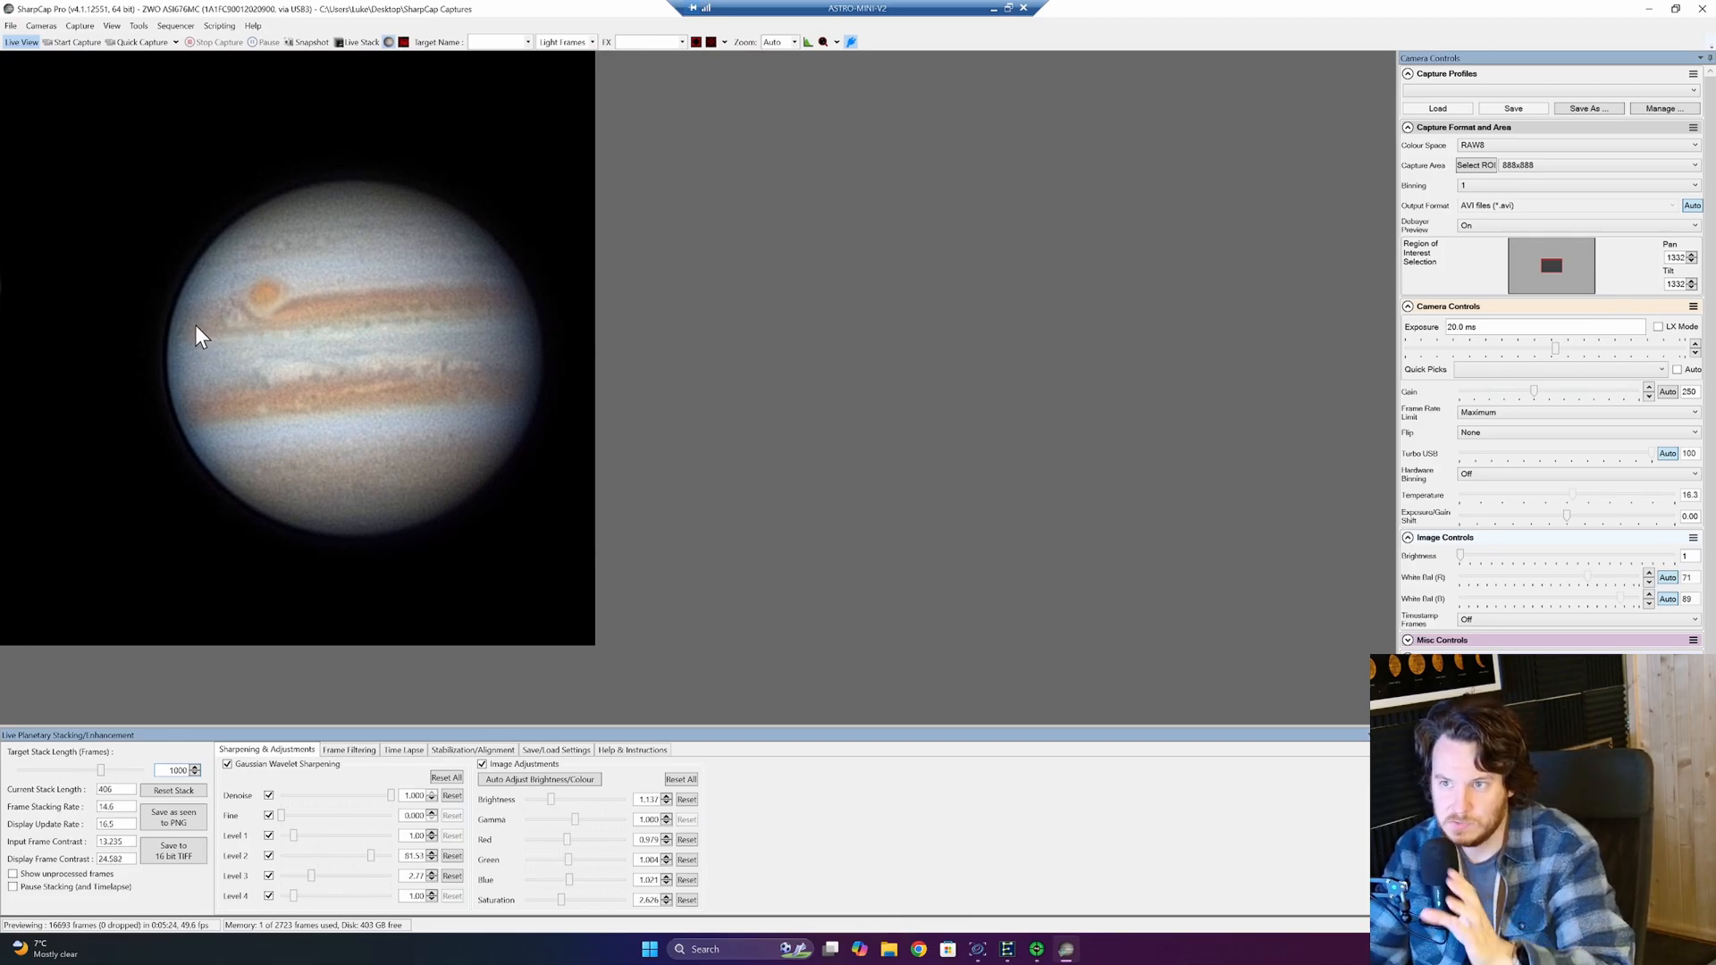
pyautogui.moveTo(326, 360)
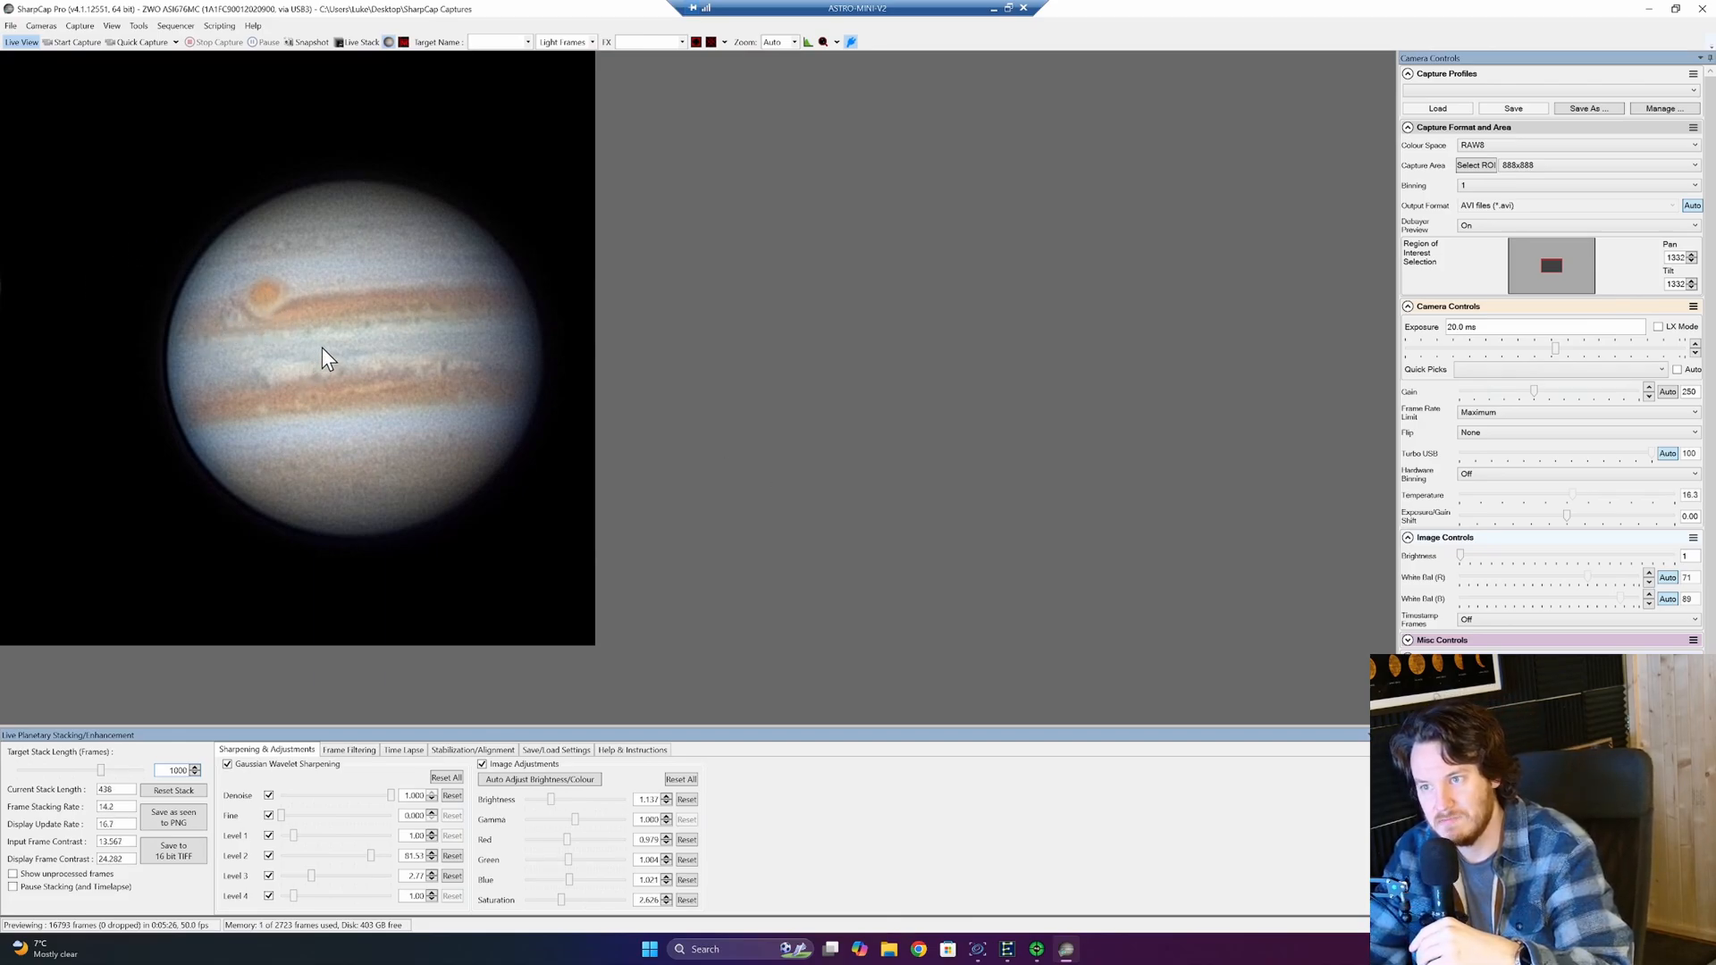
pyautogui.moveTo(345, 351)
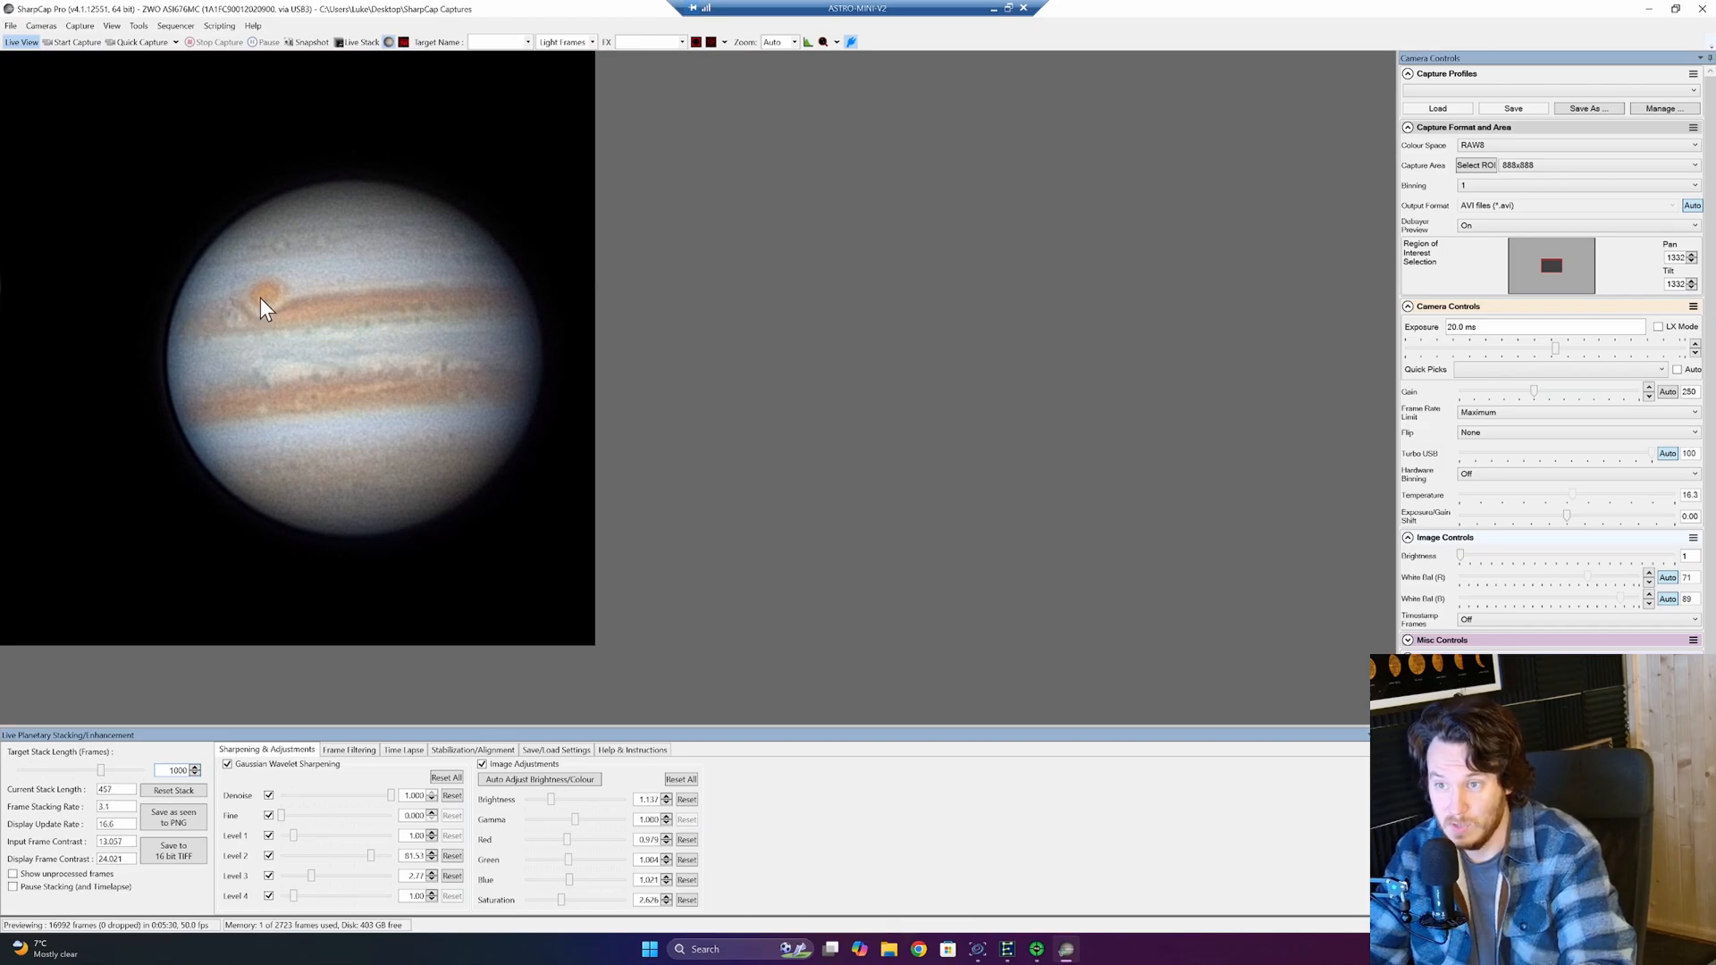
pyautogui.moveTo(176, 328)
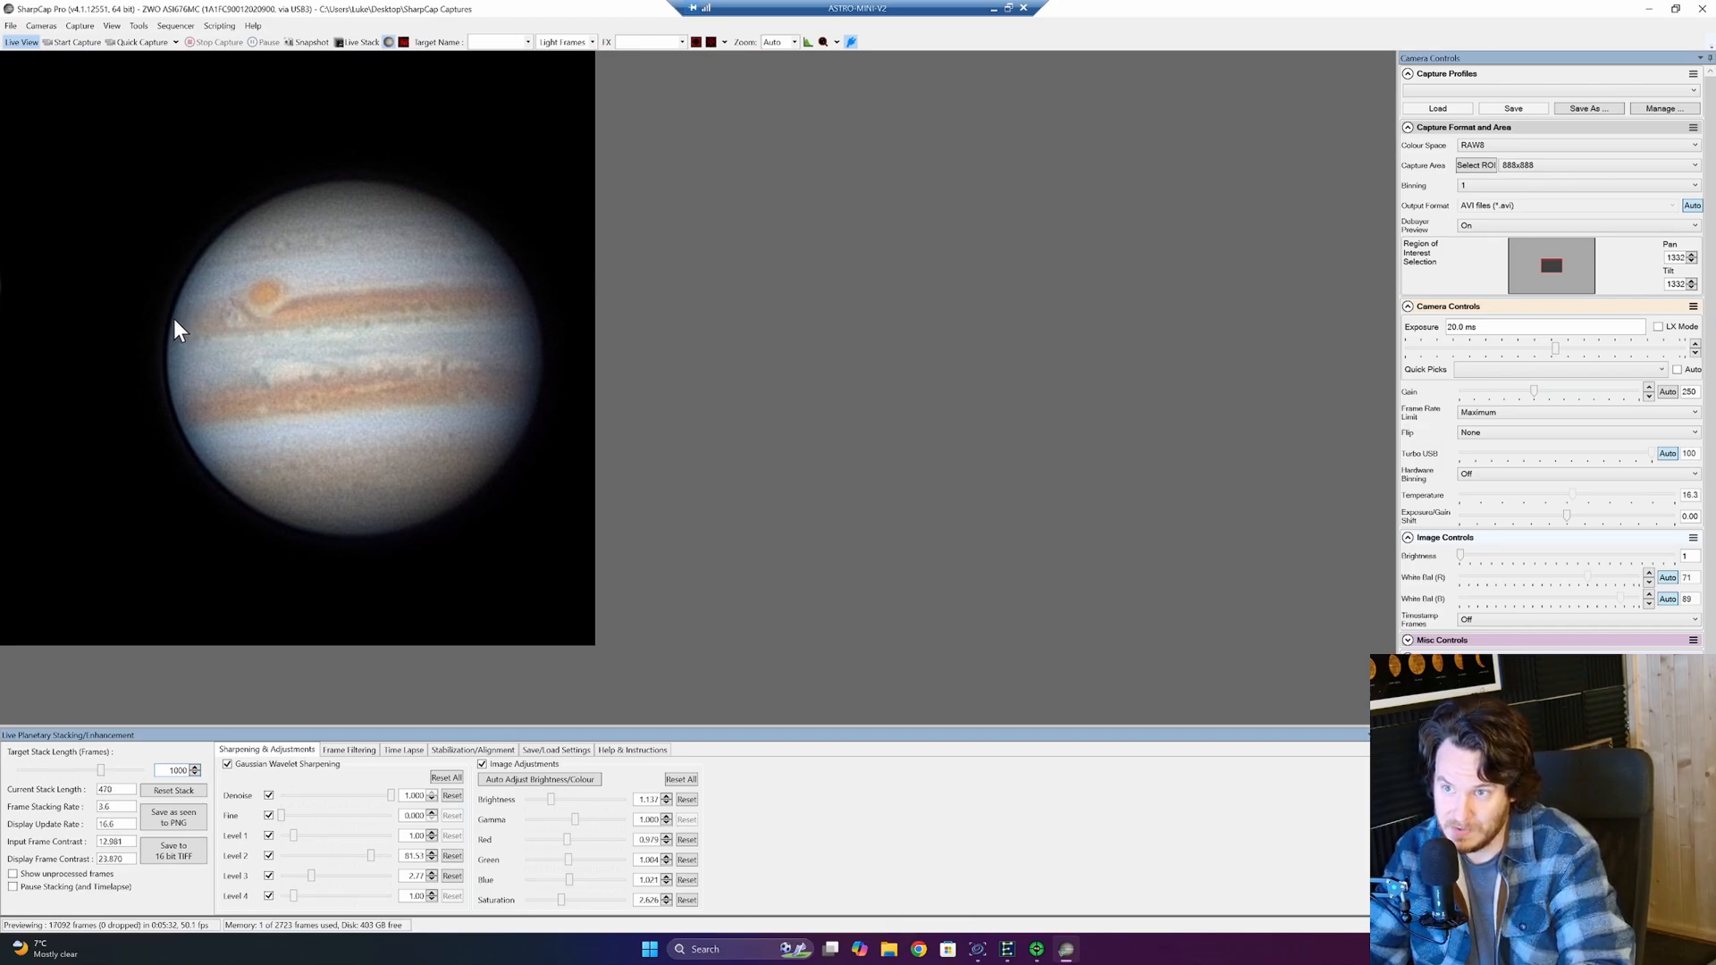
pyautogui.moveTo(118, 457)
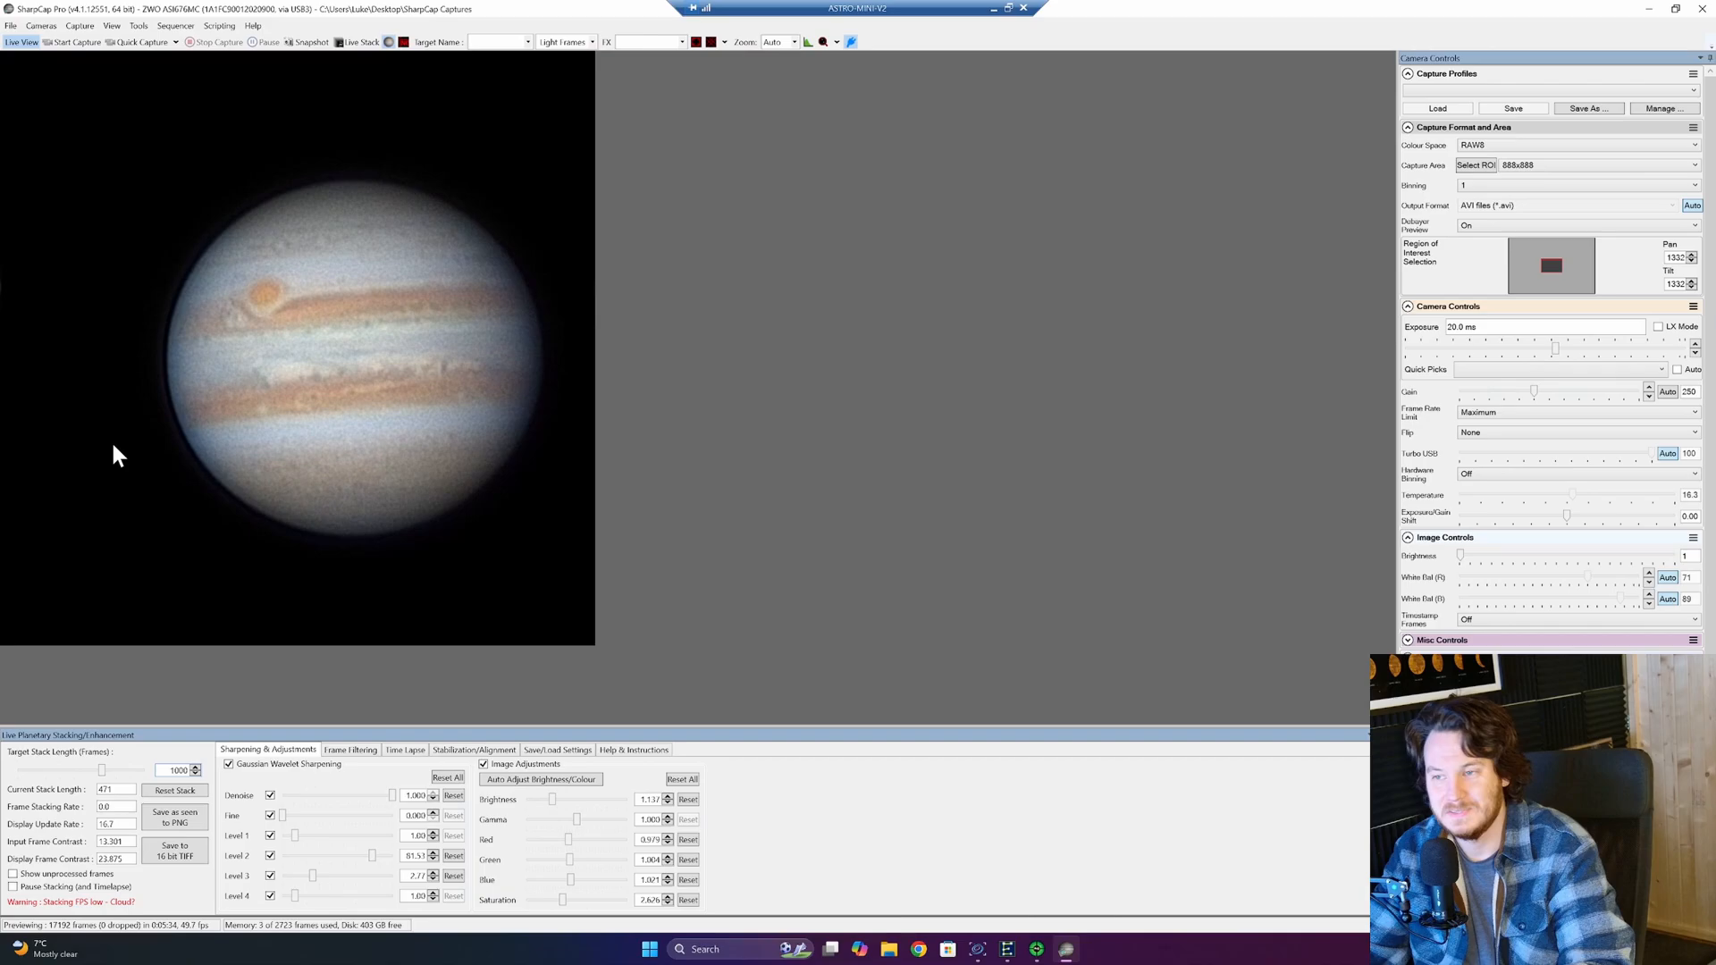
pyautogui.moveTo(651, 268)
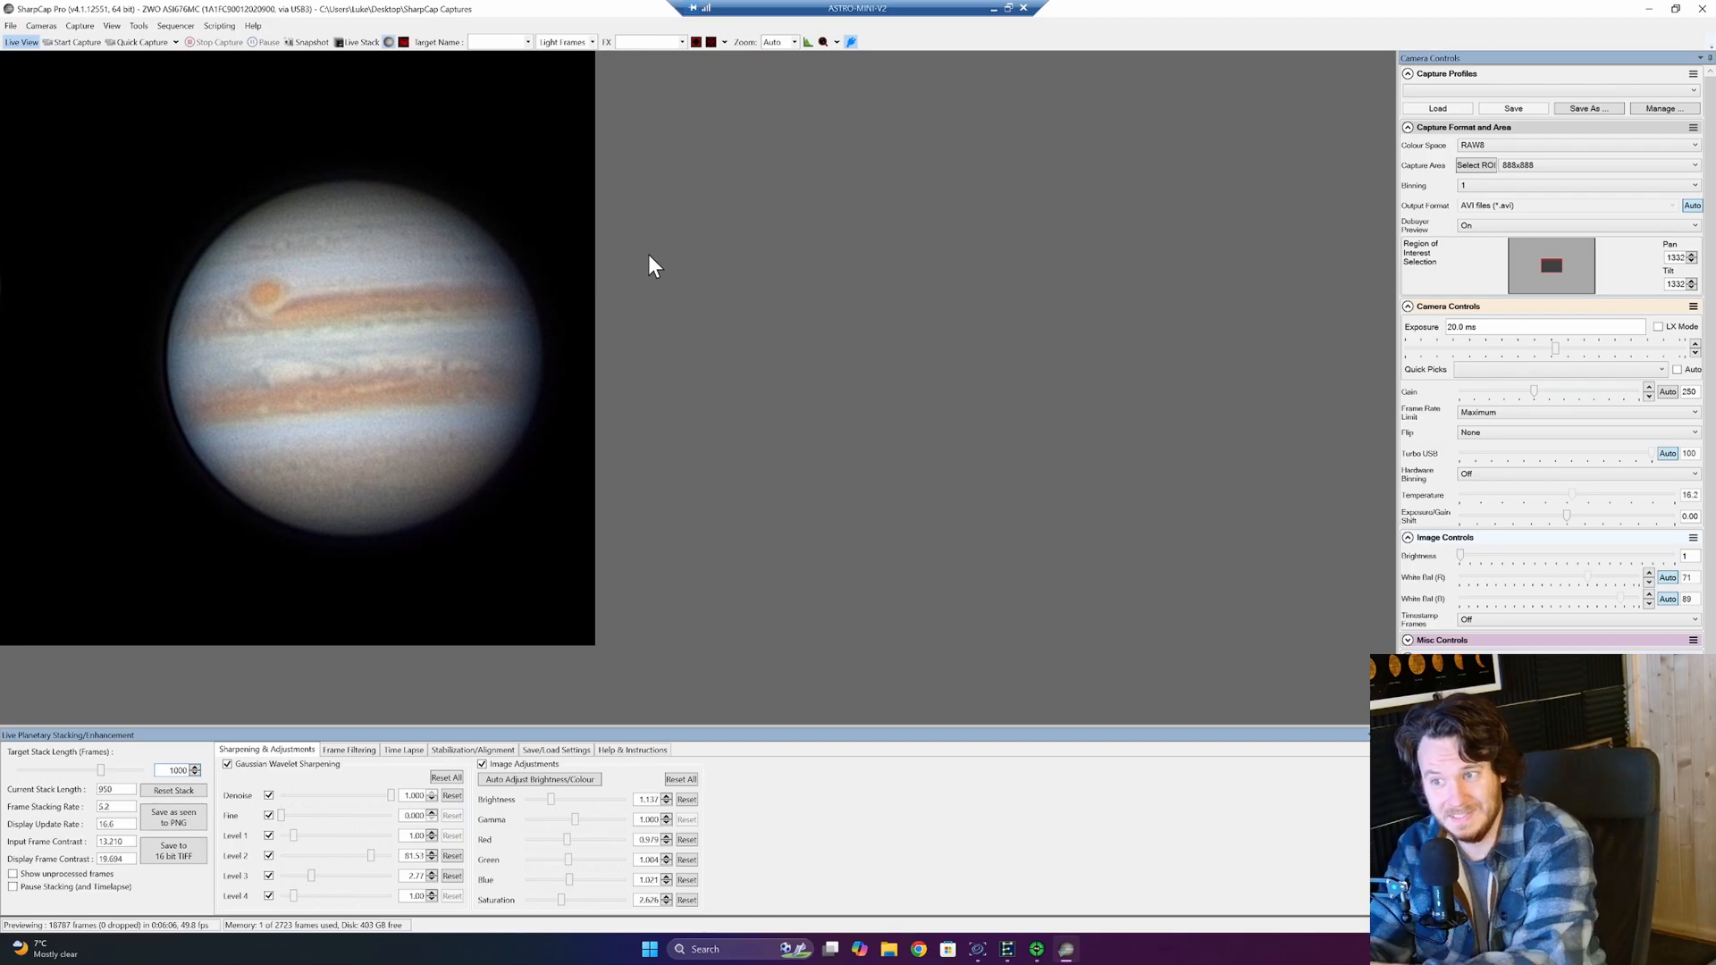
pyautogui.moveTo(703, 181)
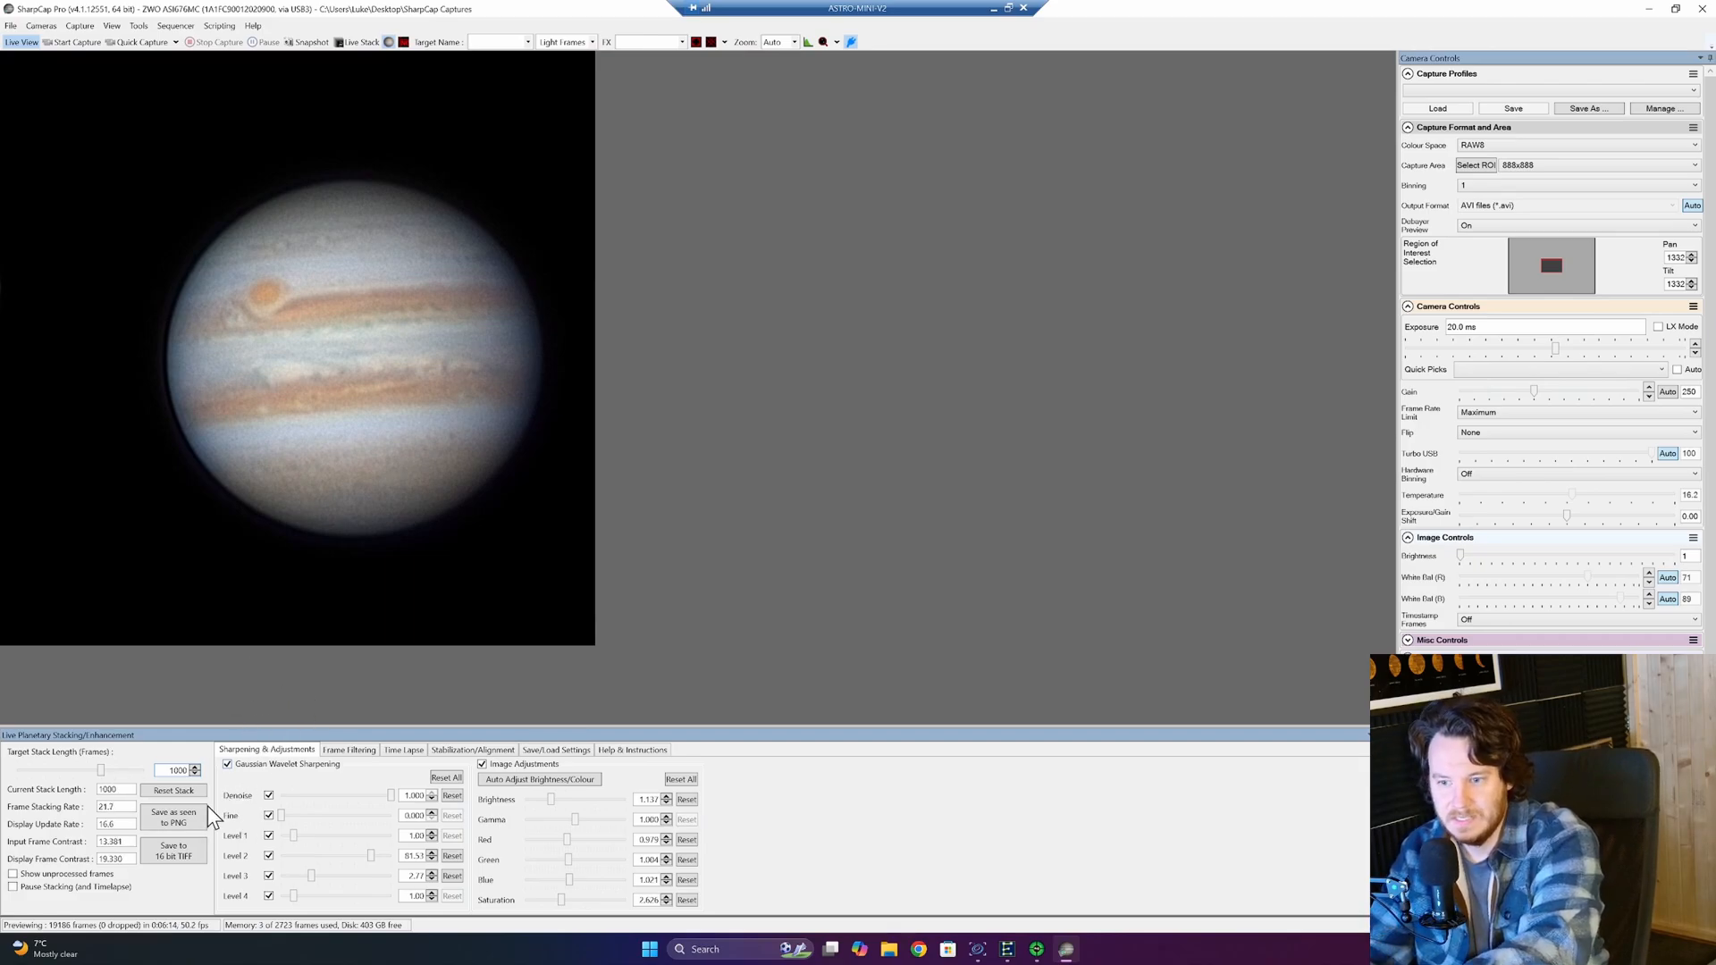
# Take a Jupiter snapshot and save current stacking settings to the Planetary 4 slot.
pyautogui.click(308, 43)
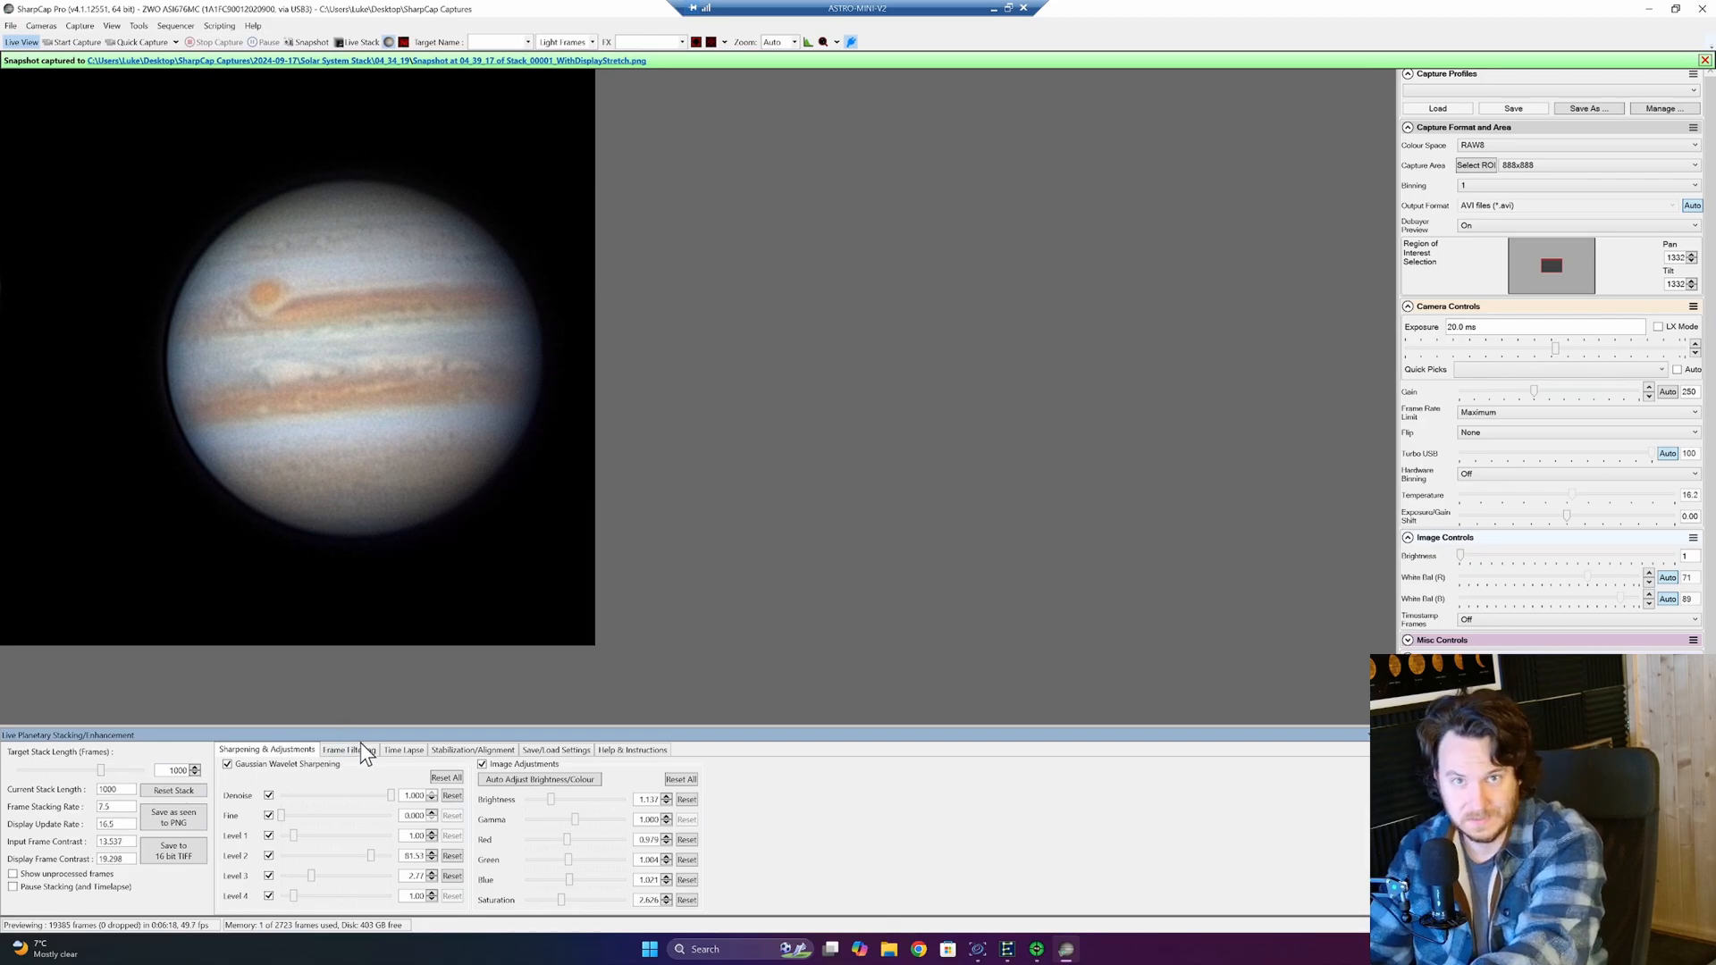
pyautogui.click(555, 749)
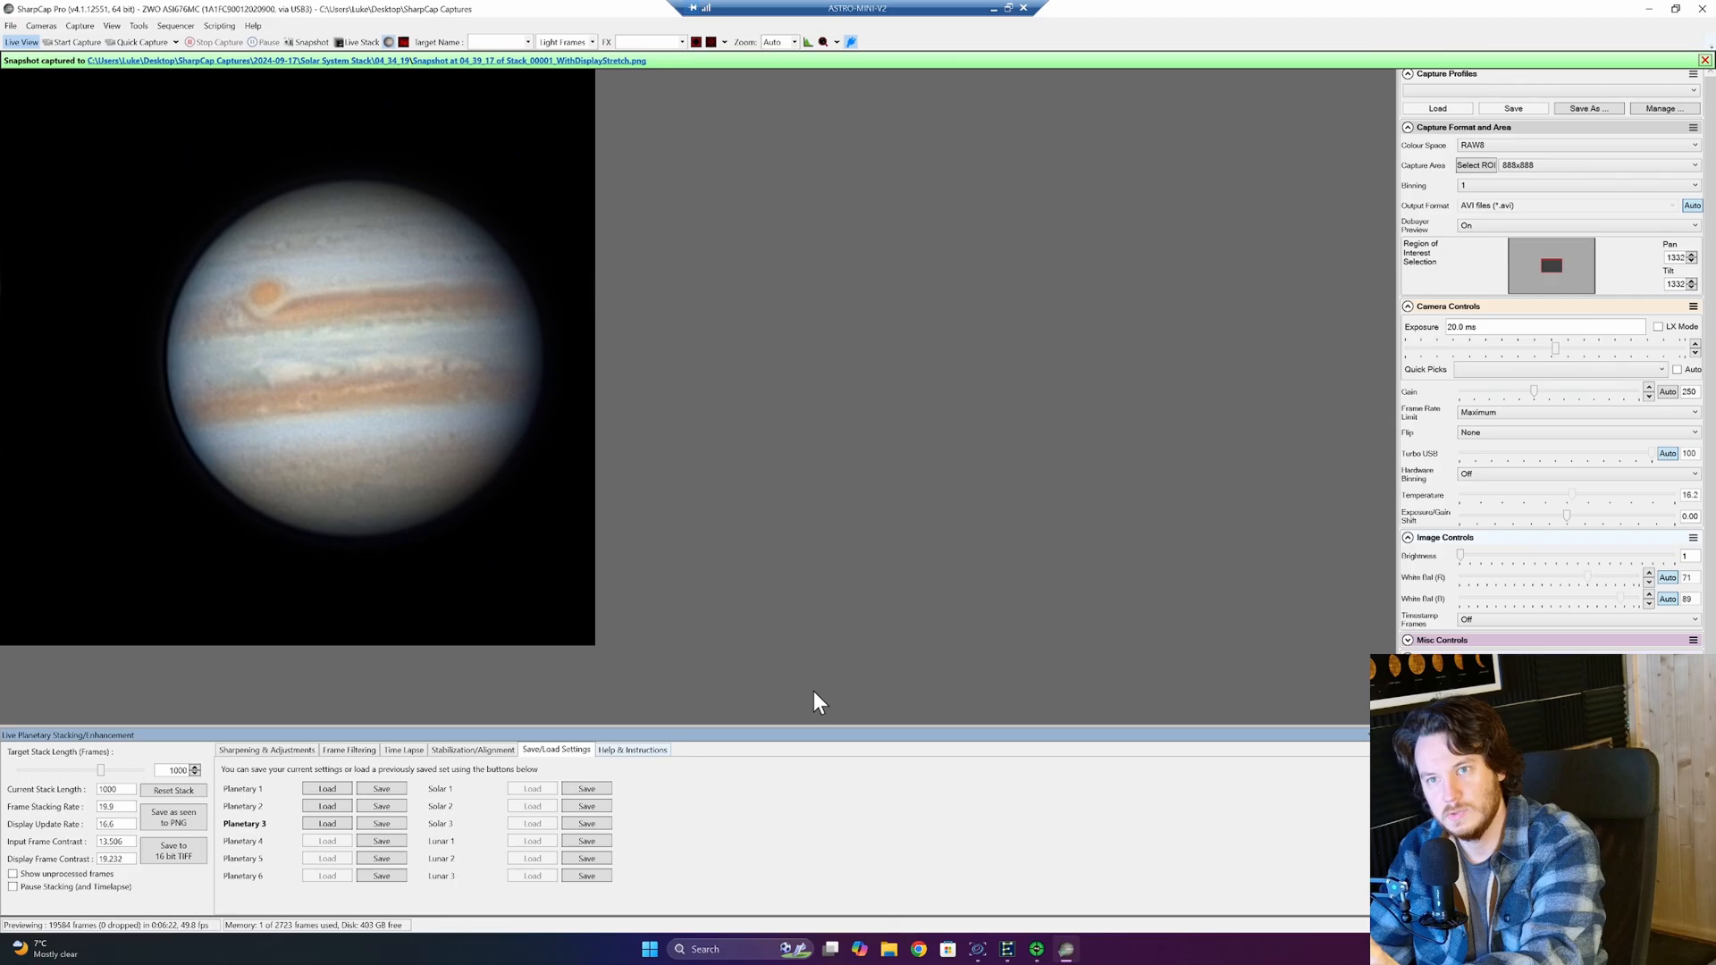
pyautogui.moveTo(817, 691)
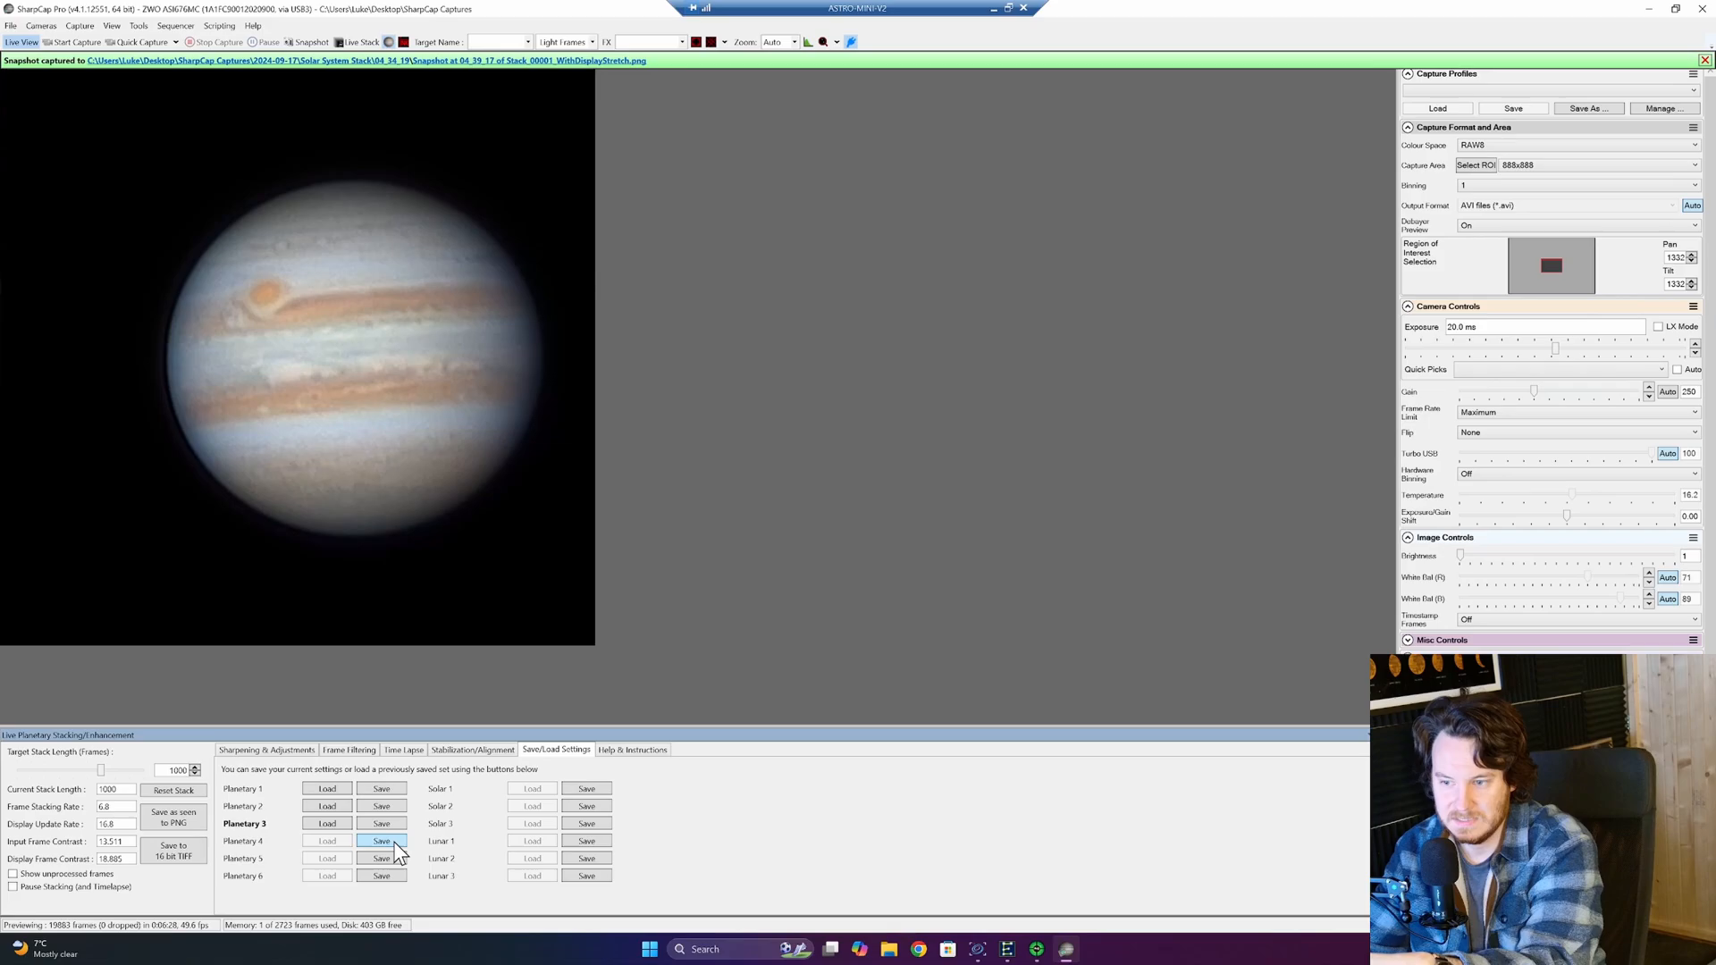
pyautogui.click(381, 841)
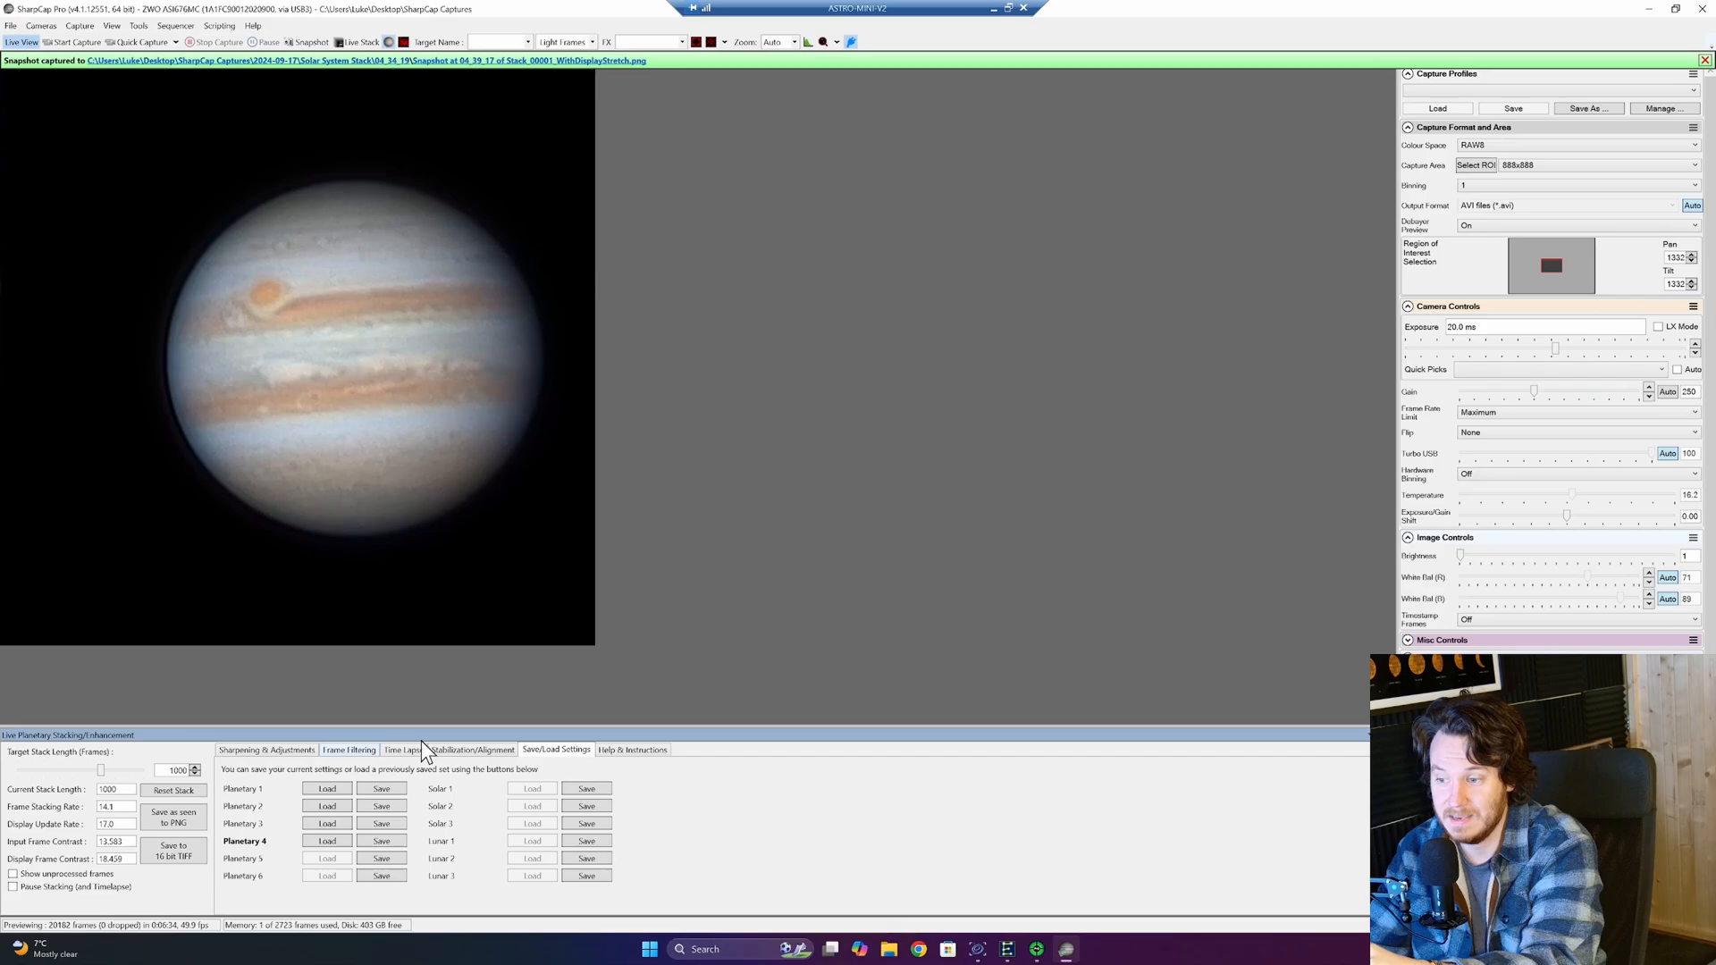
pyautogui.click(349, 749)
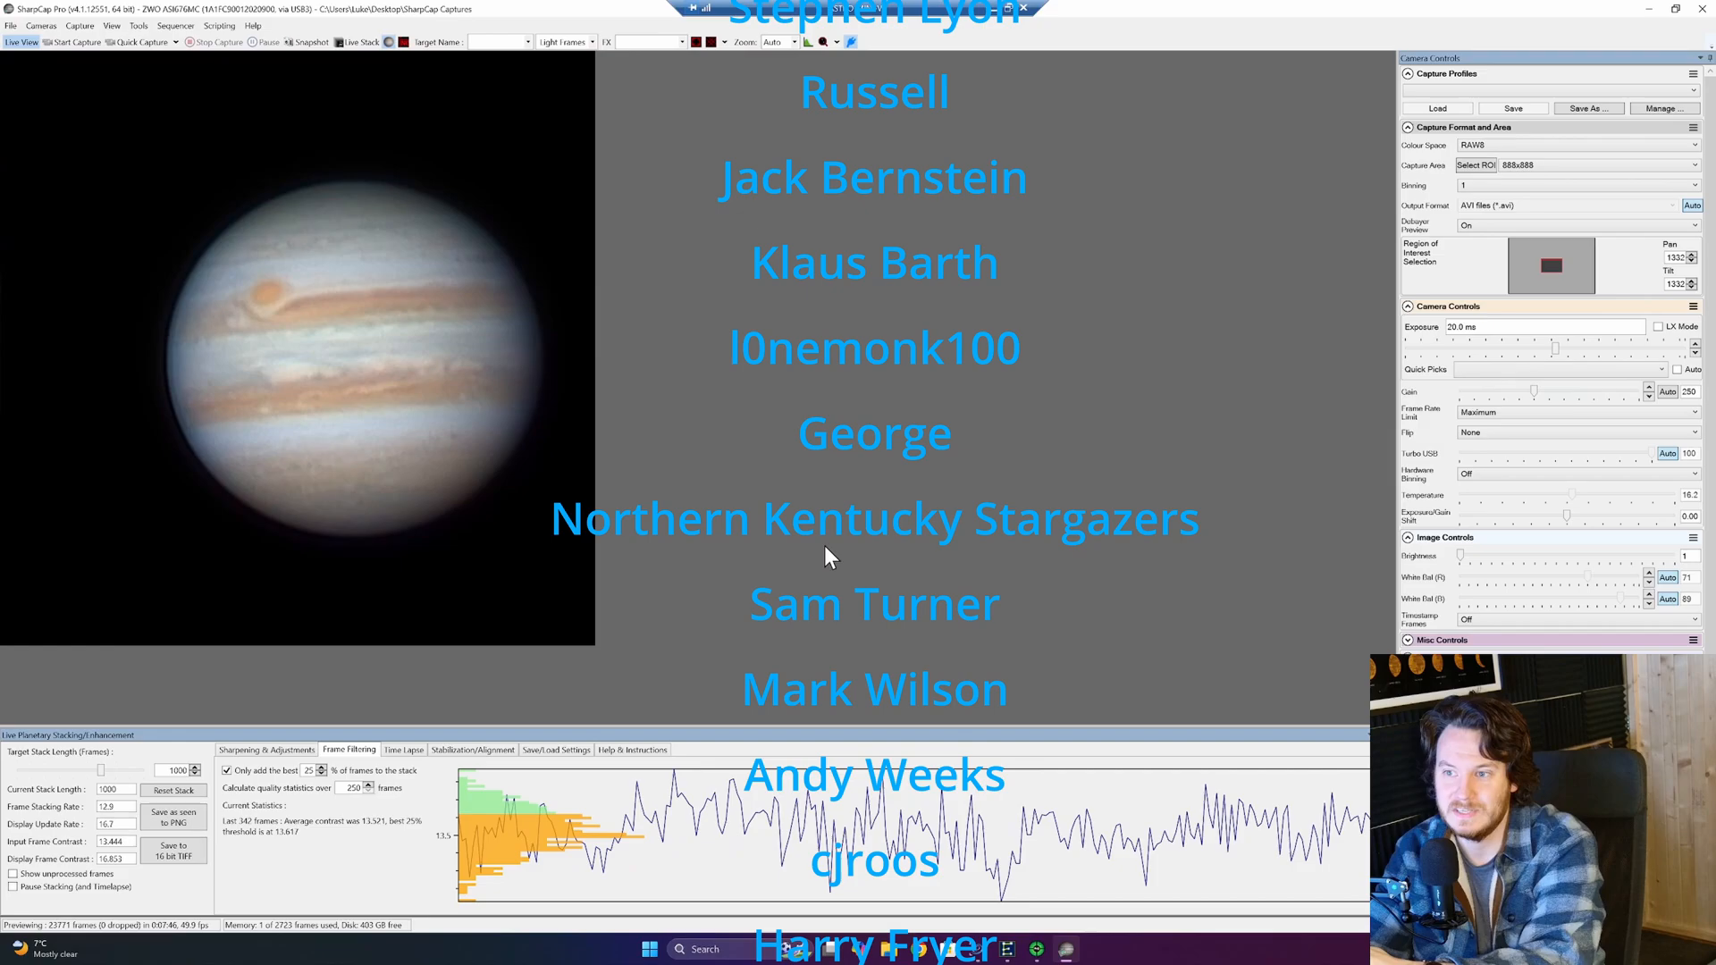
# Scroll the panel and switch back to the Sharpening & Adjustments tab.
pyautogui.scroll(-3)
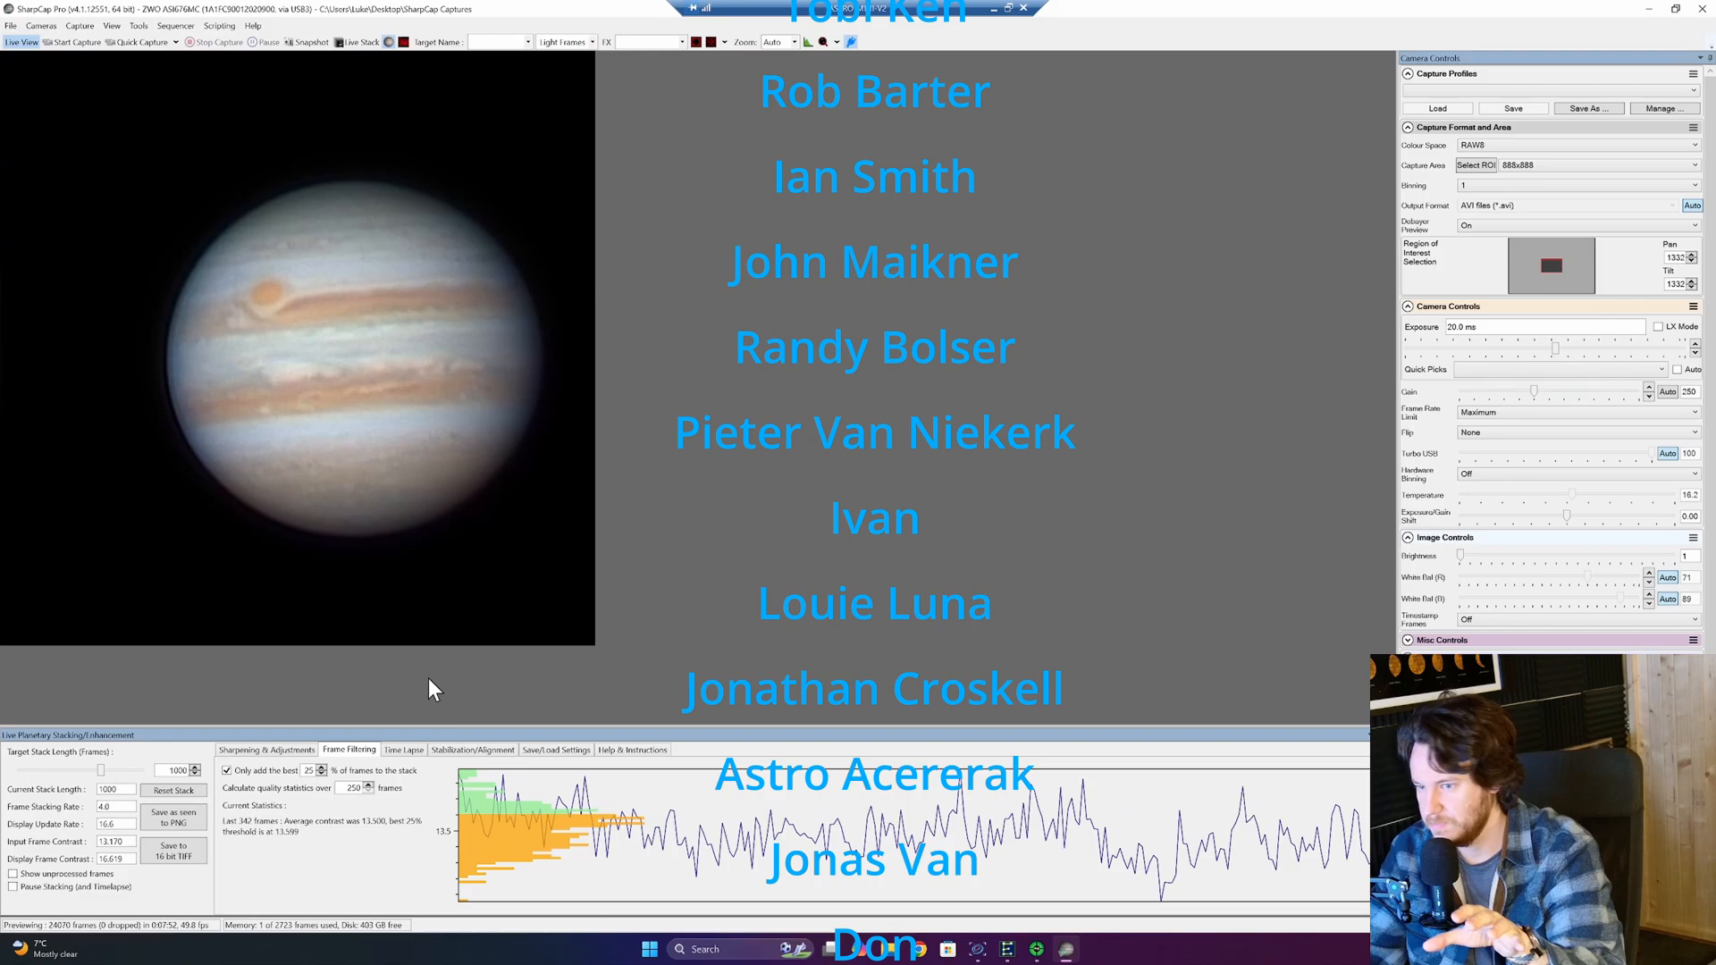
pyautogui.click(265, 749)
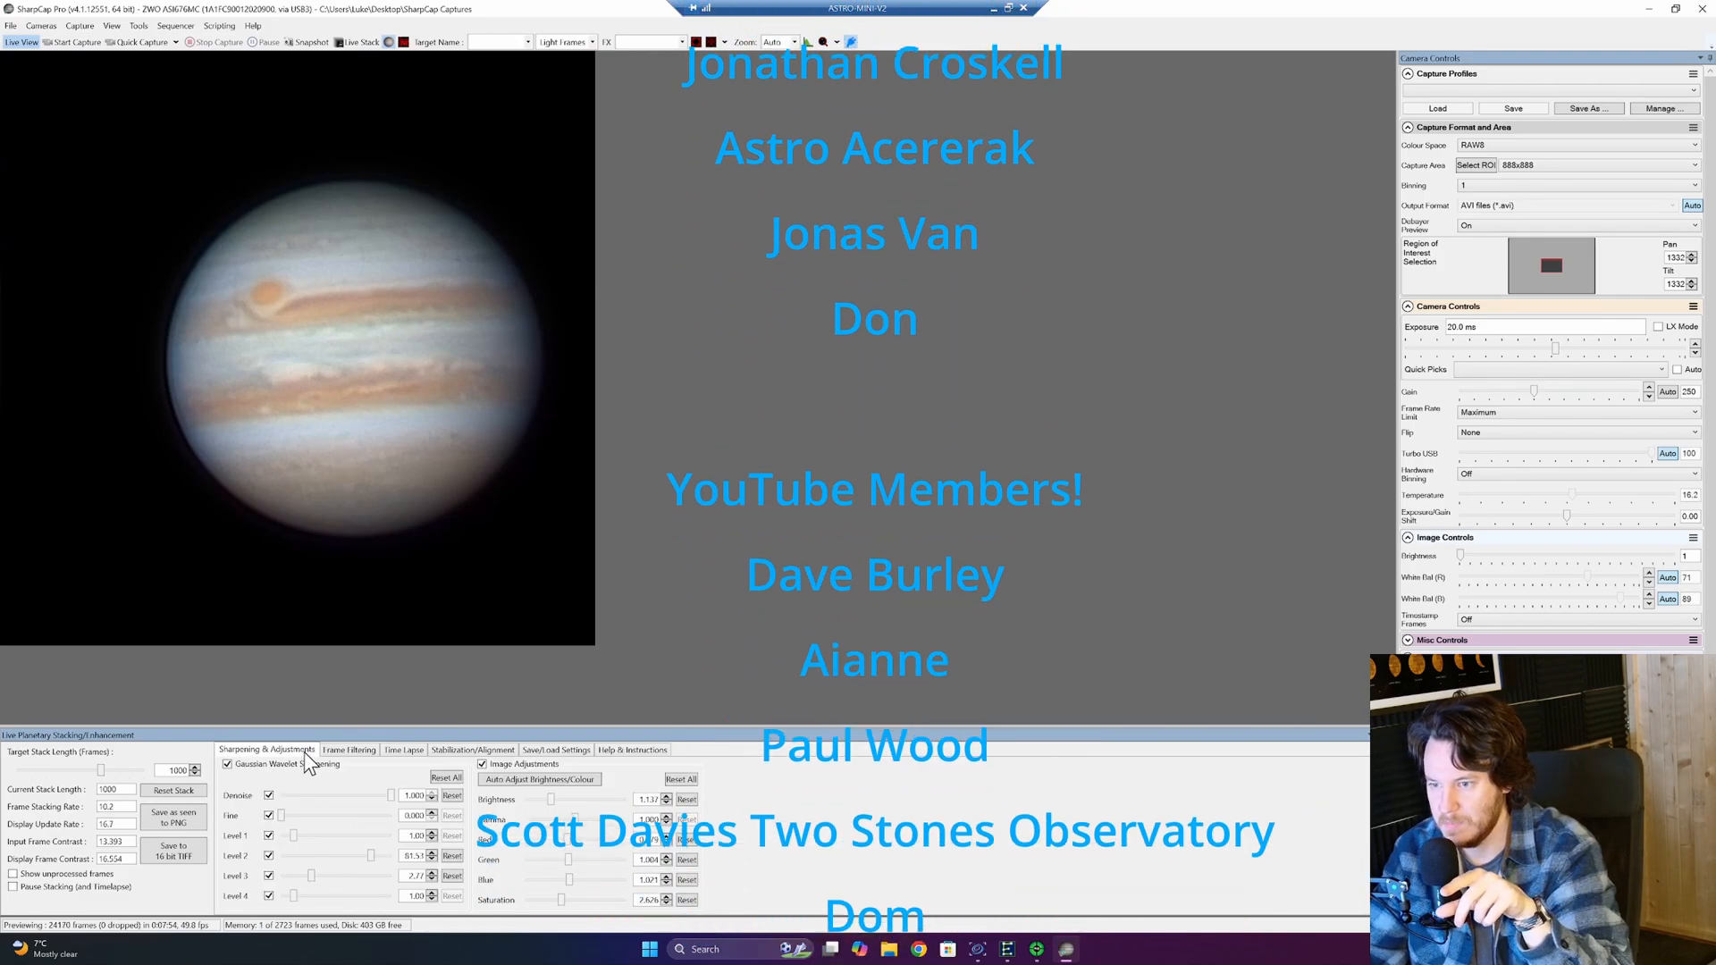